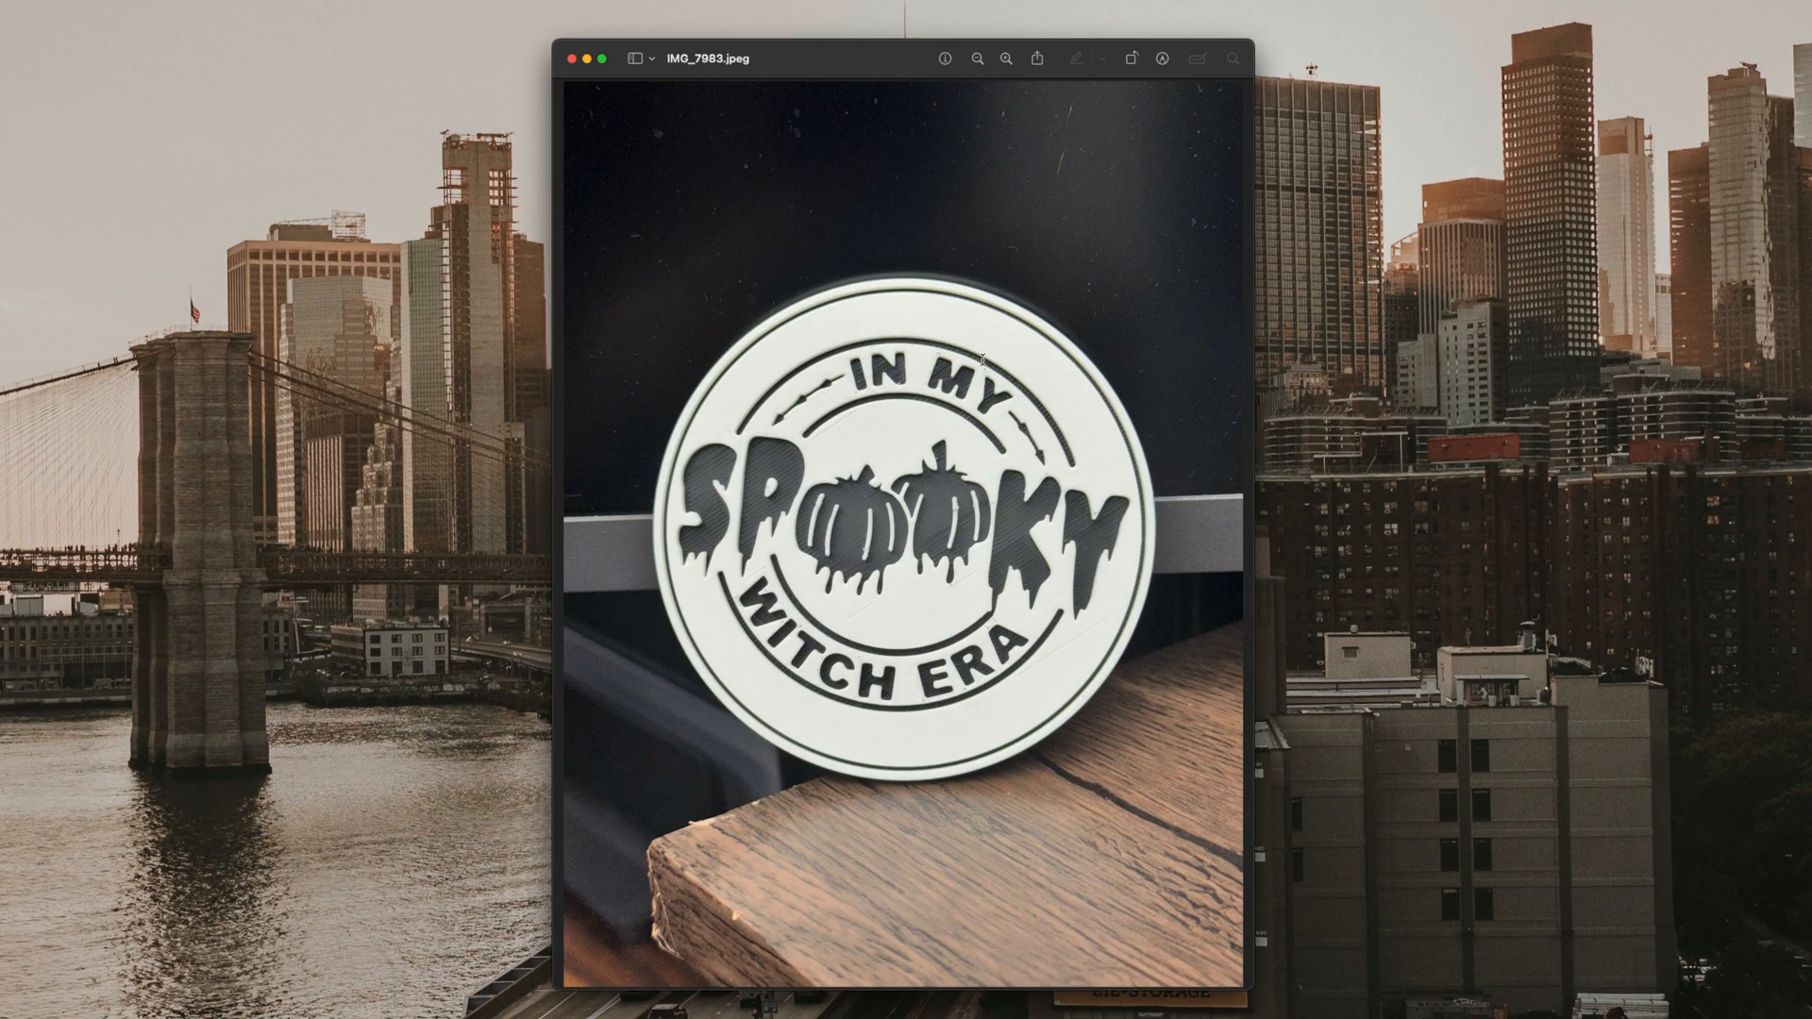
- Accept the Pre-Crop, let the Spooky Witch Era logo vectorize, and download the result
left_click(573, 59)
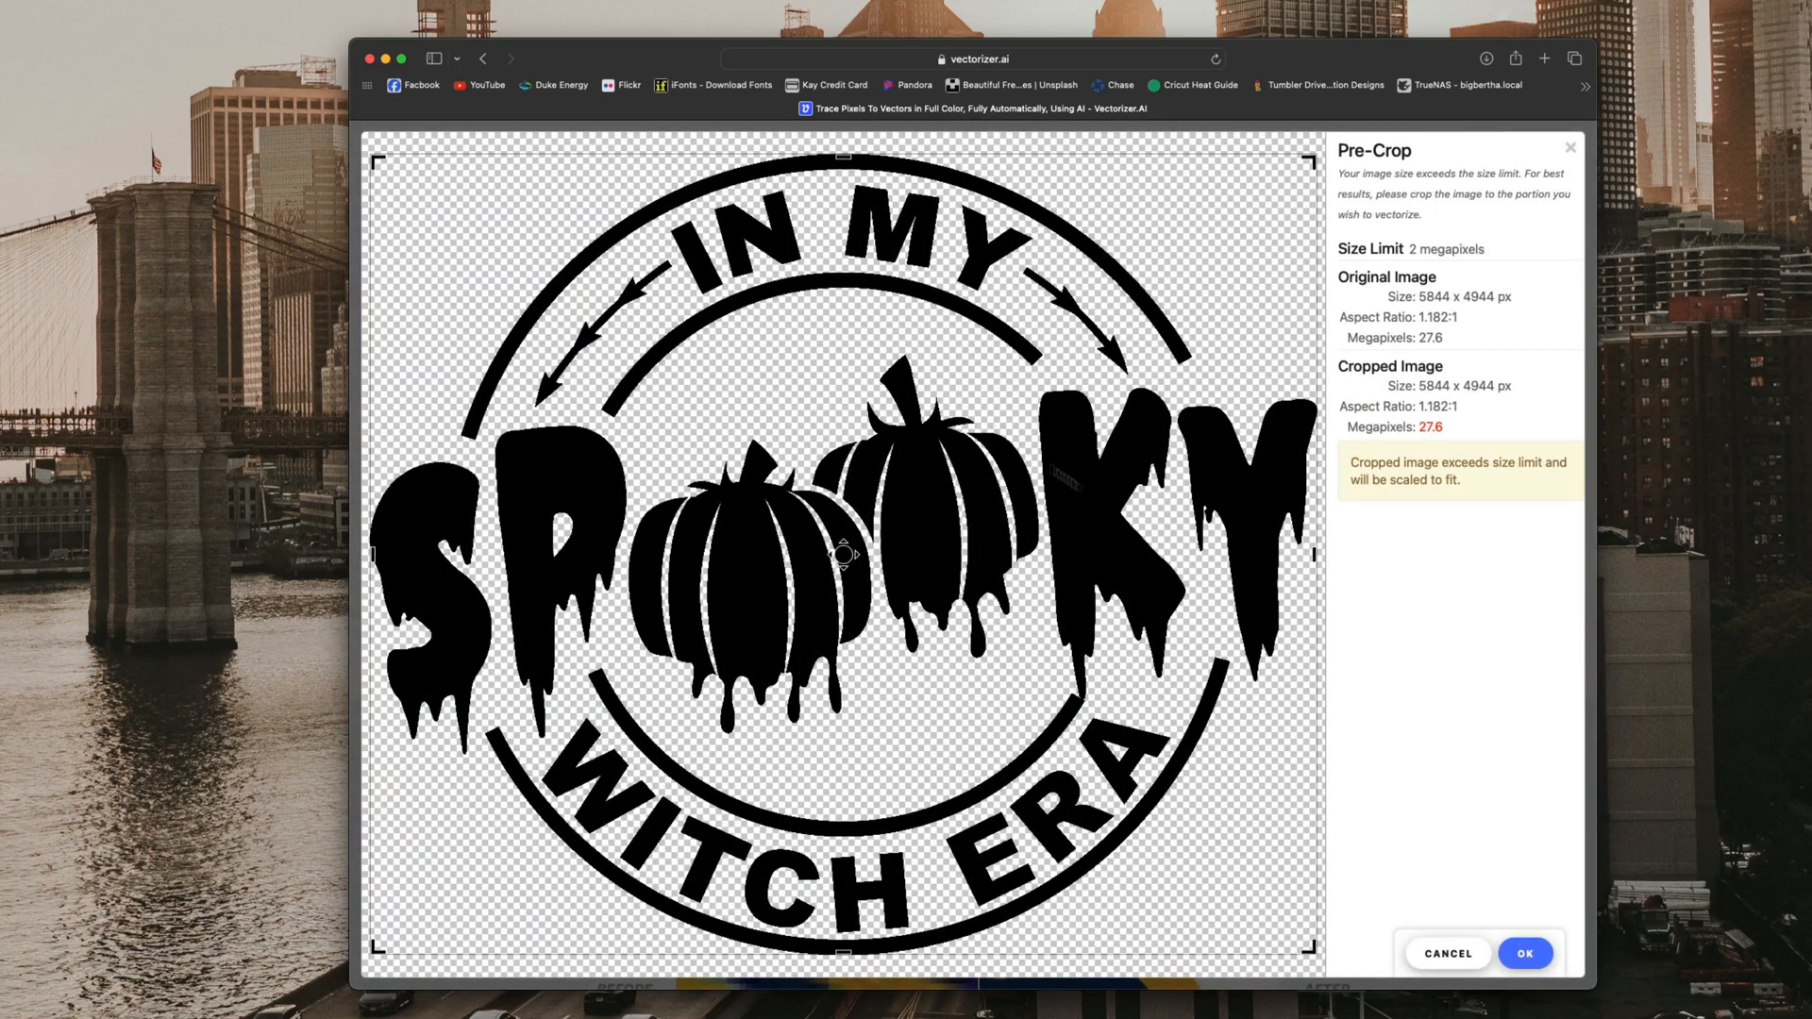
left_click(1524, 952)
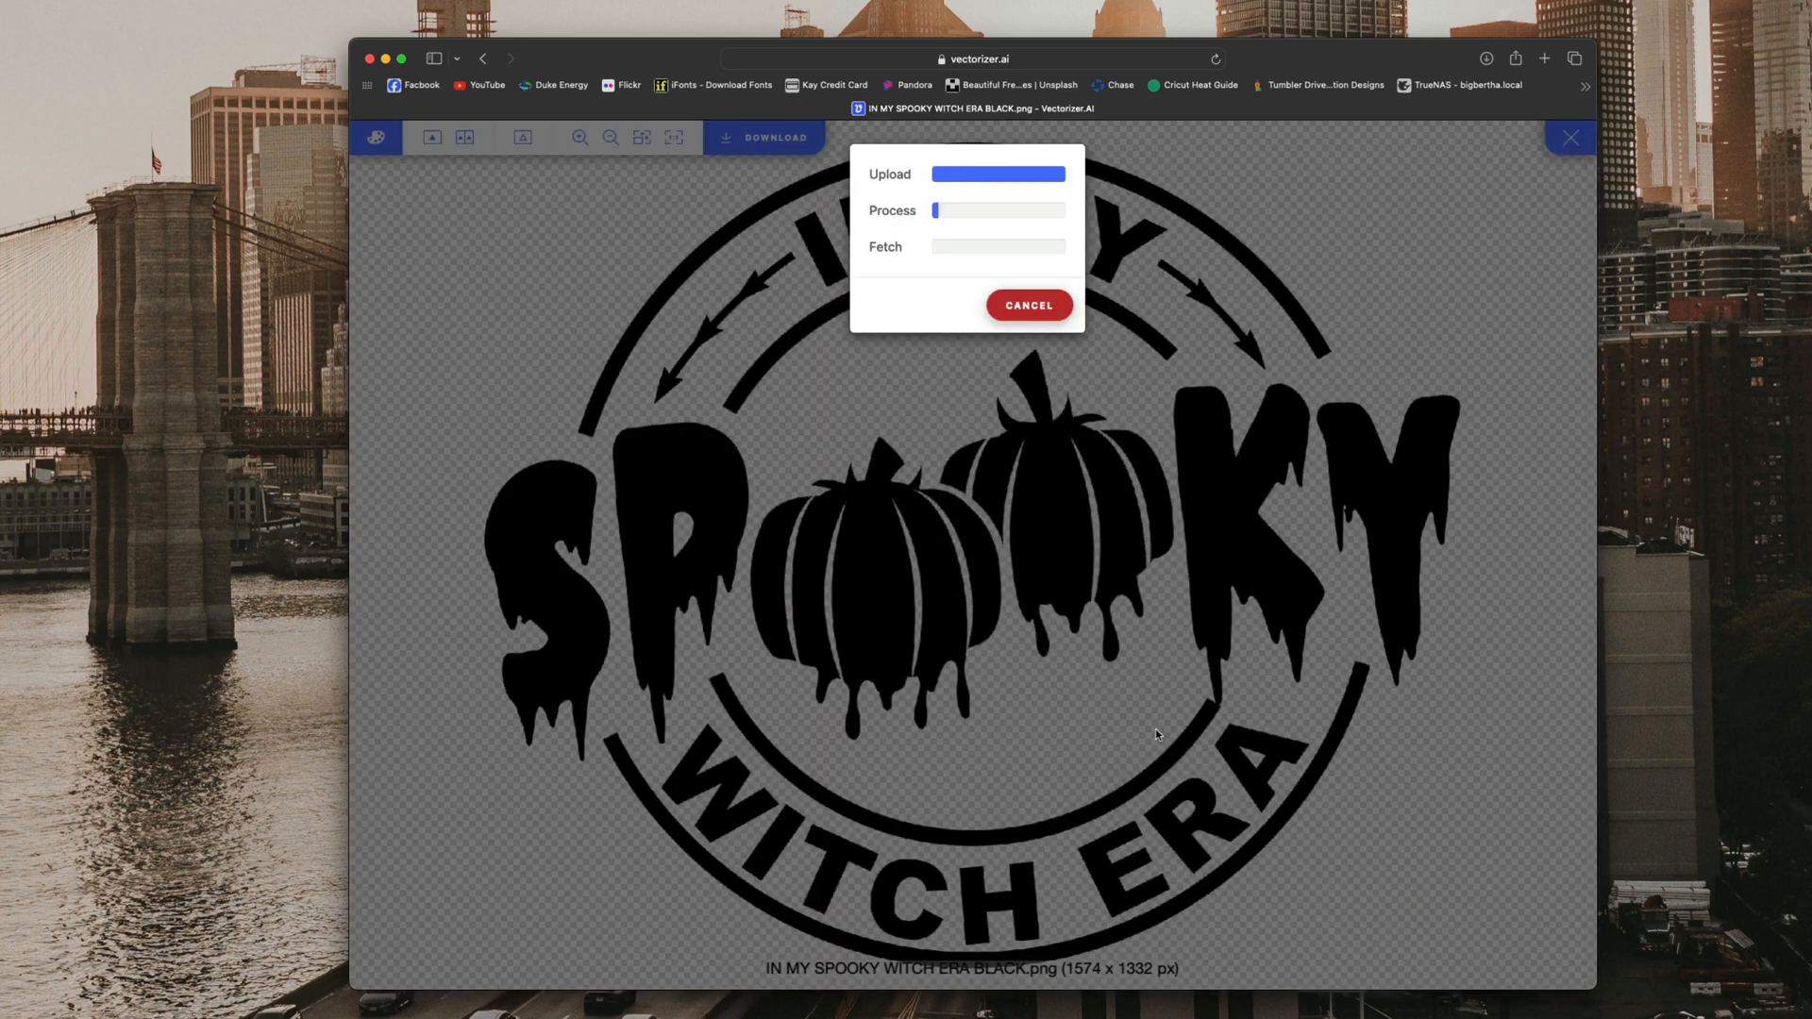
mouse_move(1151, 732)
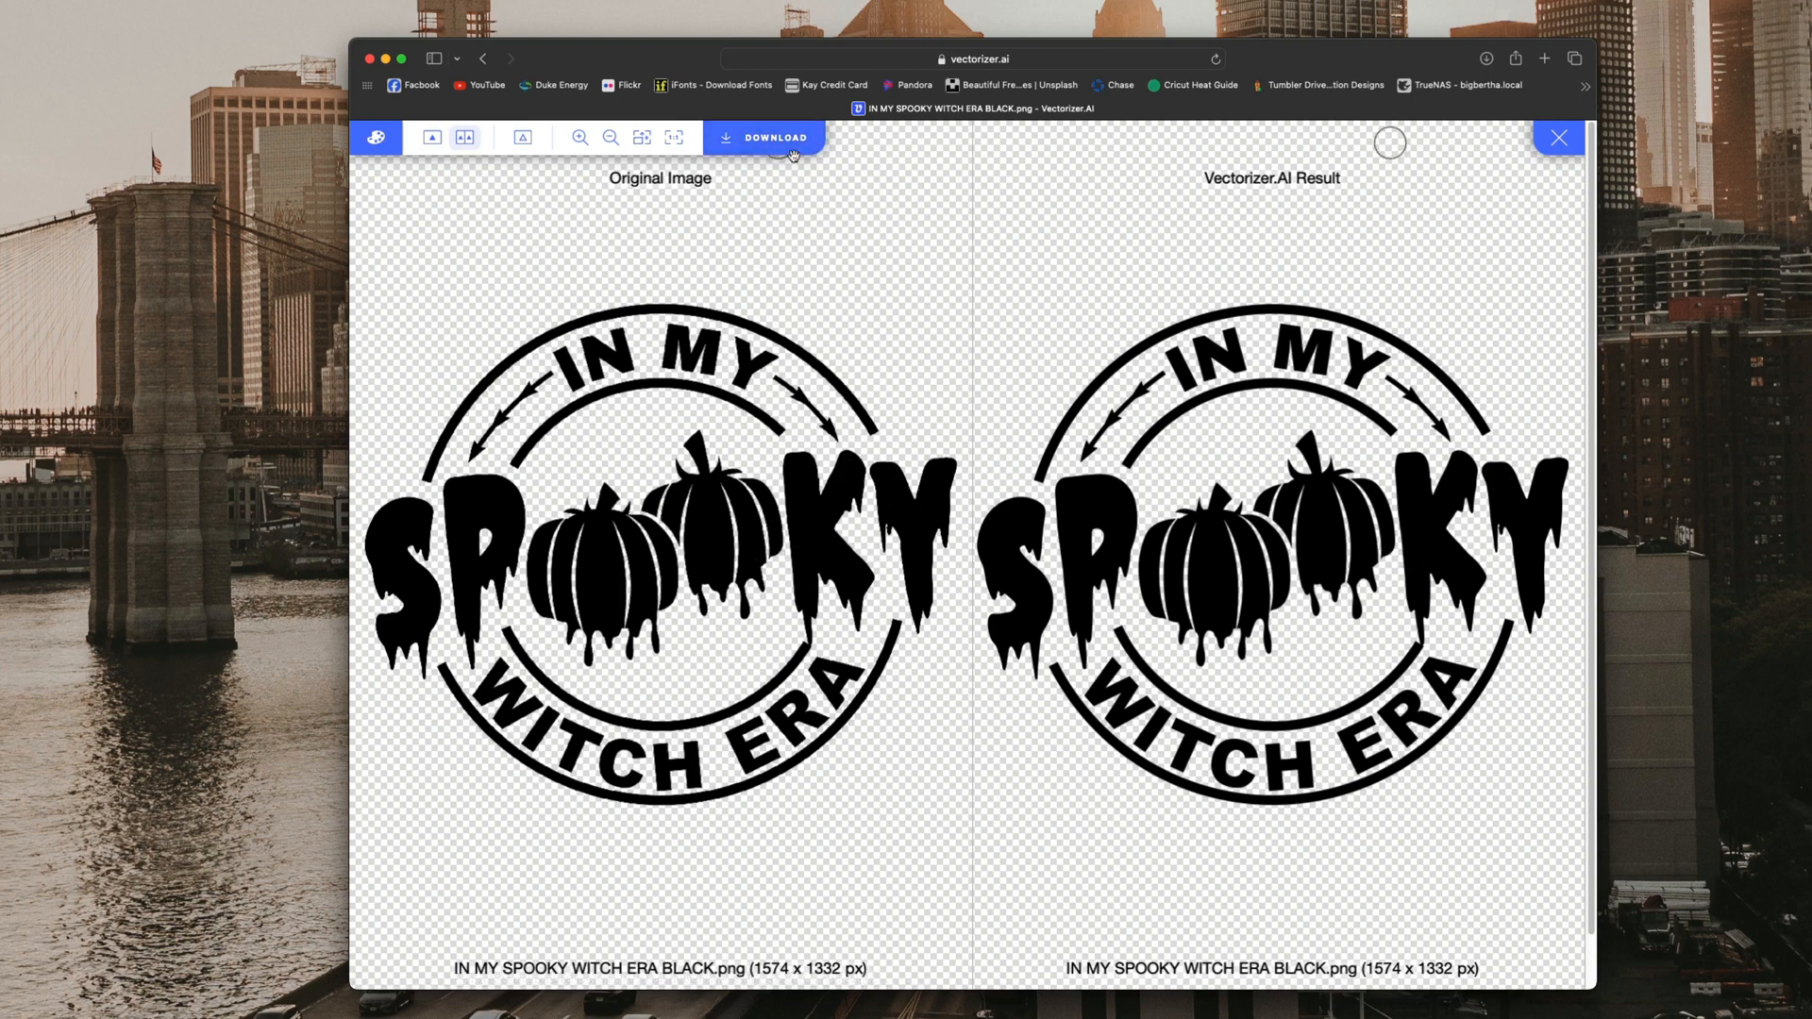
left_click(766, 137)
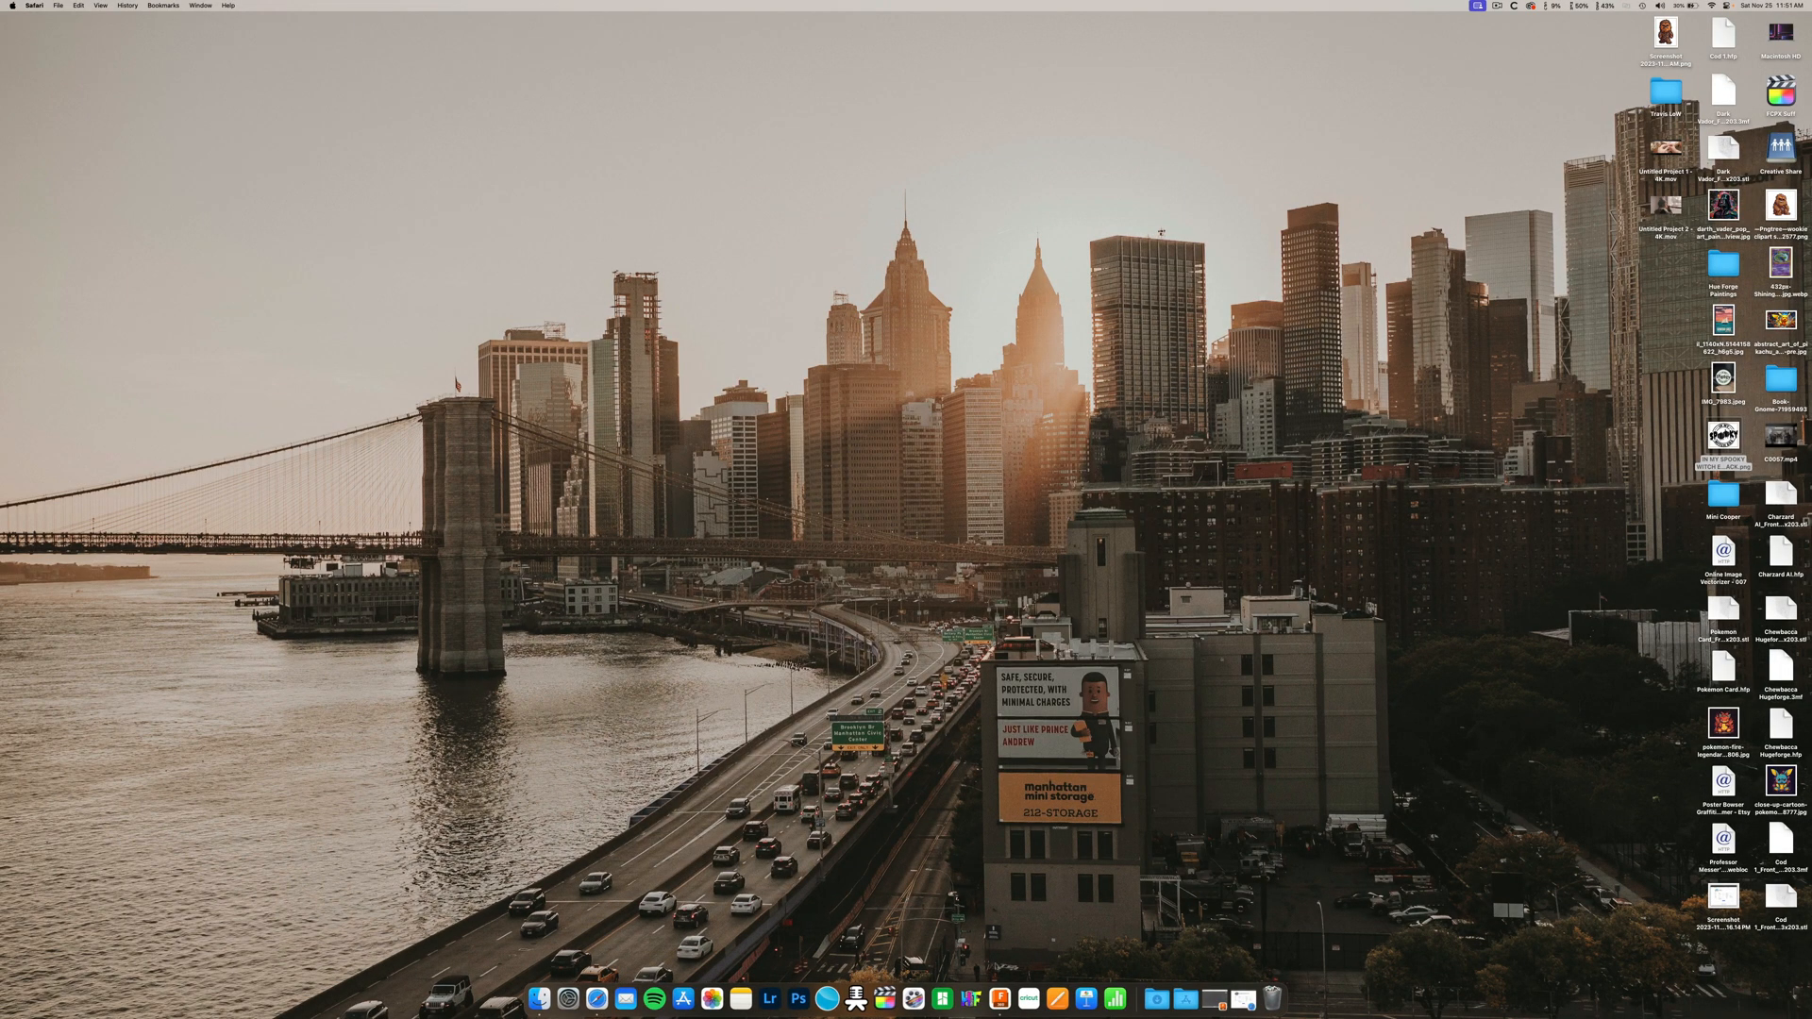
- Launch Fusion 360 and draw concentric Center Diameter circles at the origin for the coaster
left_click(857, 994)
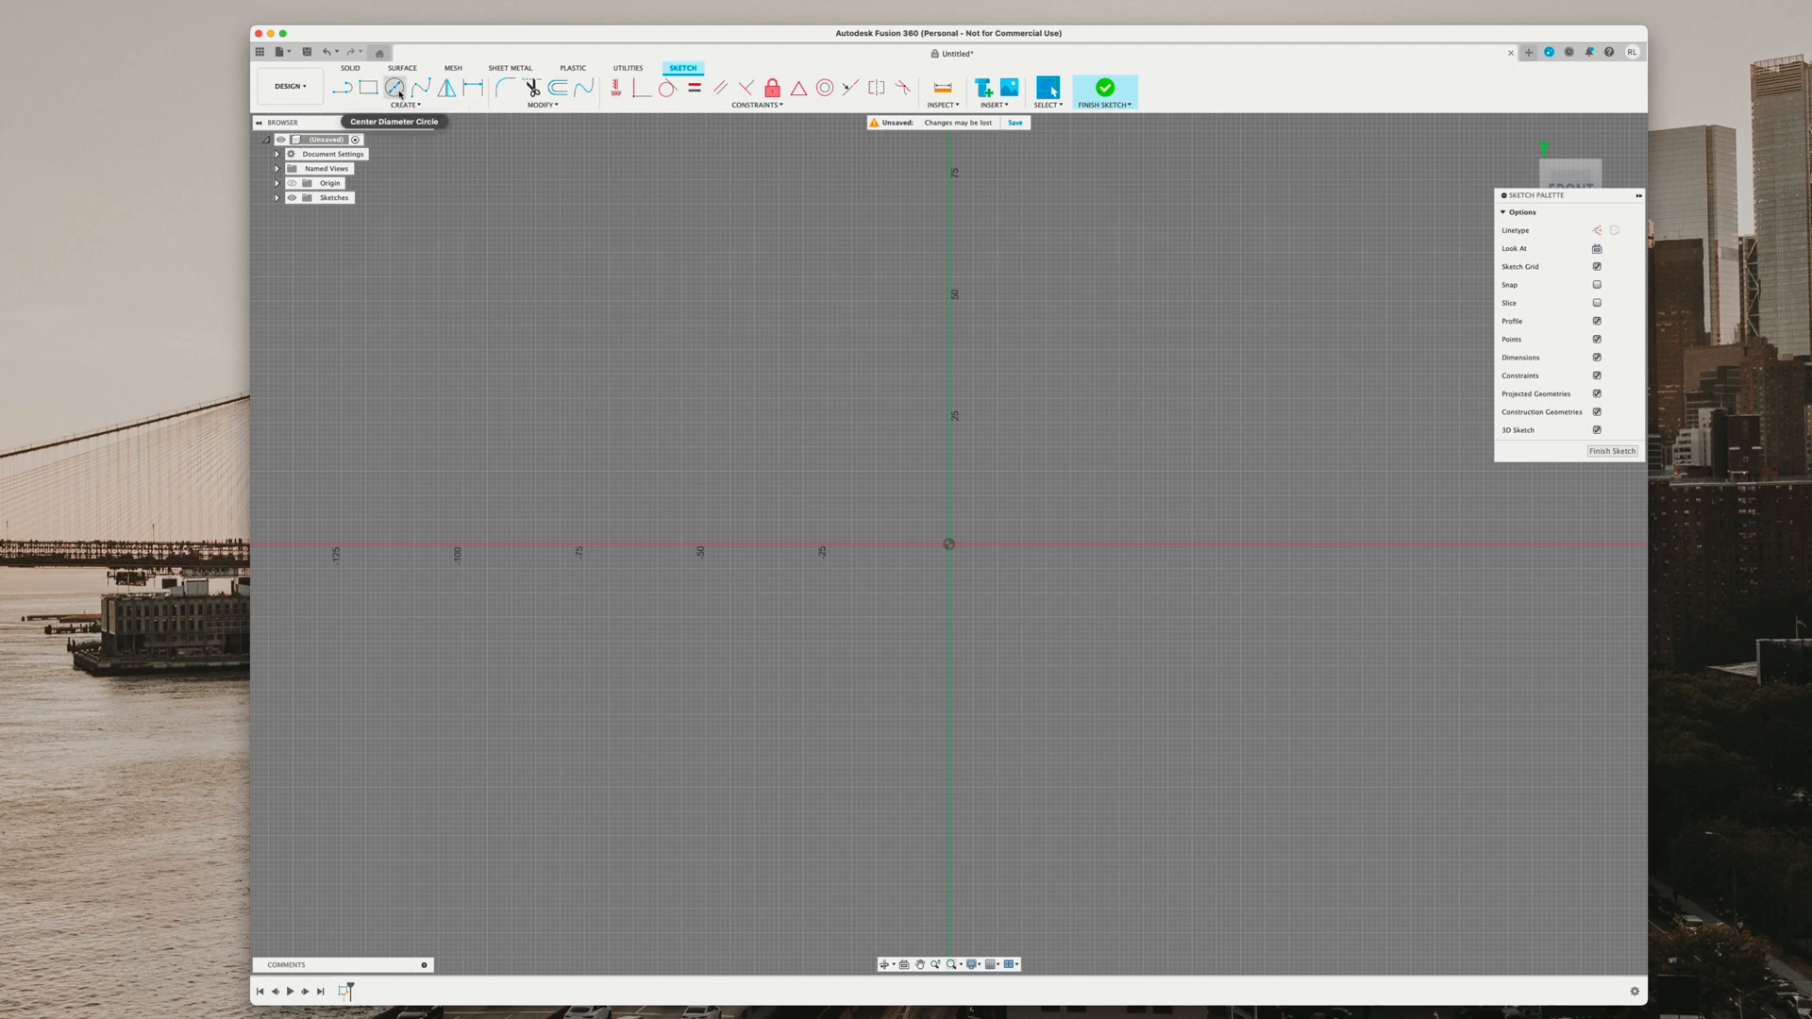
mouse_move(388, 91)
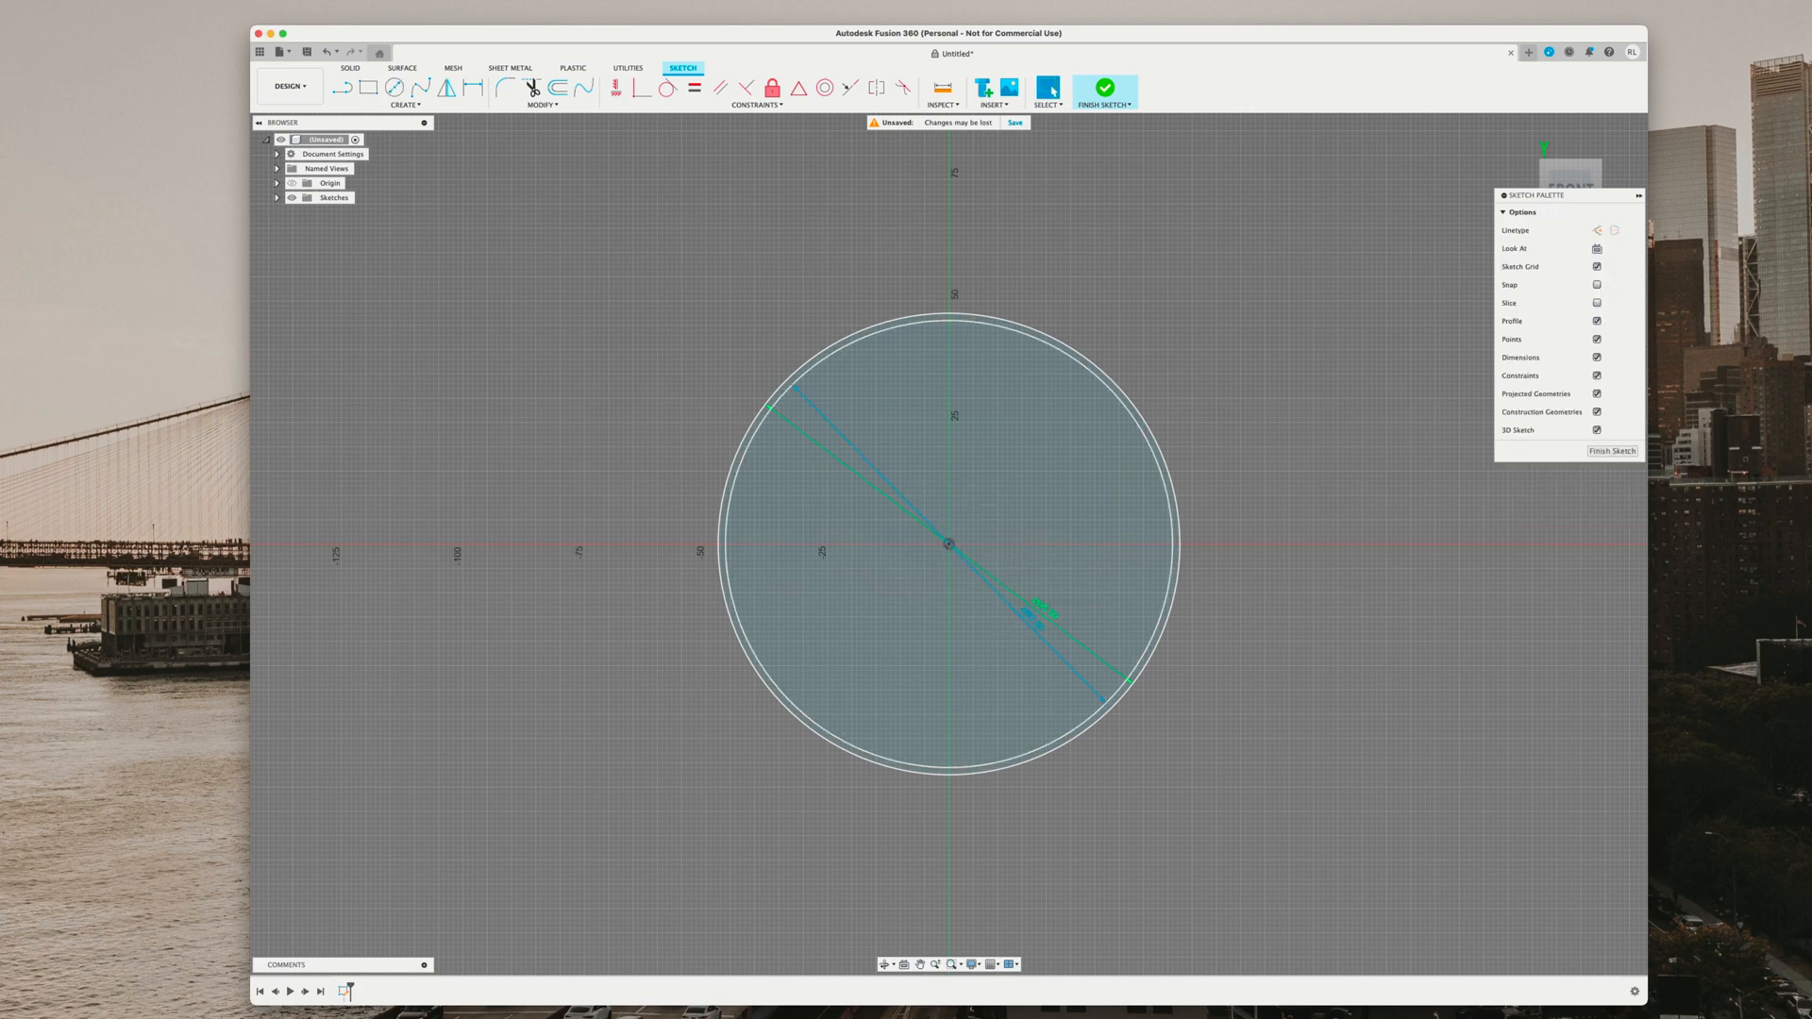
left_click(401, 92)
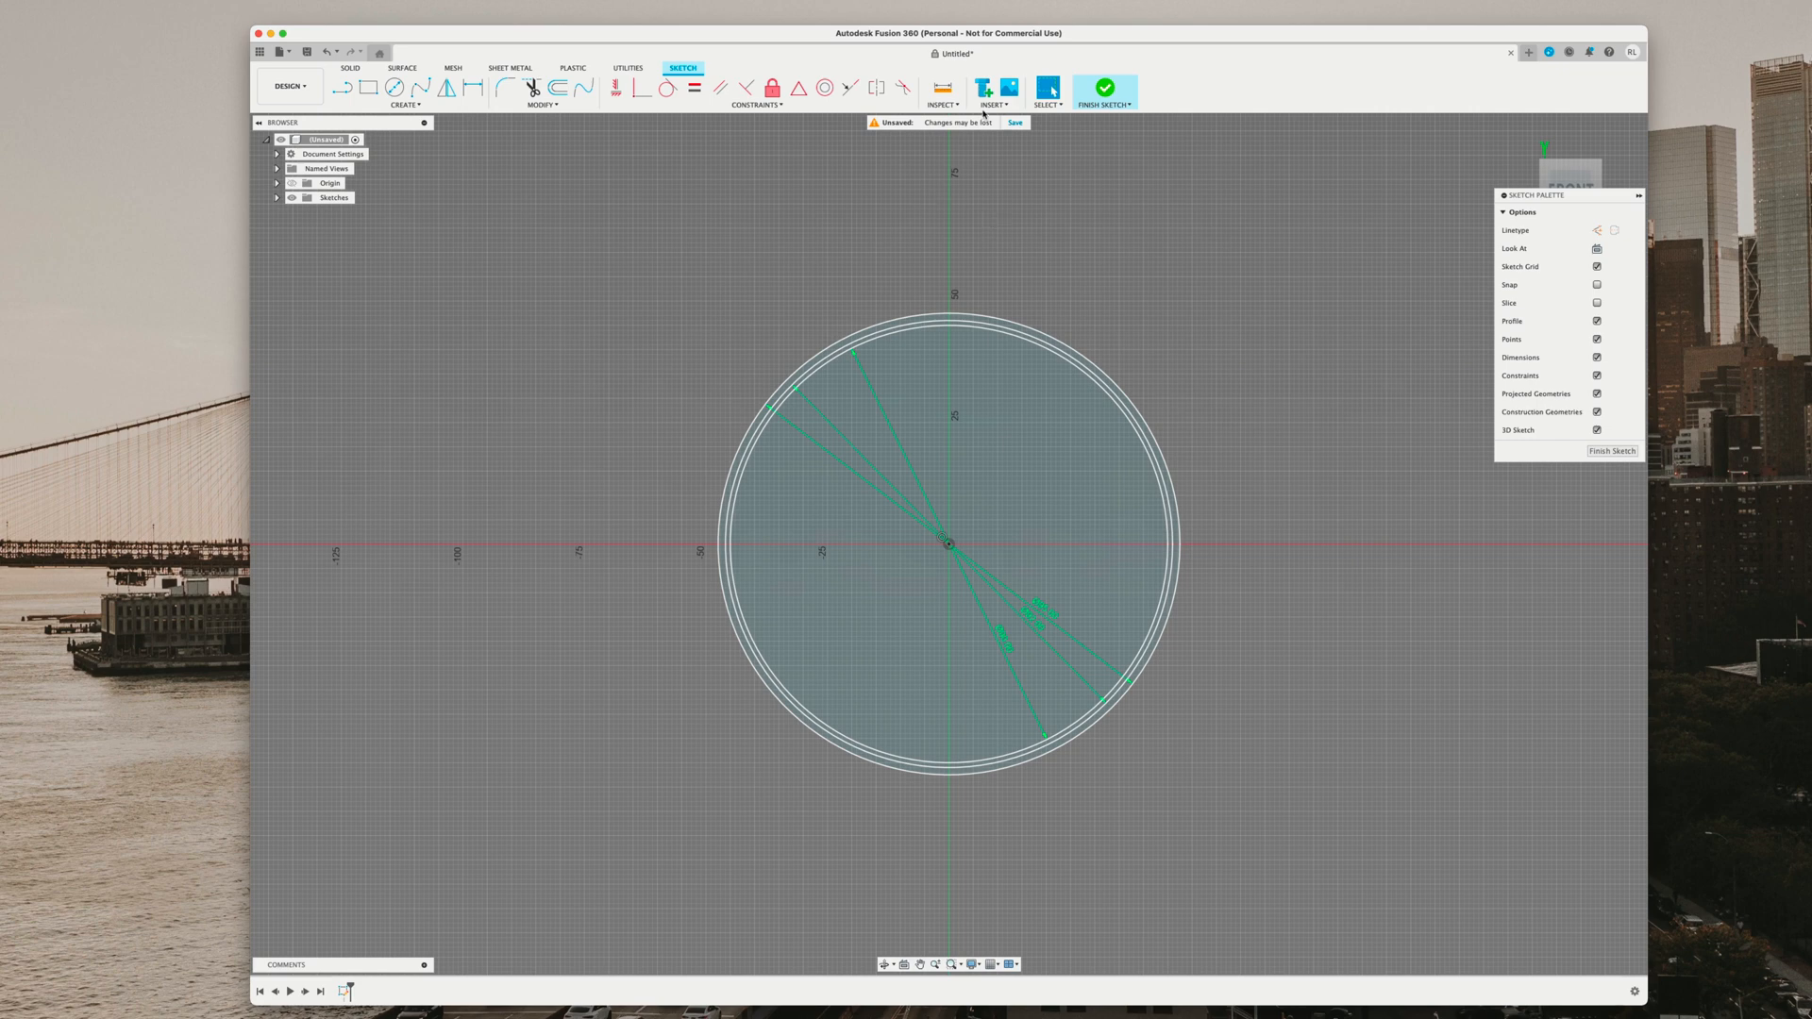
- Insert the image2vector-4.svg logo file from the computer into the sketch
left_click(997, 92)
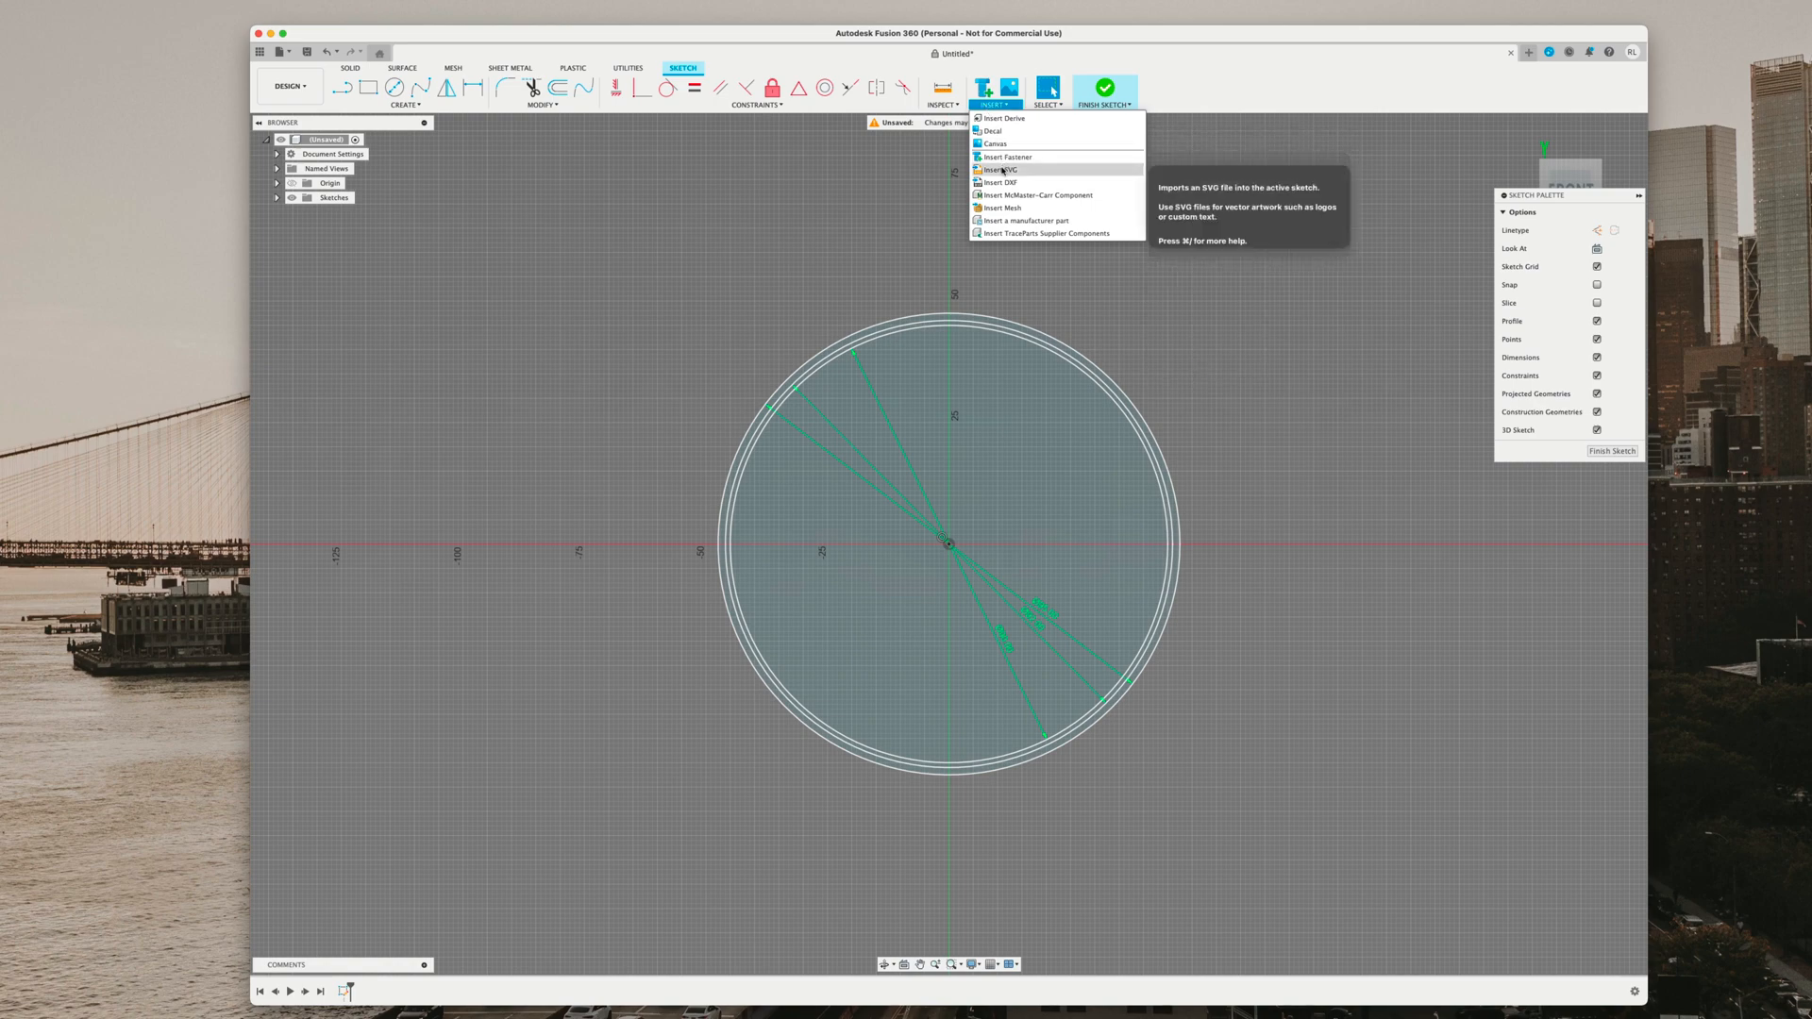
left_click(1000, 169)
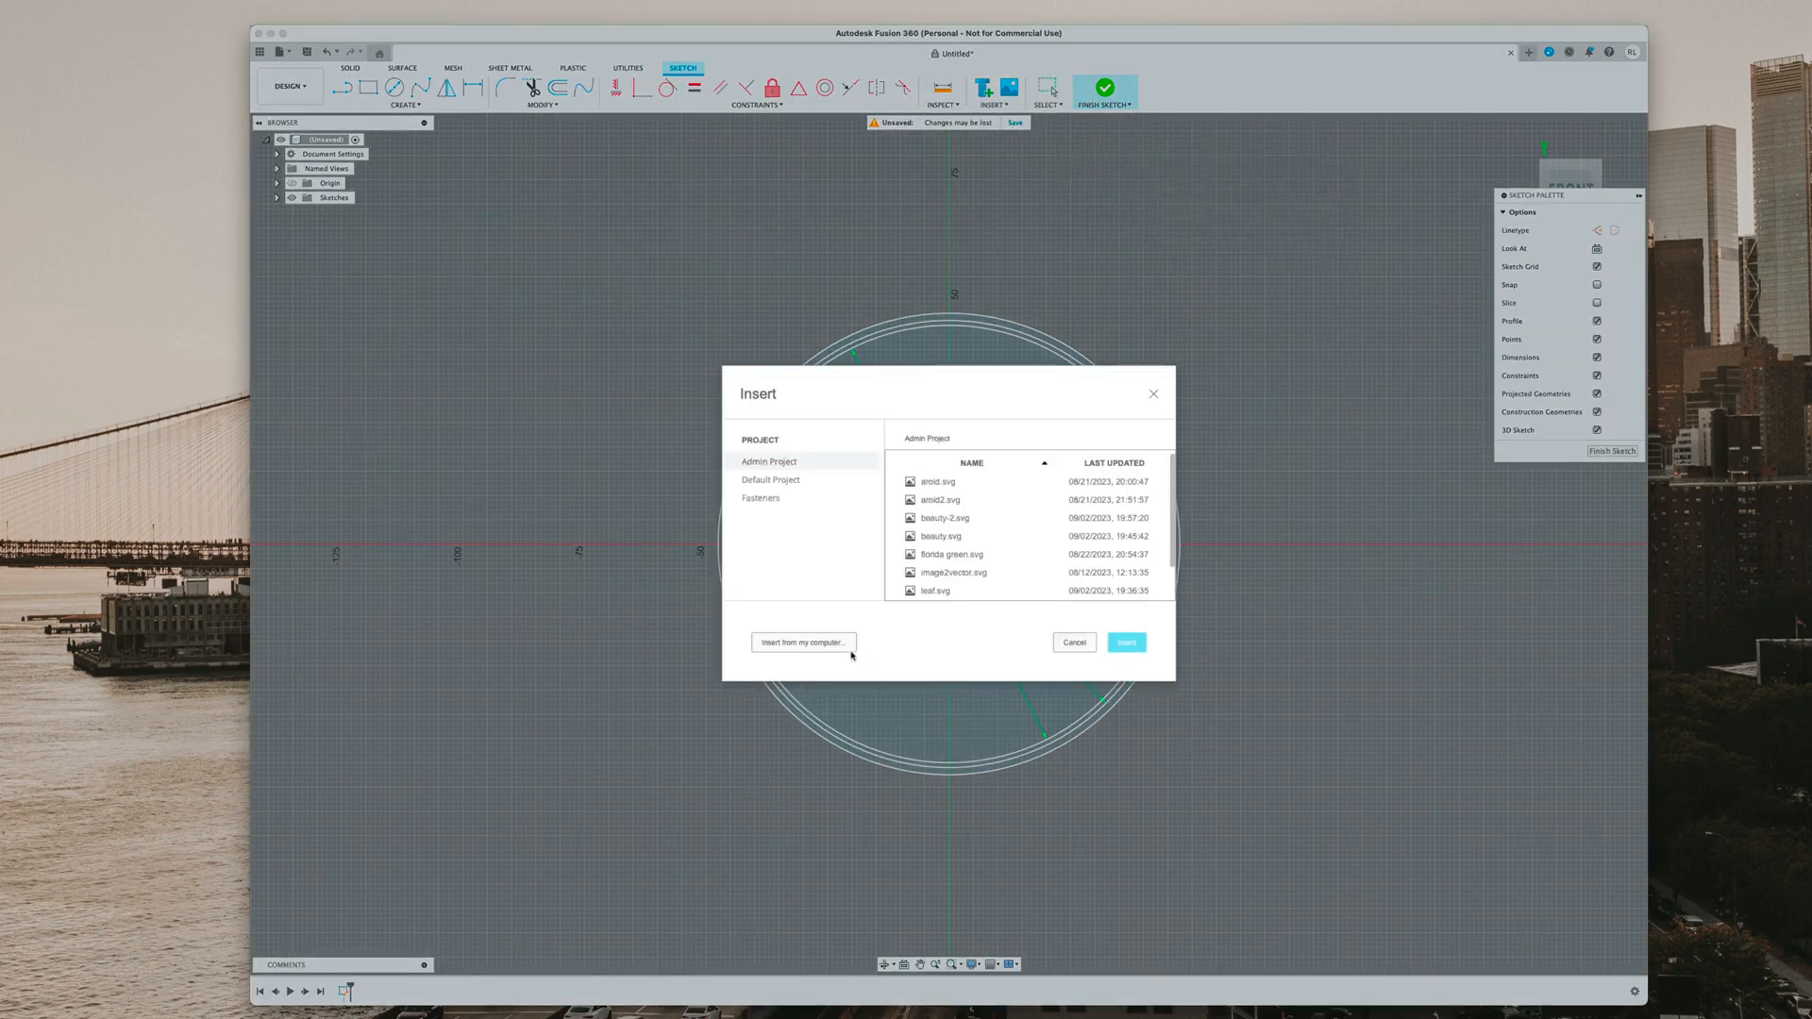
left_click(803, 643)
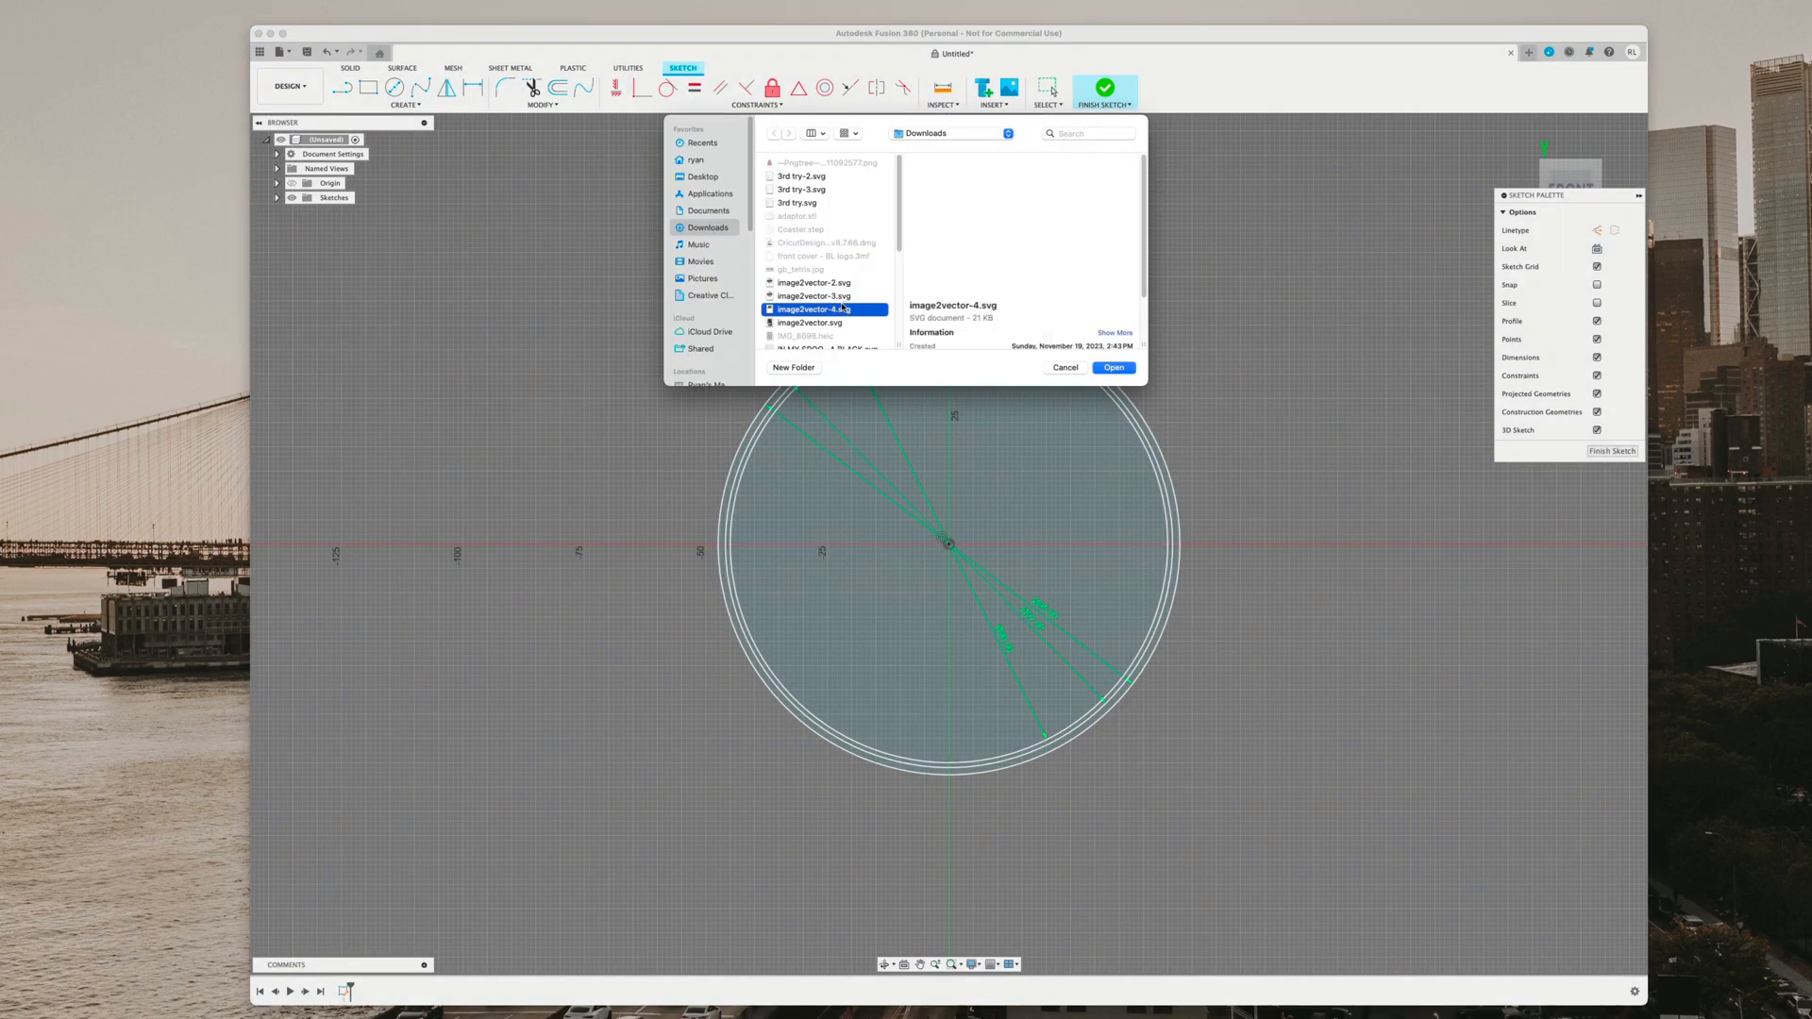
left_click(816, 296)
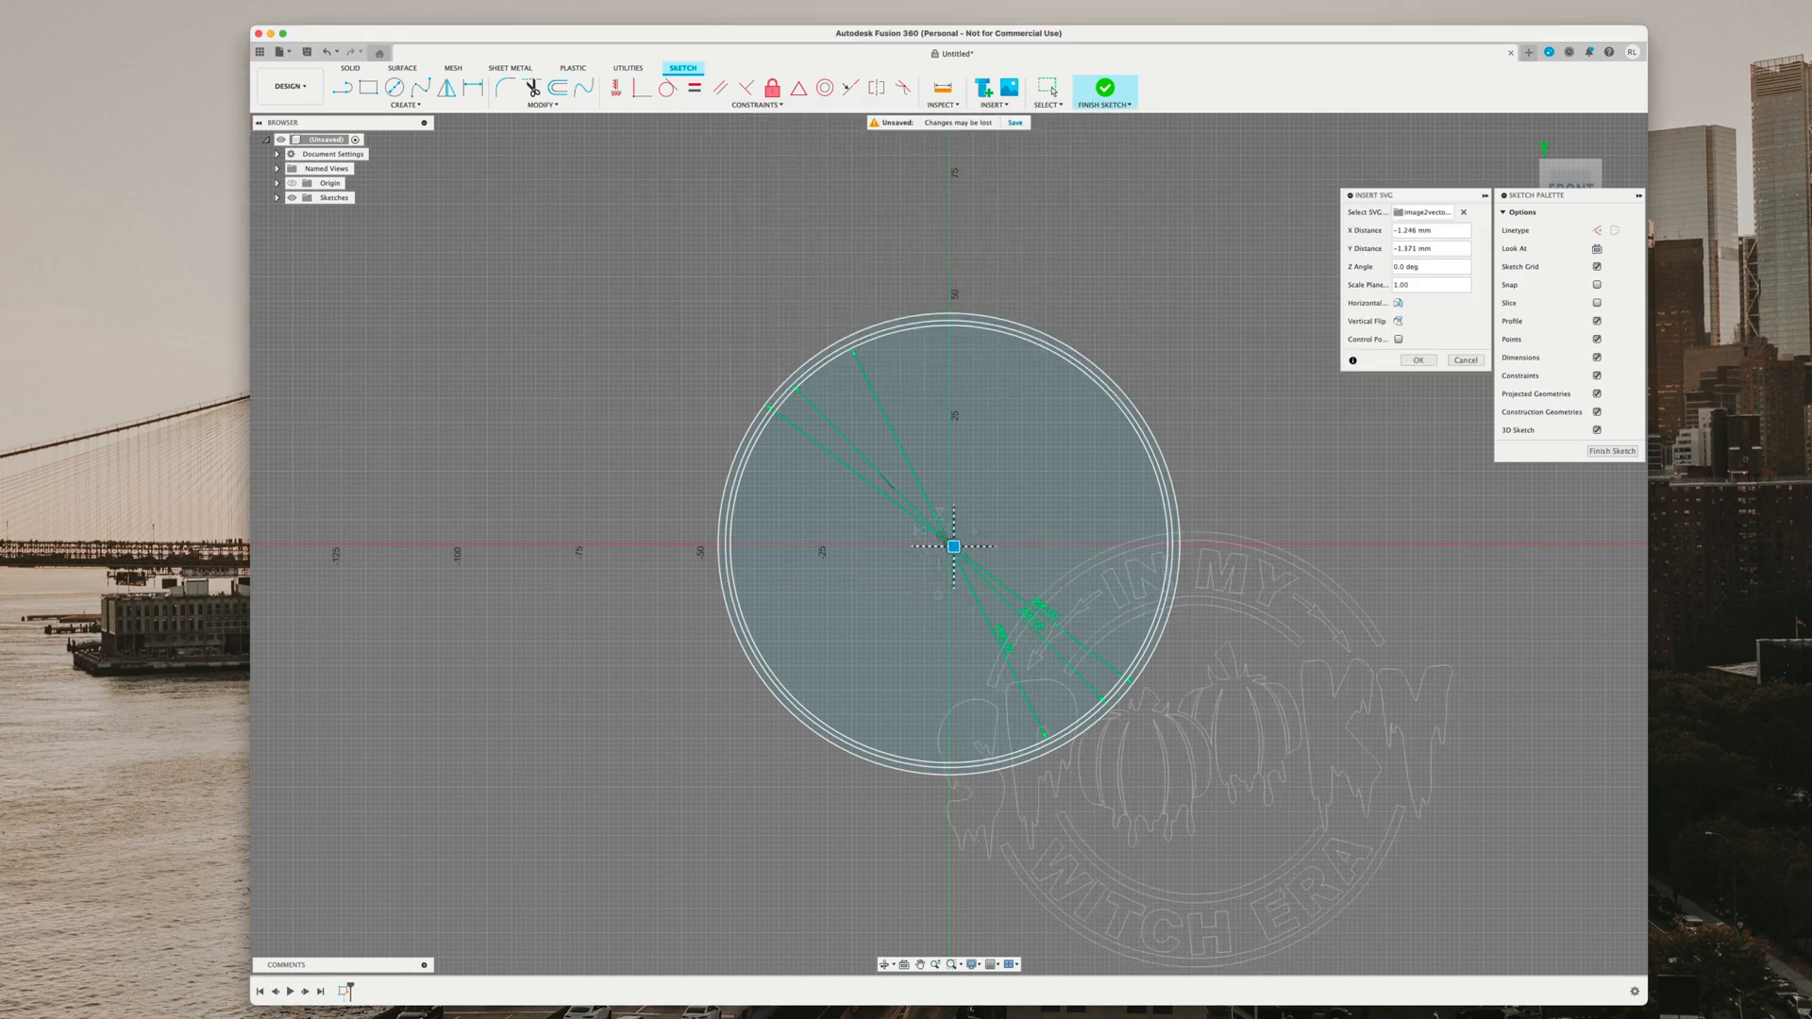
- Scale and centre the logo inside the coaster circle and confirm its placement
left_click_drag(953, 546, 712, 338)
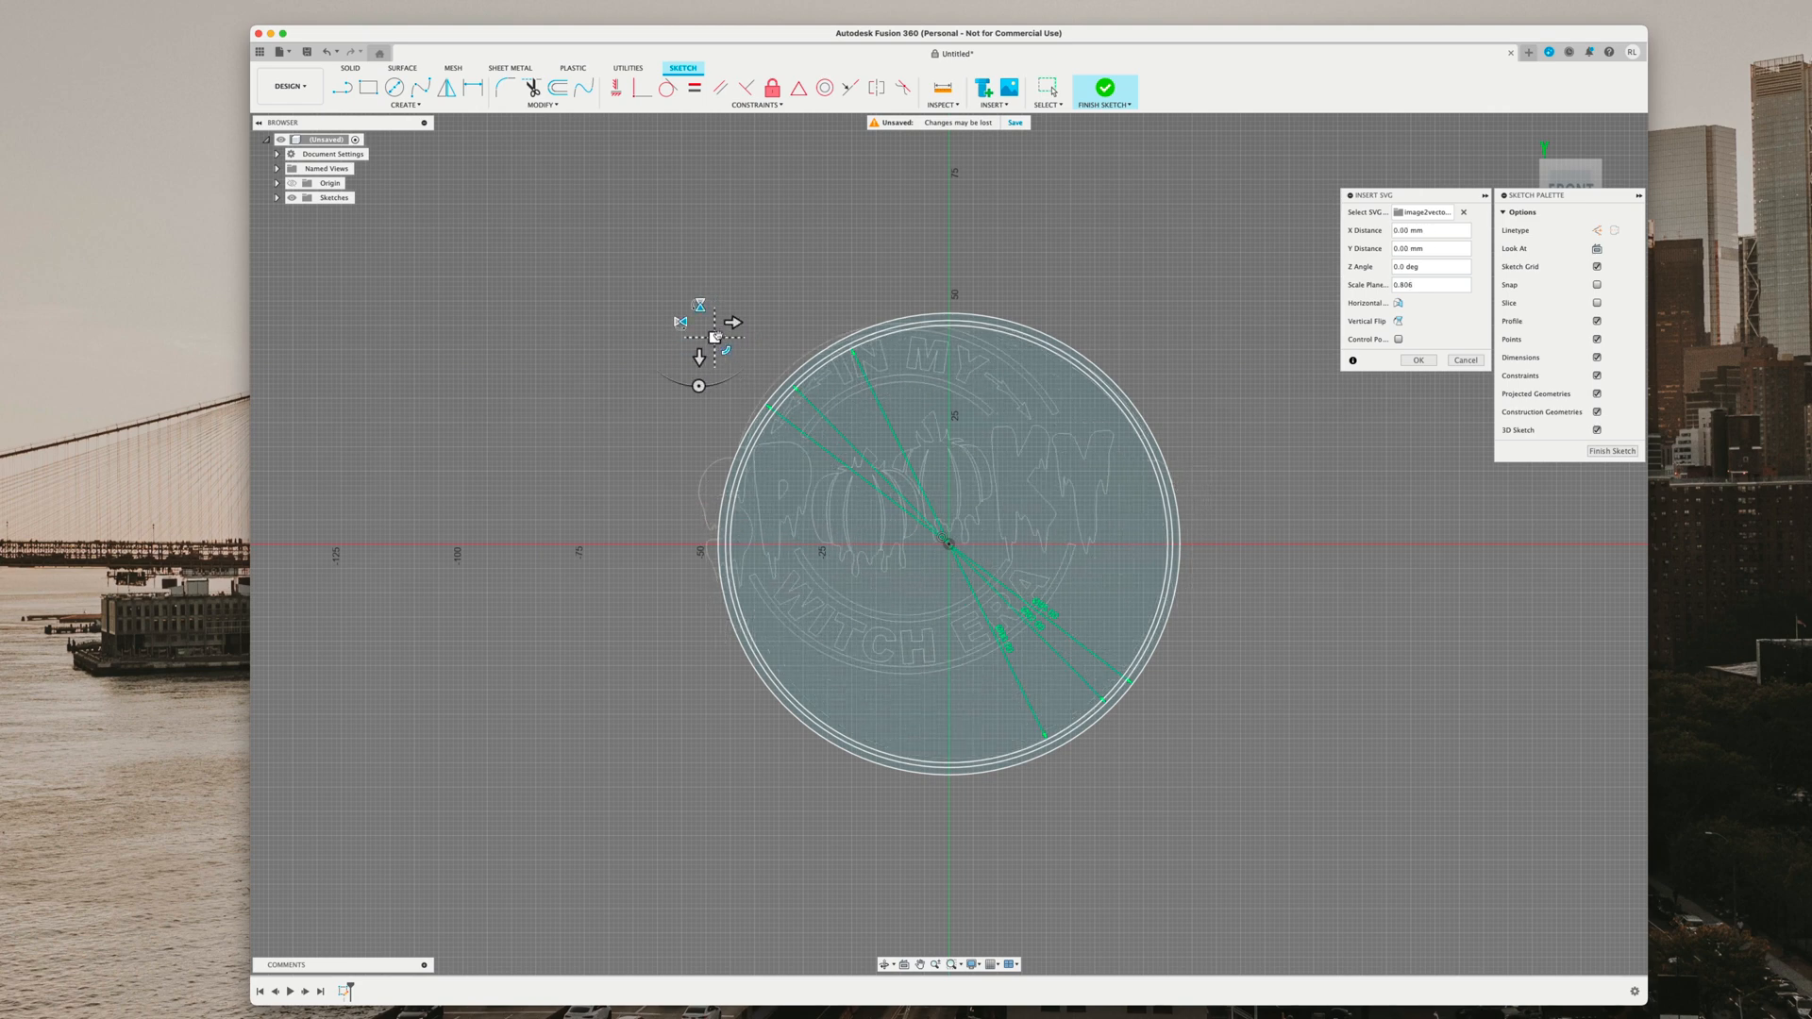
left_click_drag(699, 324, 764, 371)
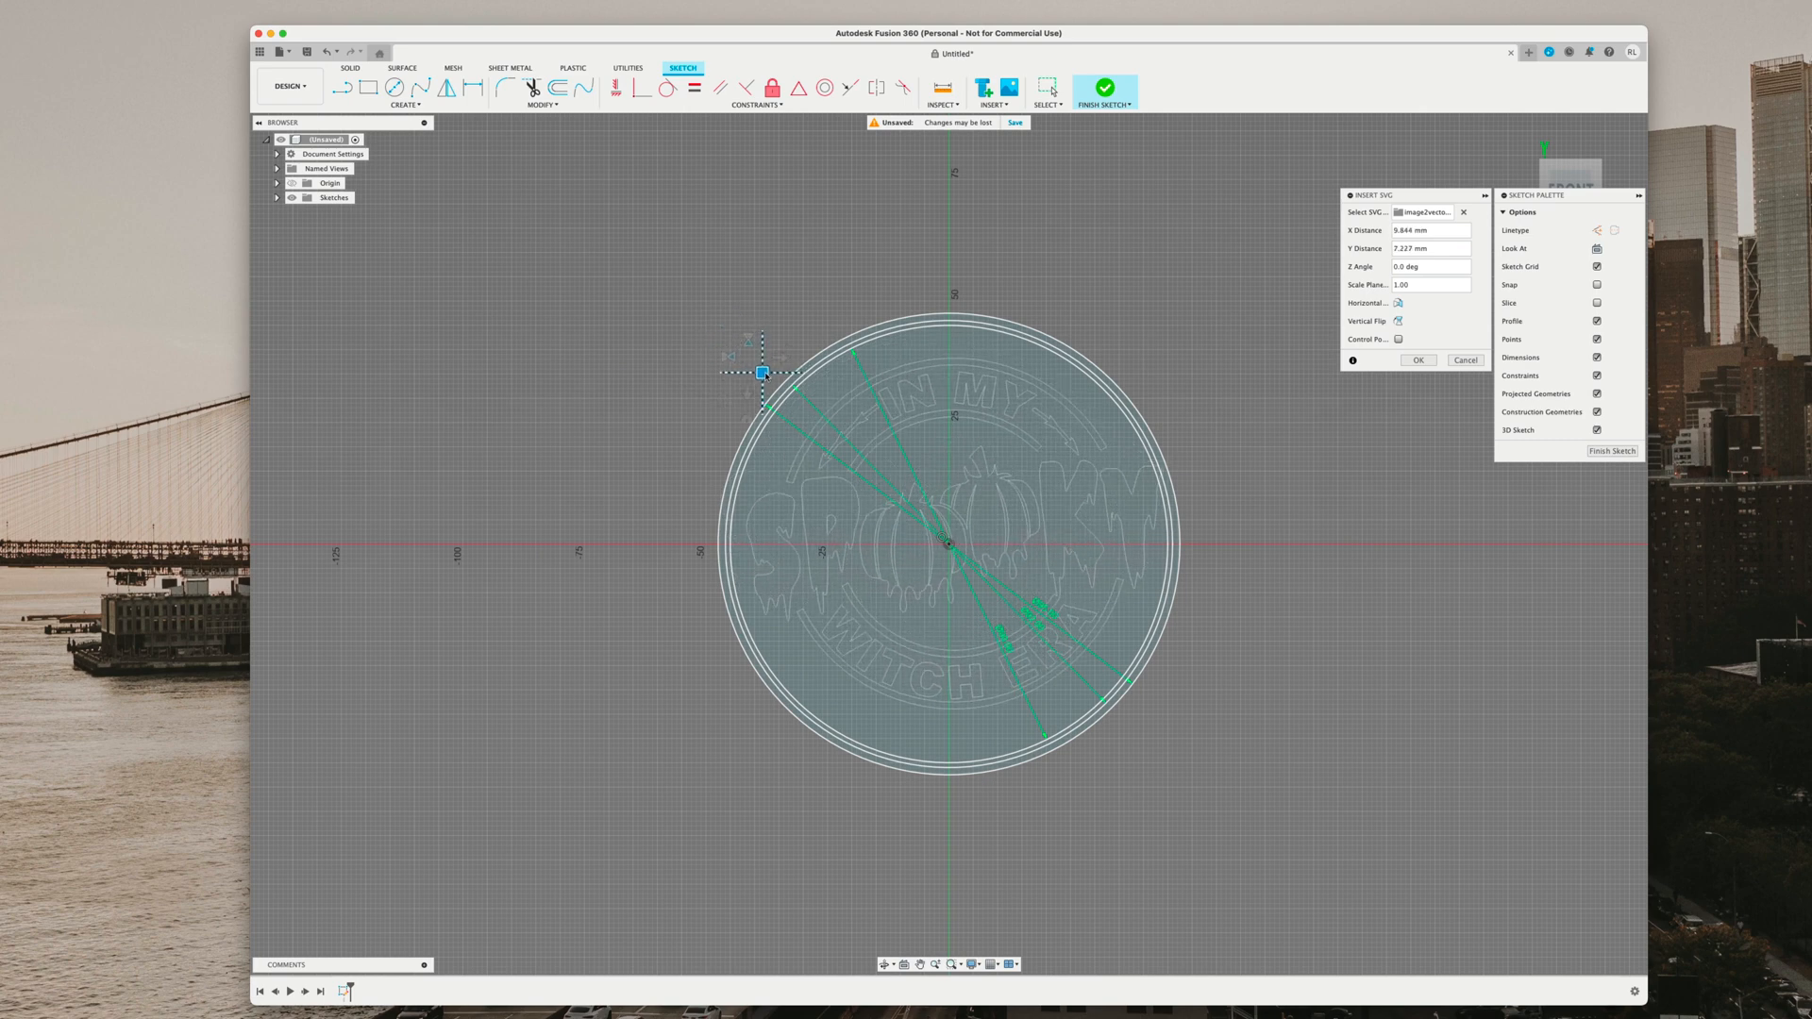
left_click_drag(762, 371, 753, 380)
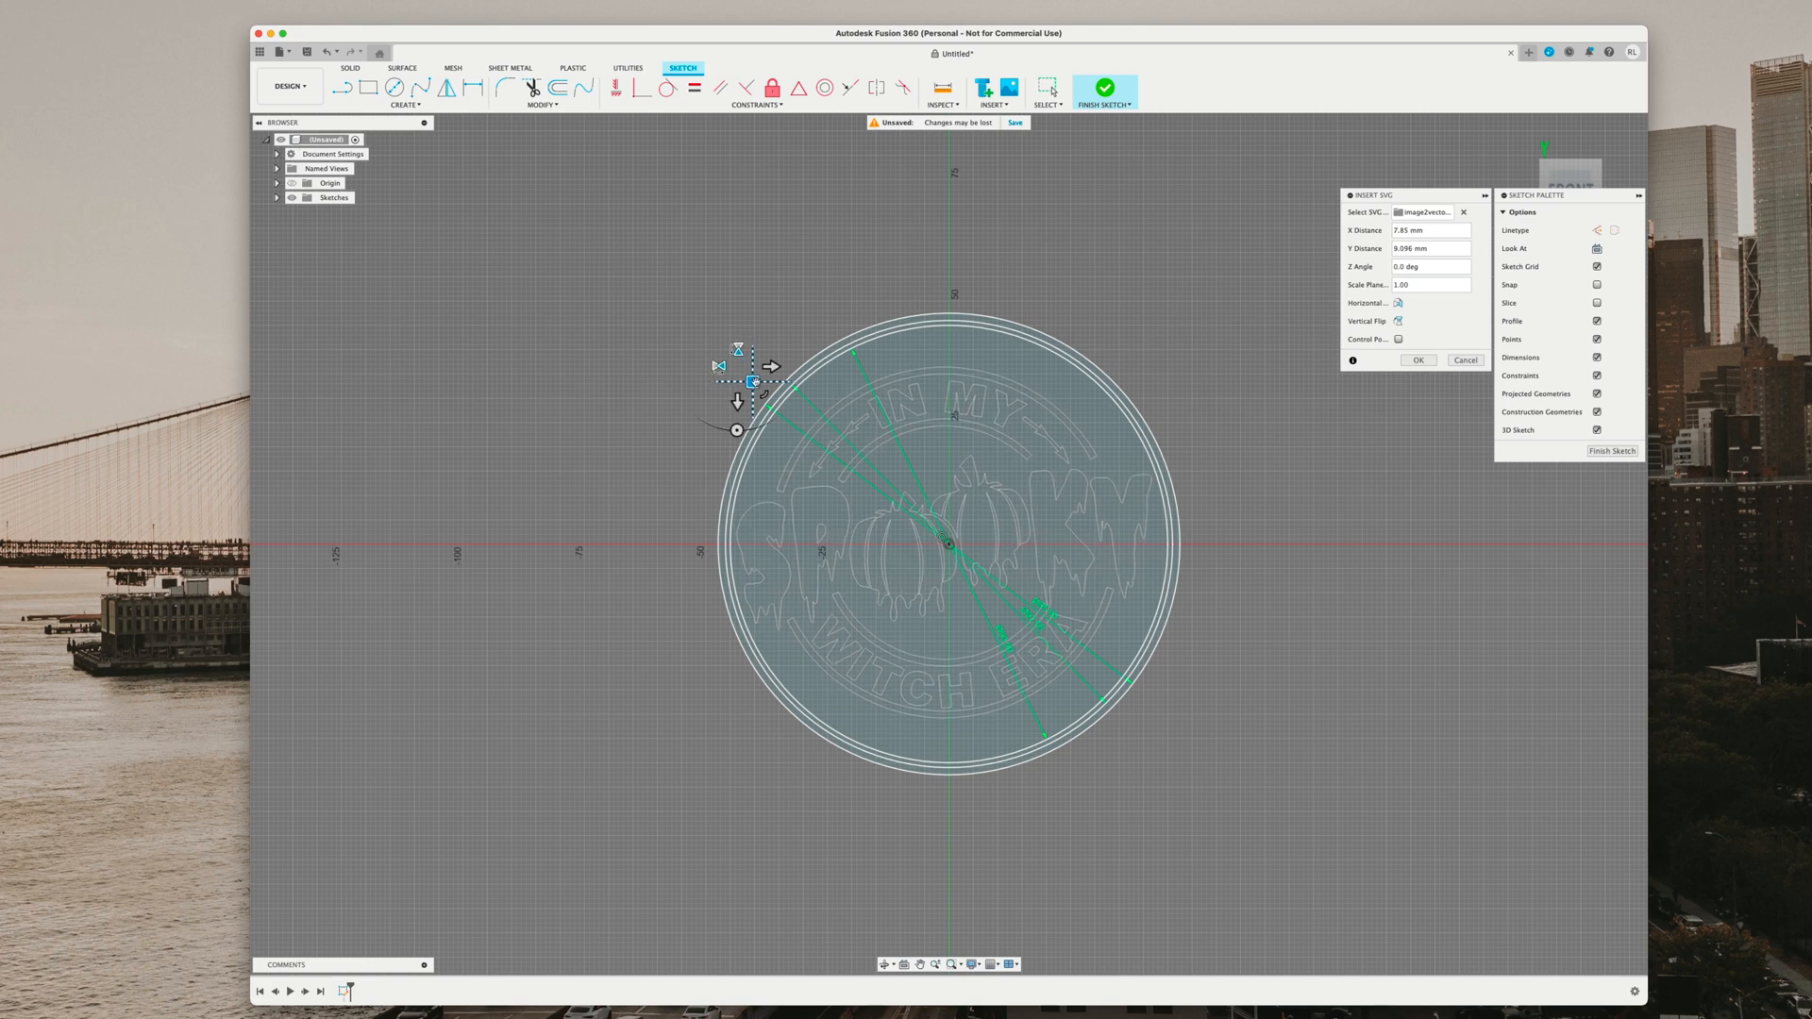
left_click(1431, 229)
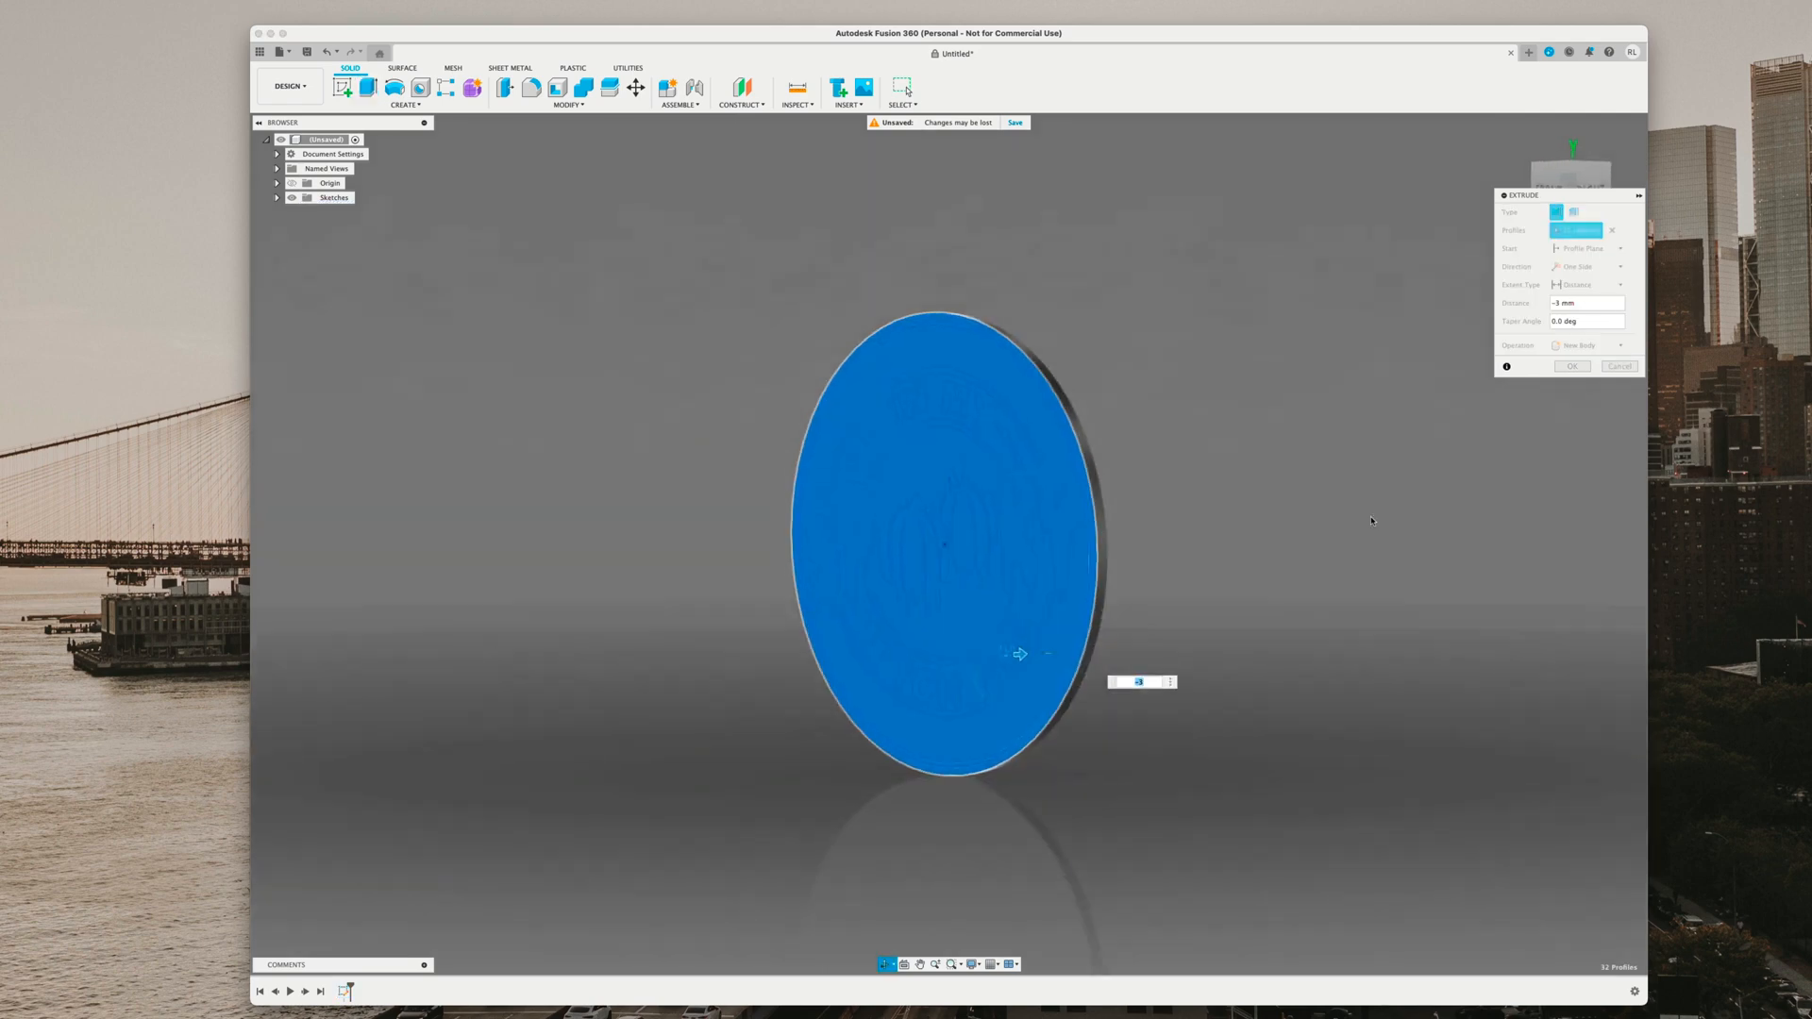
- Extrude the base -3 mm as a New Component and rename it Black 1
left_click(1589, 344)
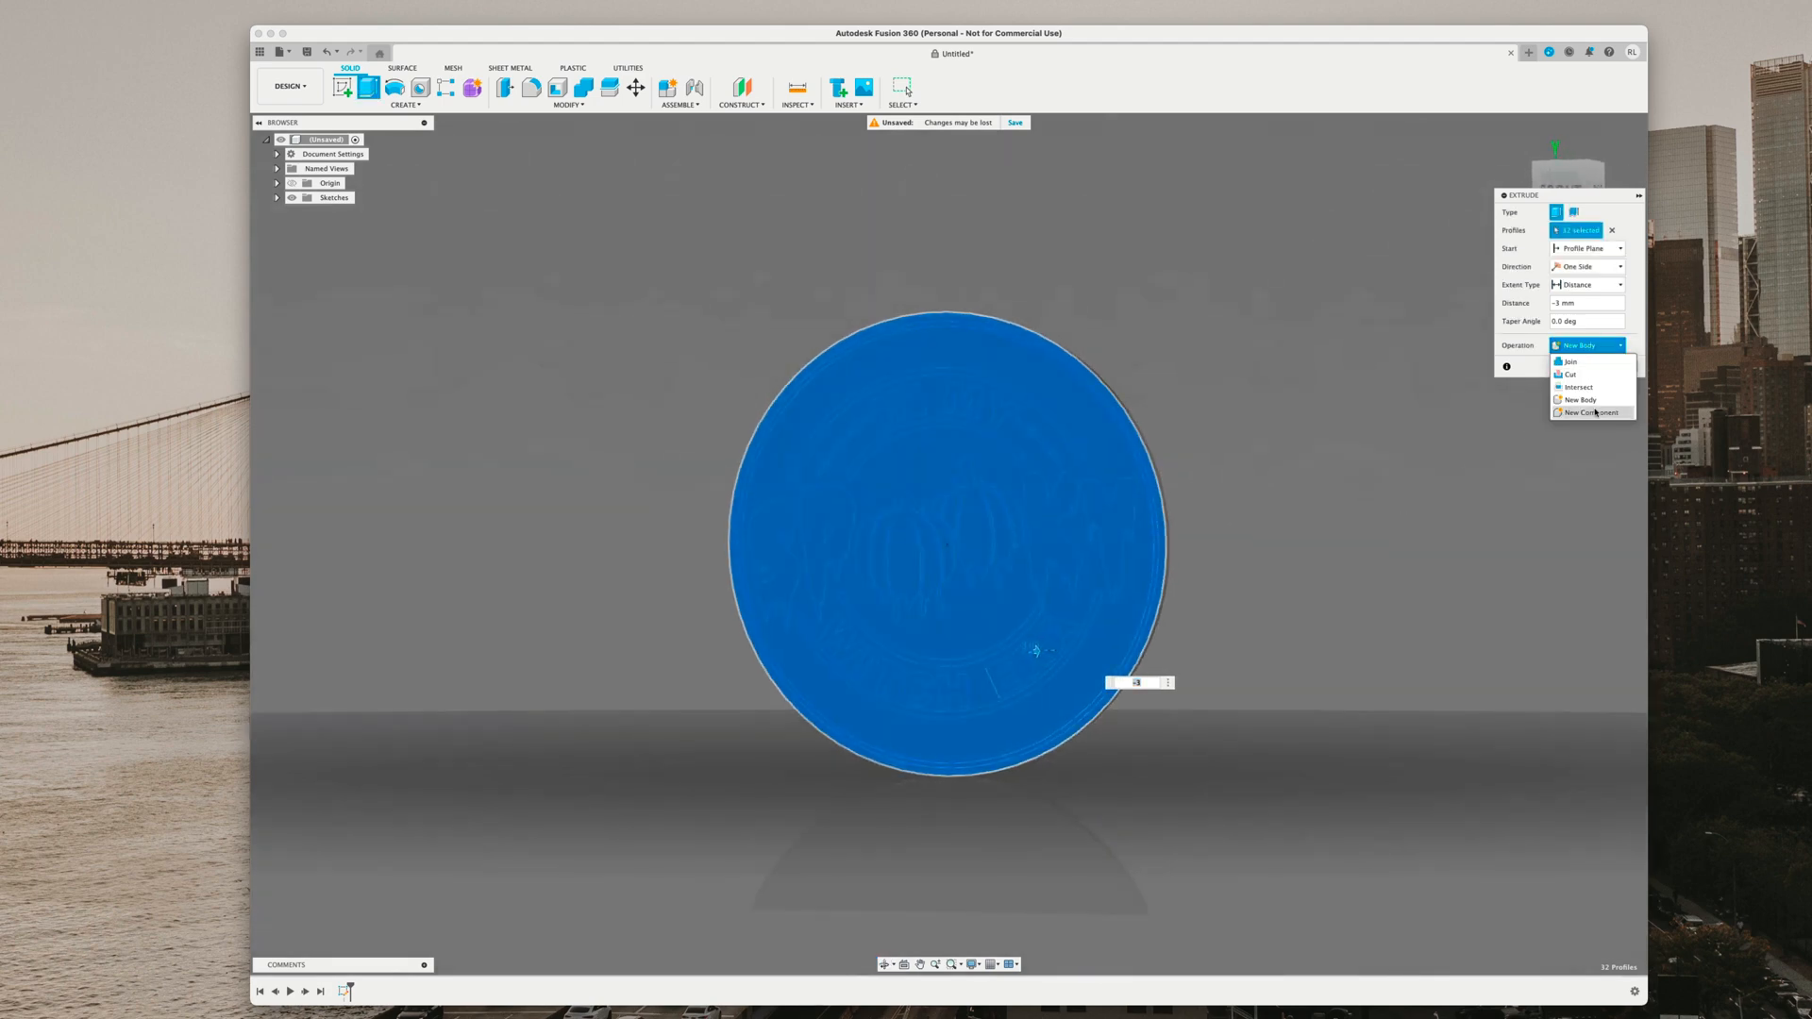
left_click(1592, 412)
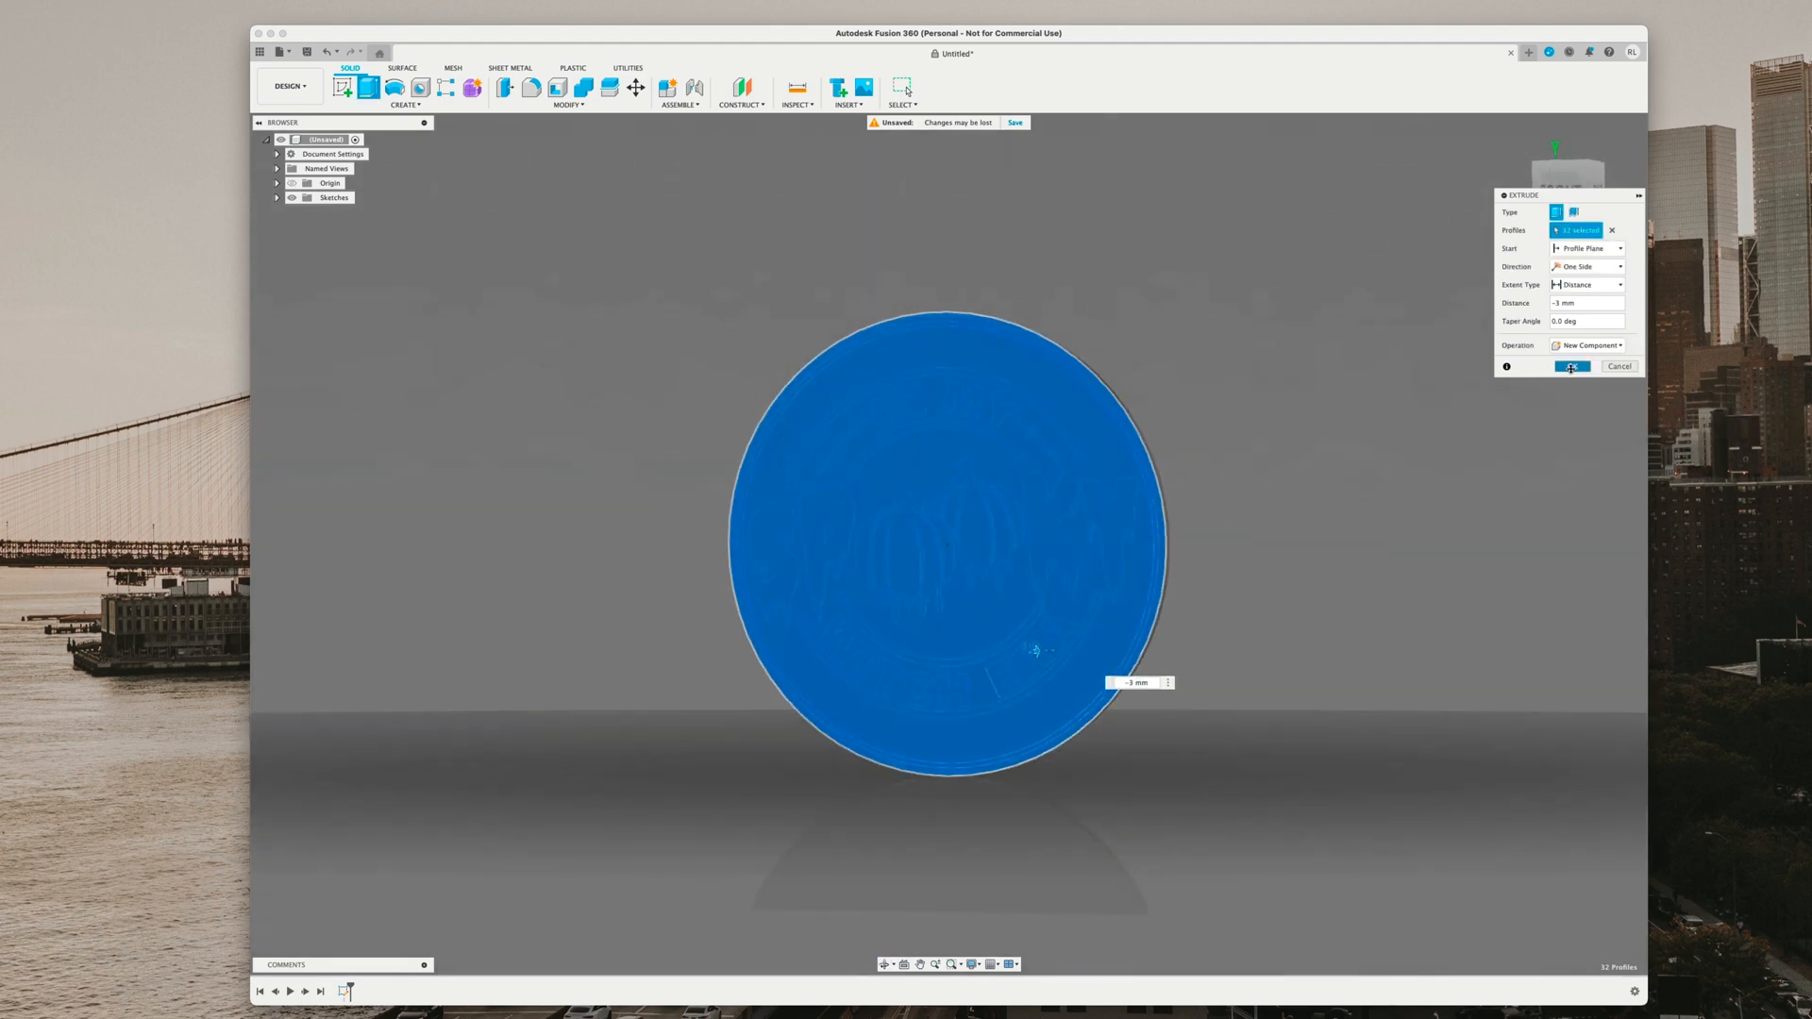
left_click(1571, 366)
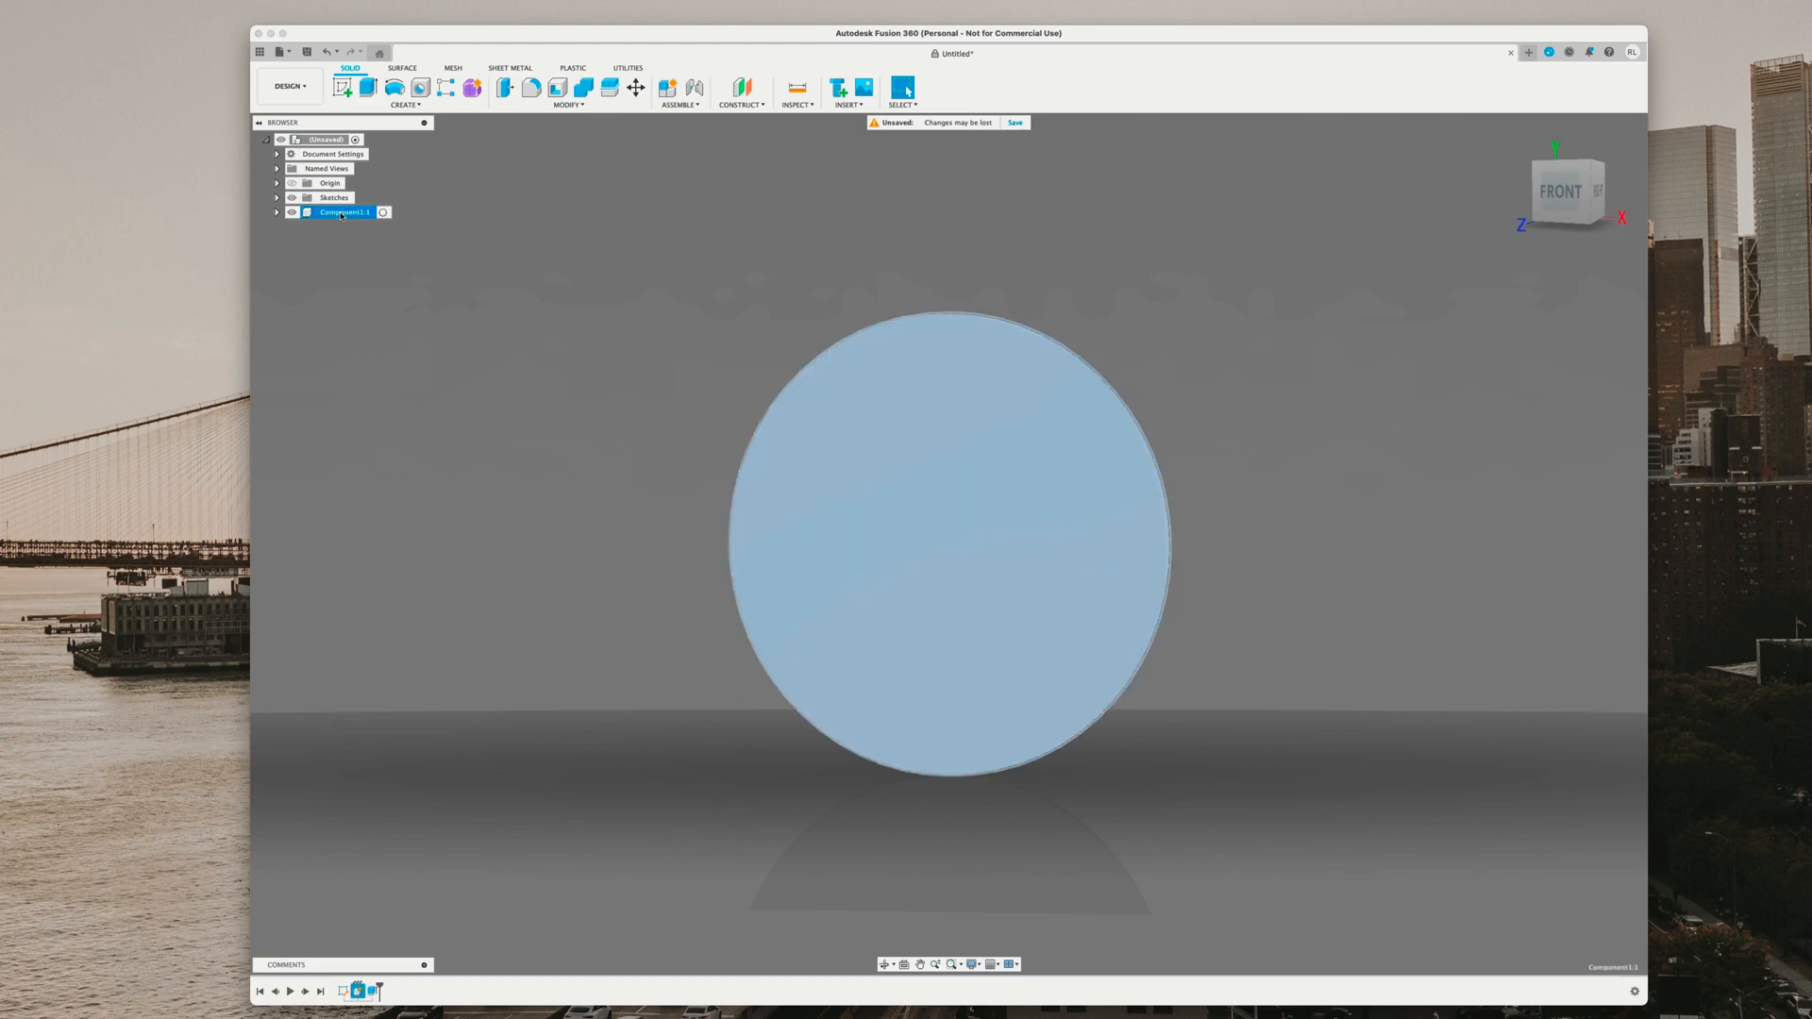
double_click(344, 211)
type("Block")
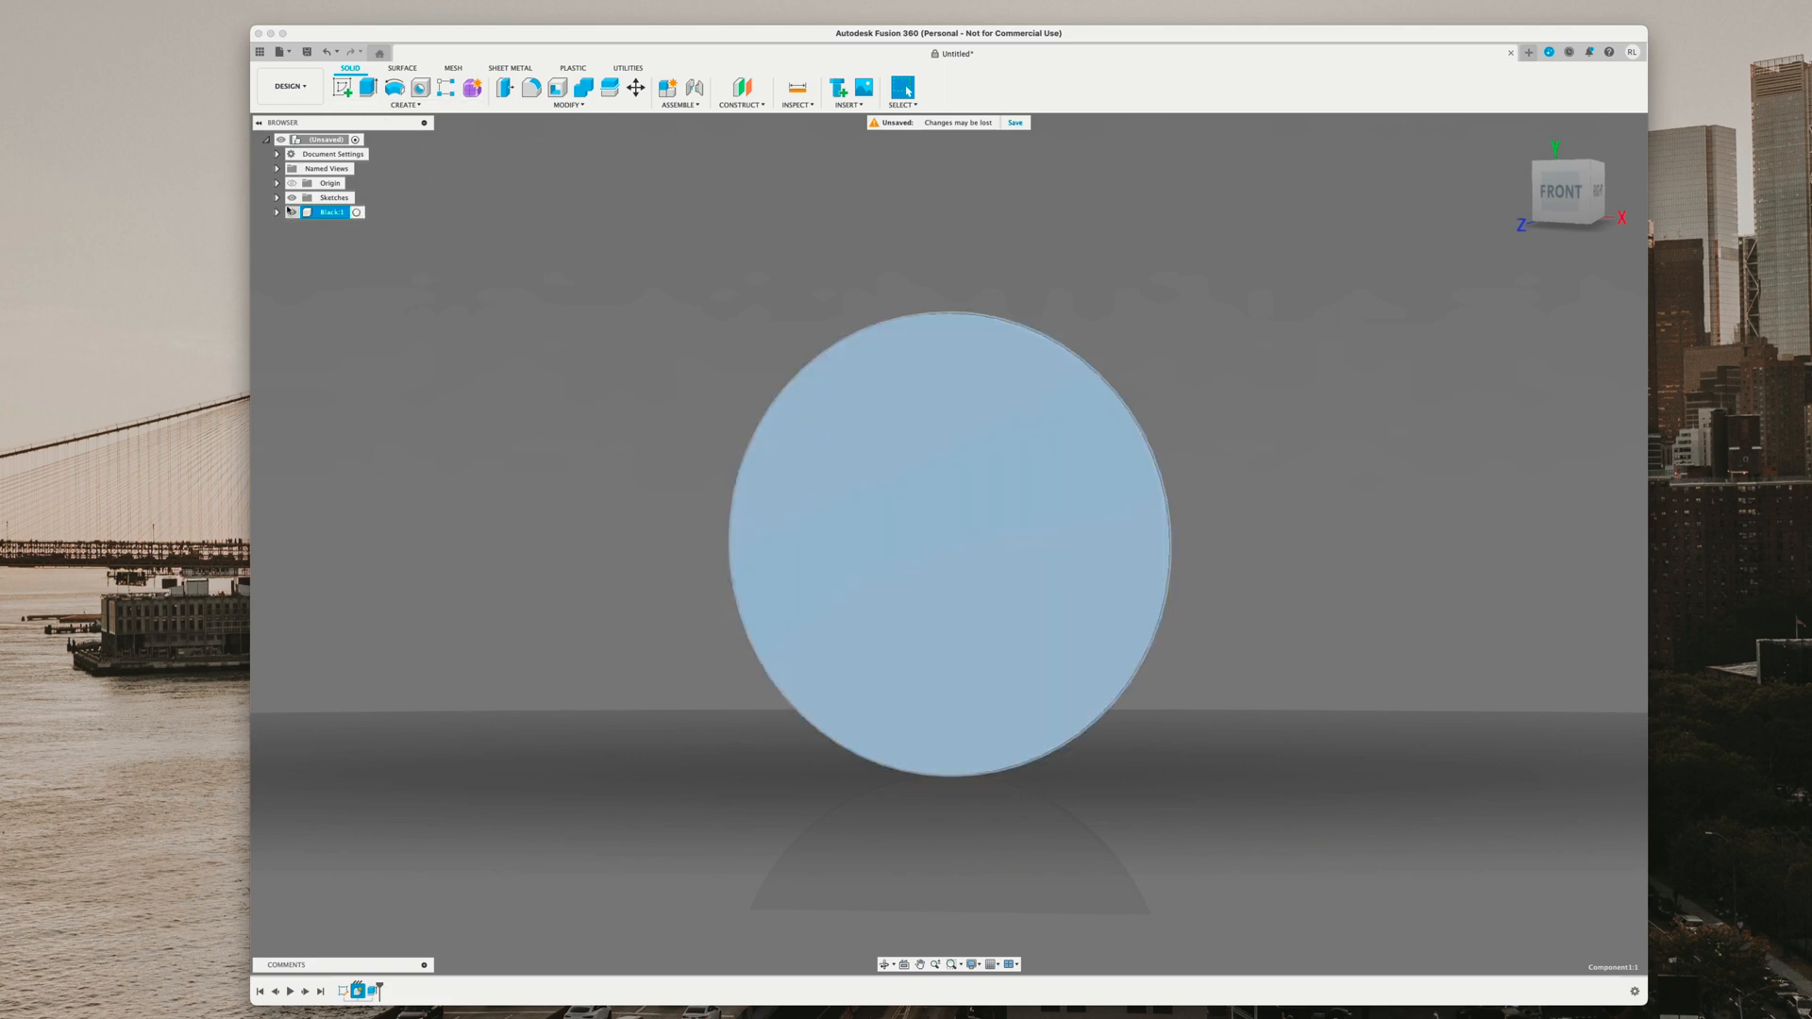
- Show Sketch1 and extrude the region around the logo letters 2 mm as a new component
left_click(277, 197)
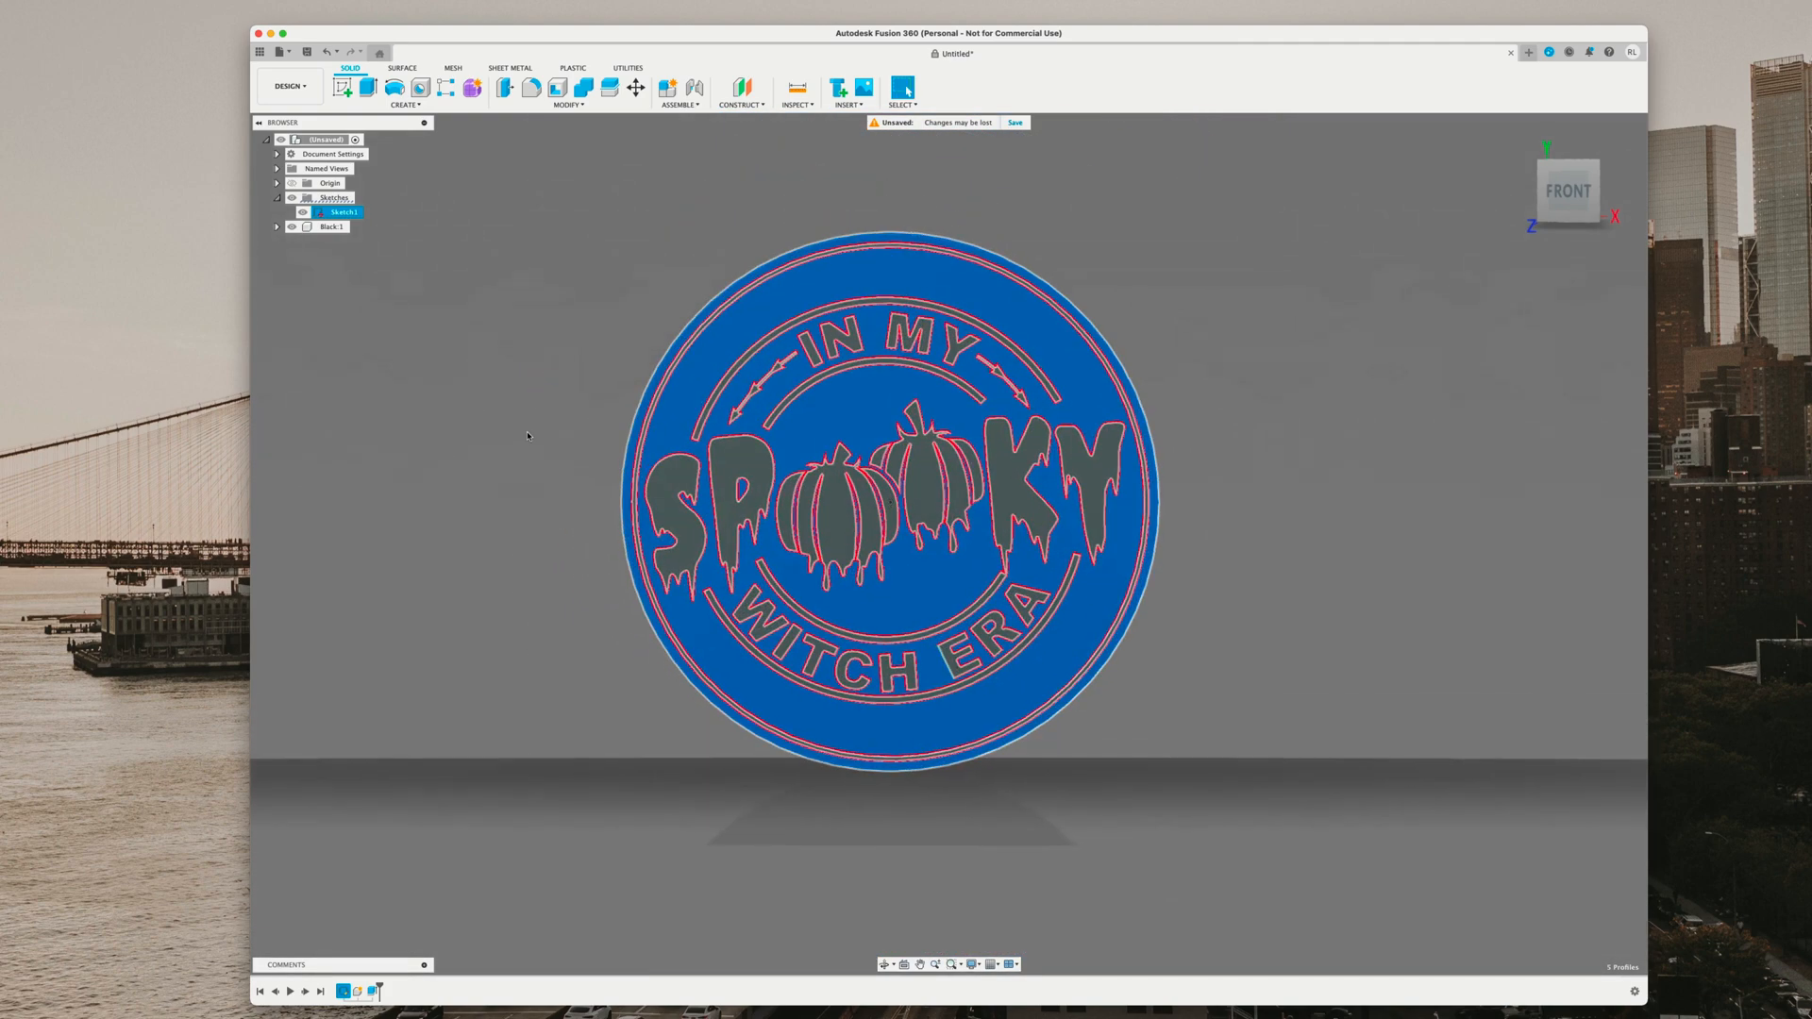
left_click(346, 85)
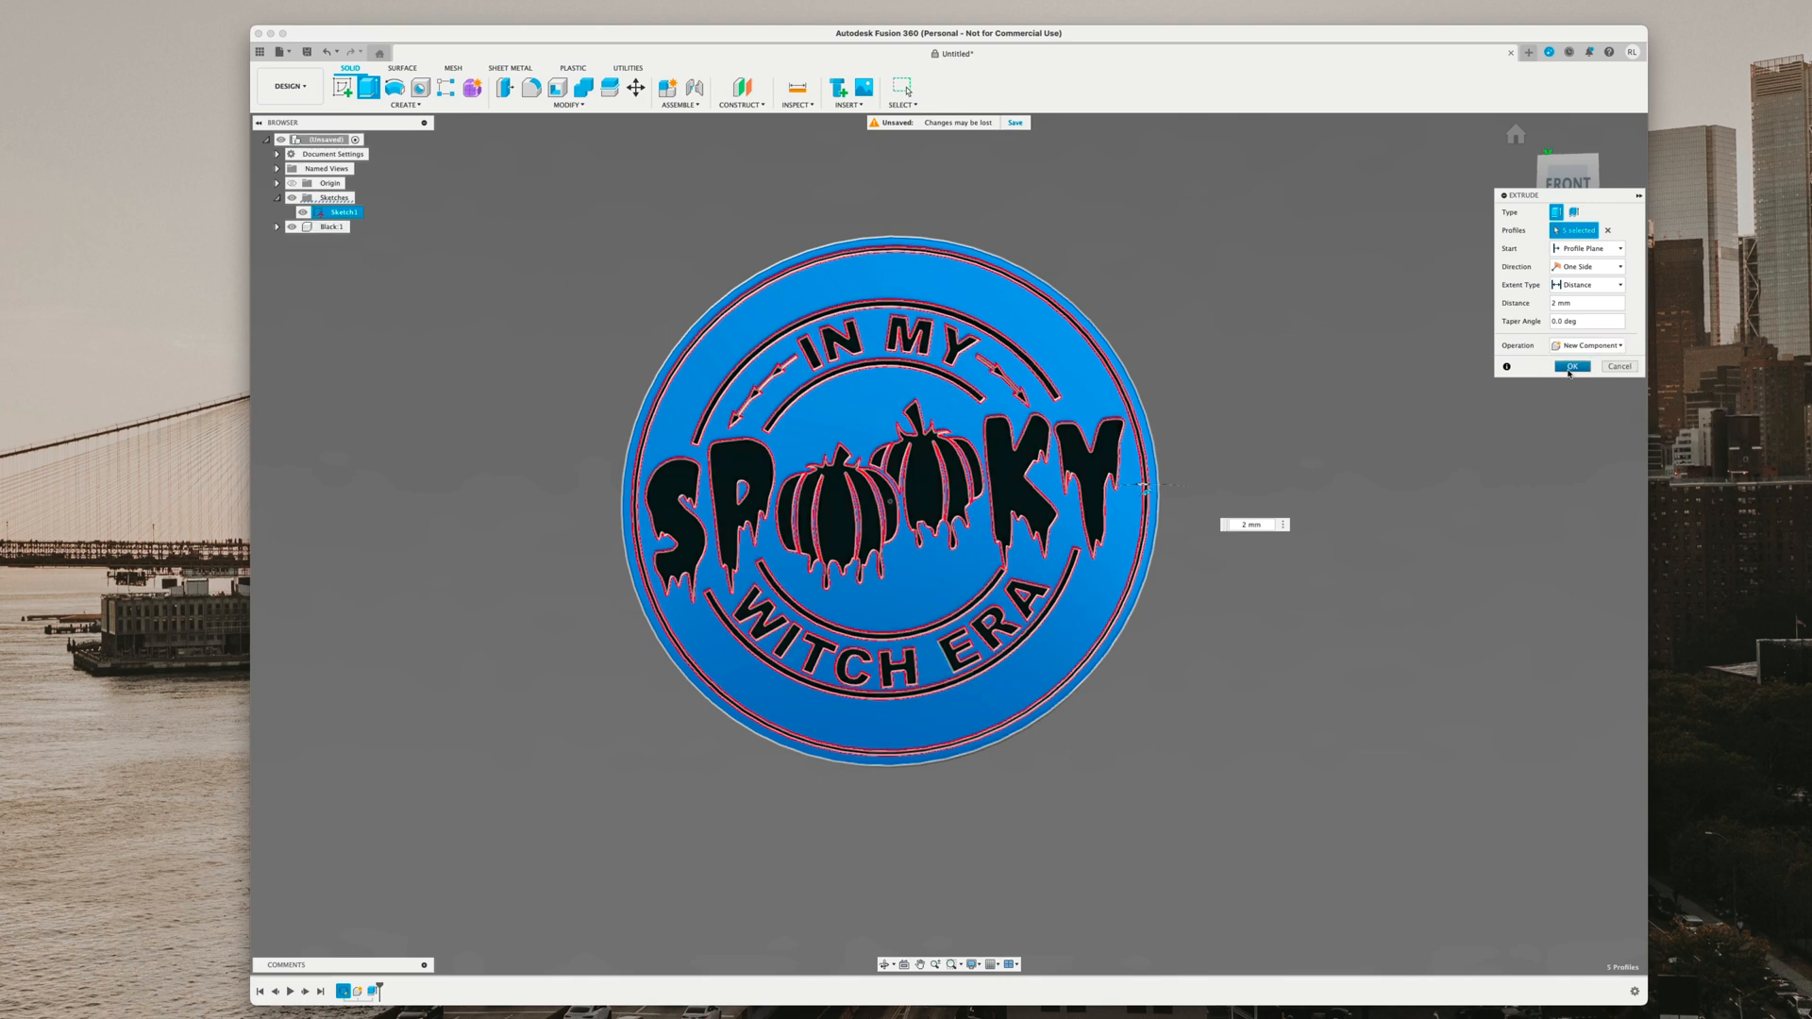
left_click(1572, 366)
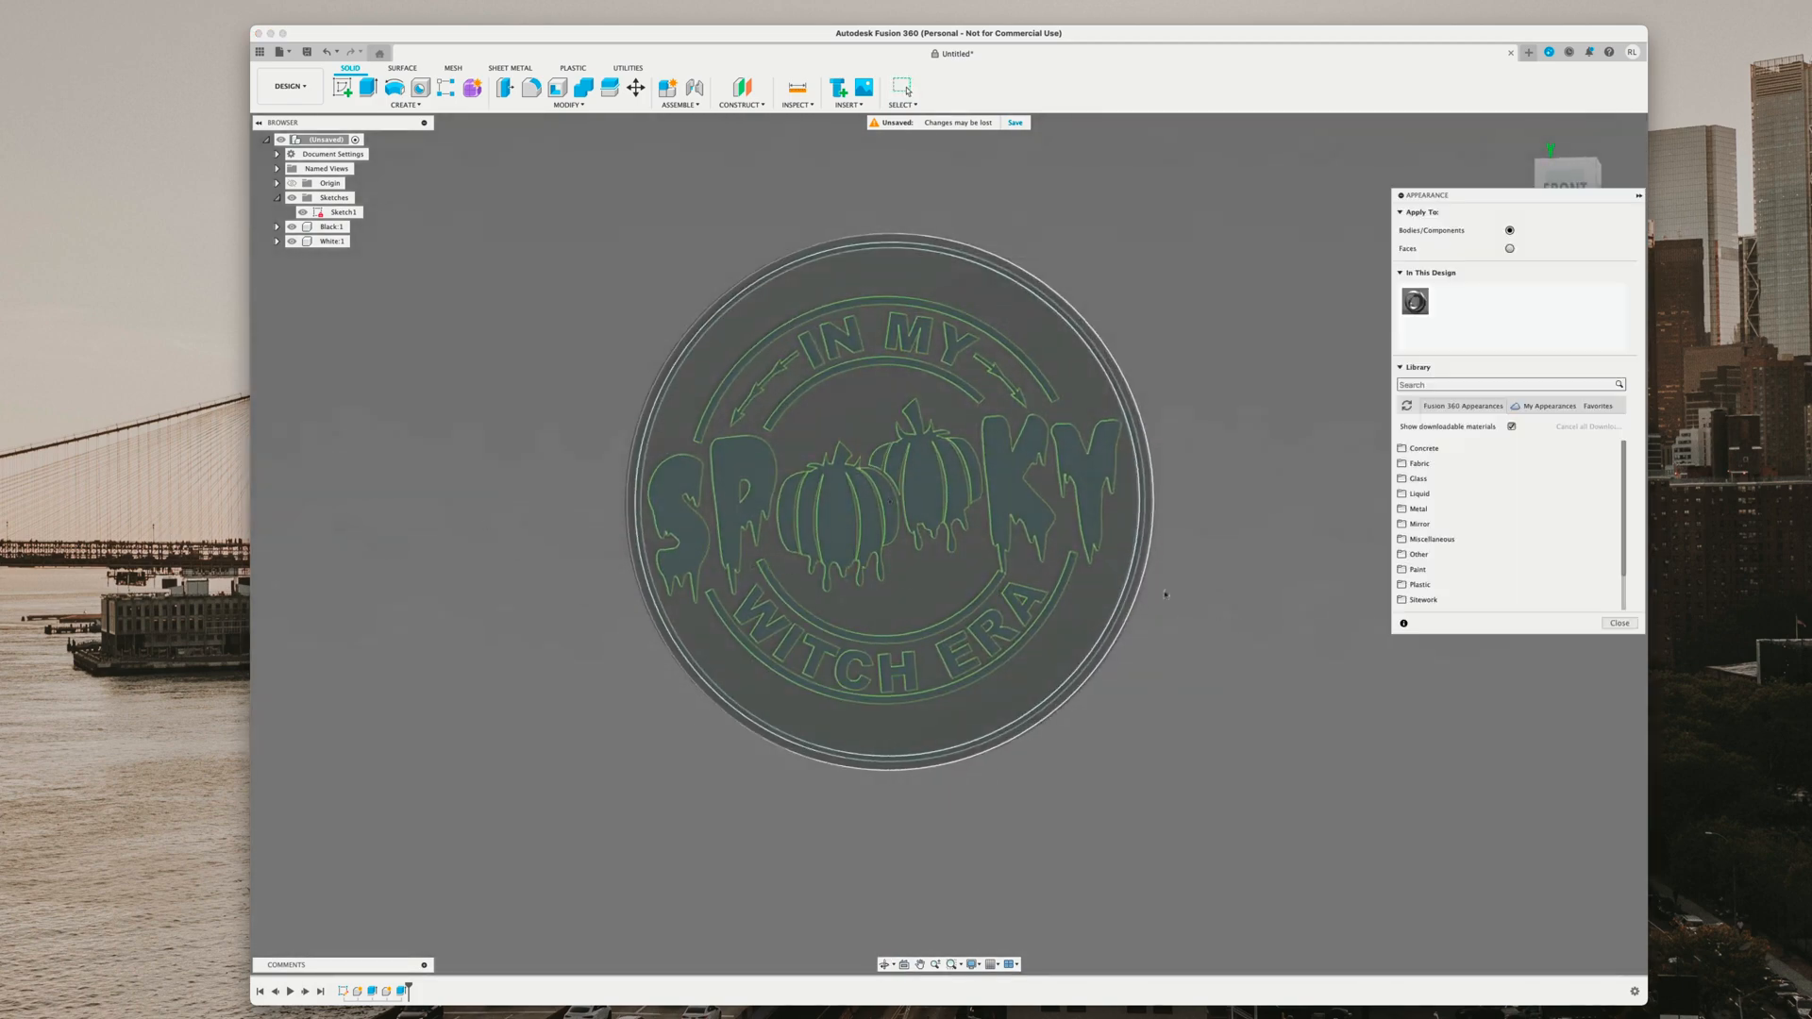
- Apply Coating - Black Oxide to Black 1, duplicate it as white and apply to White 1
left_click(1506, 385)
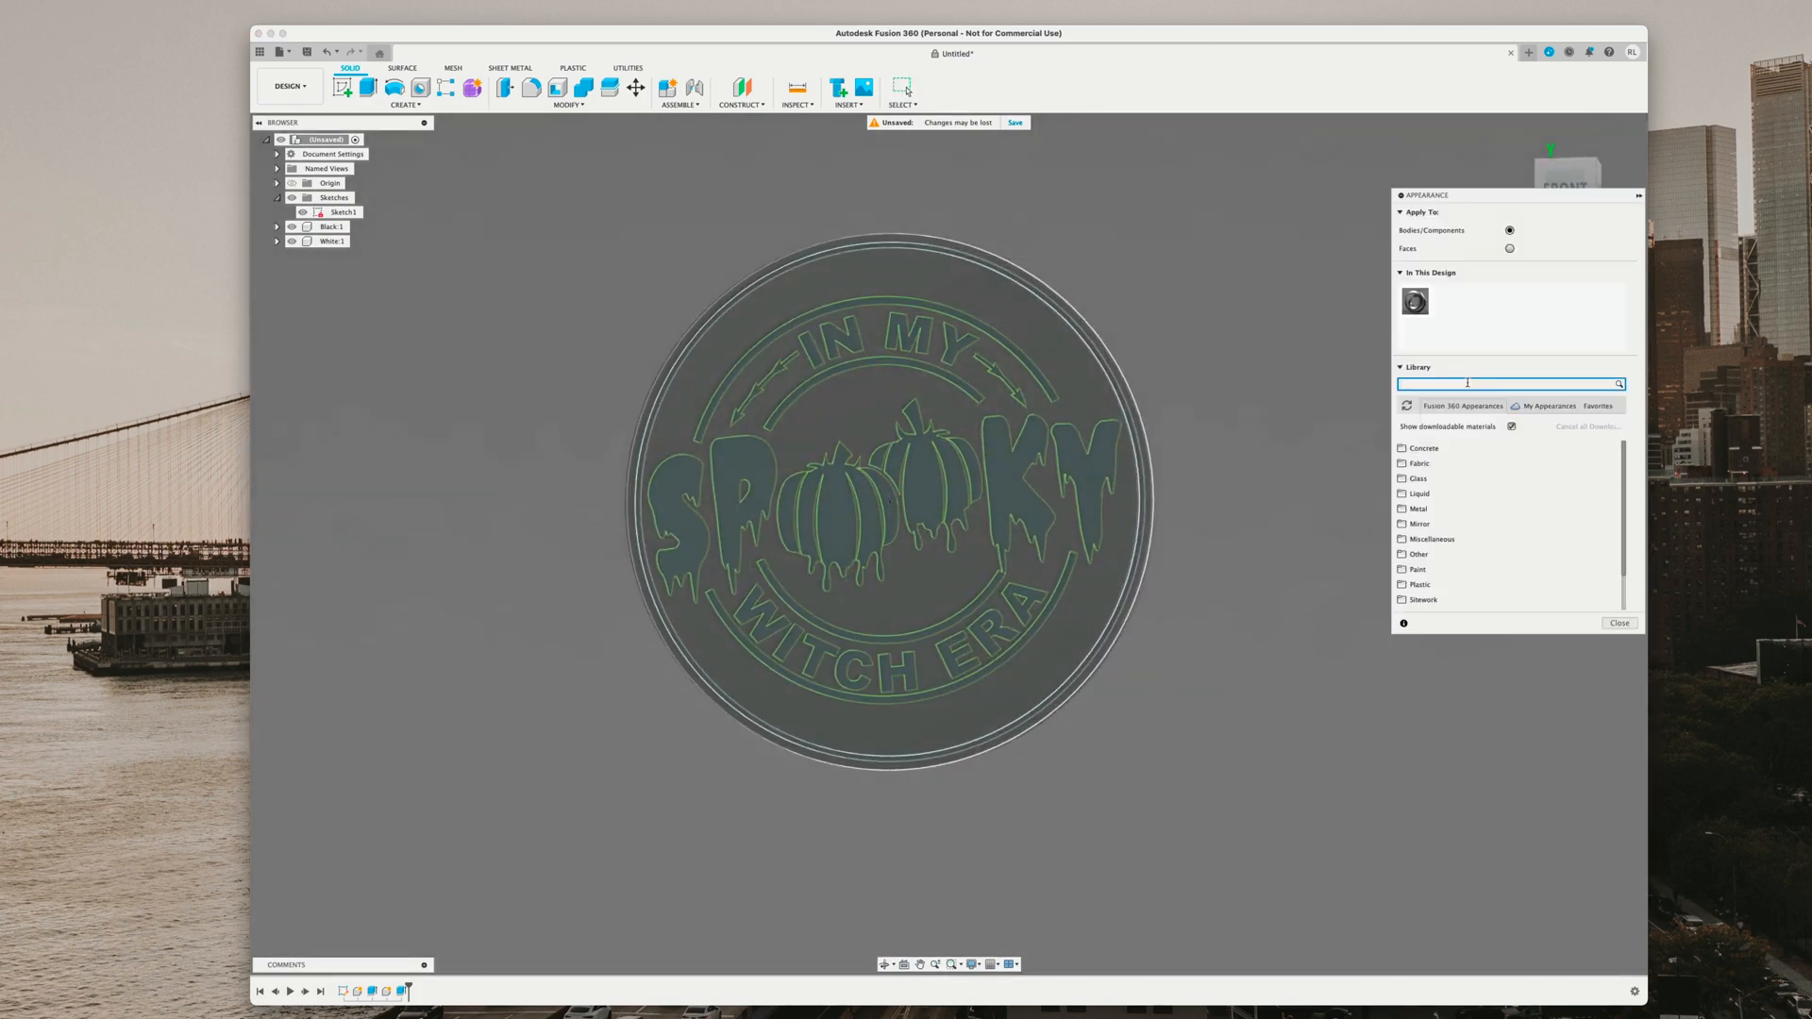
type("black")
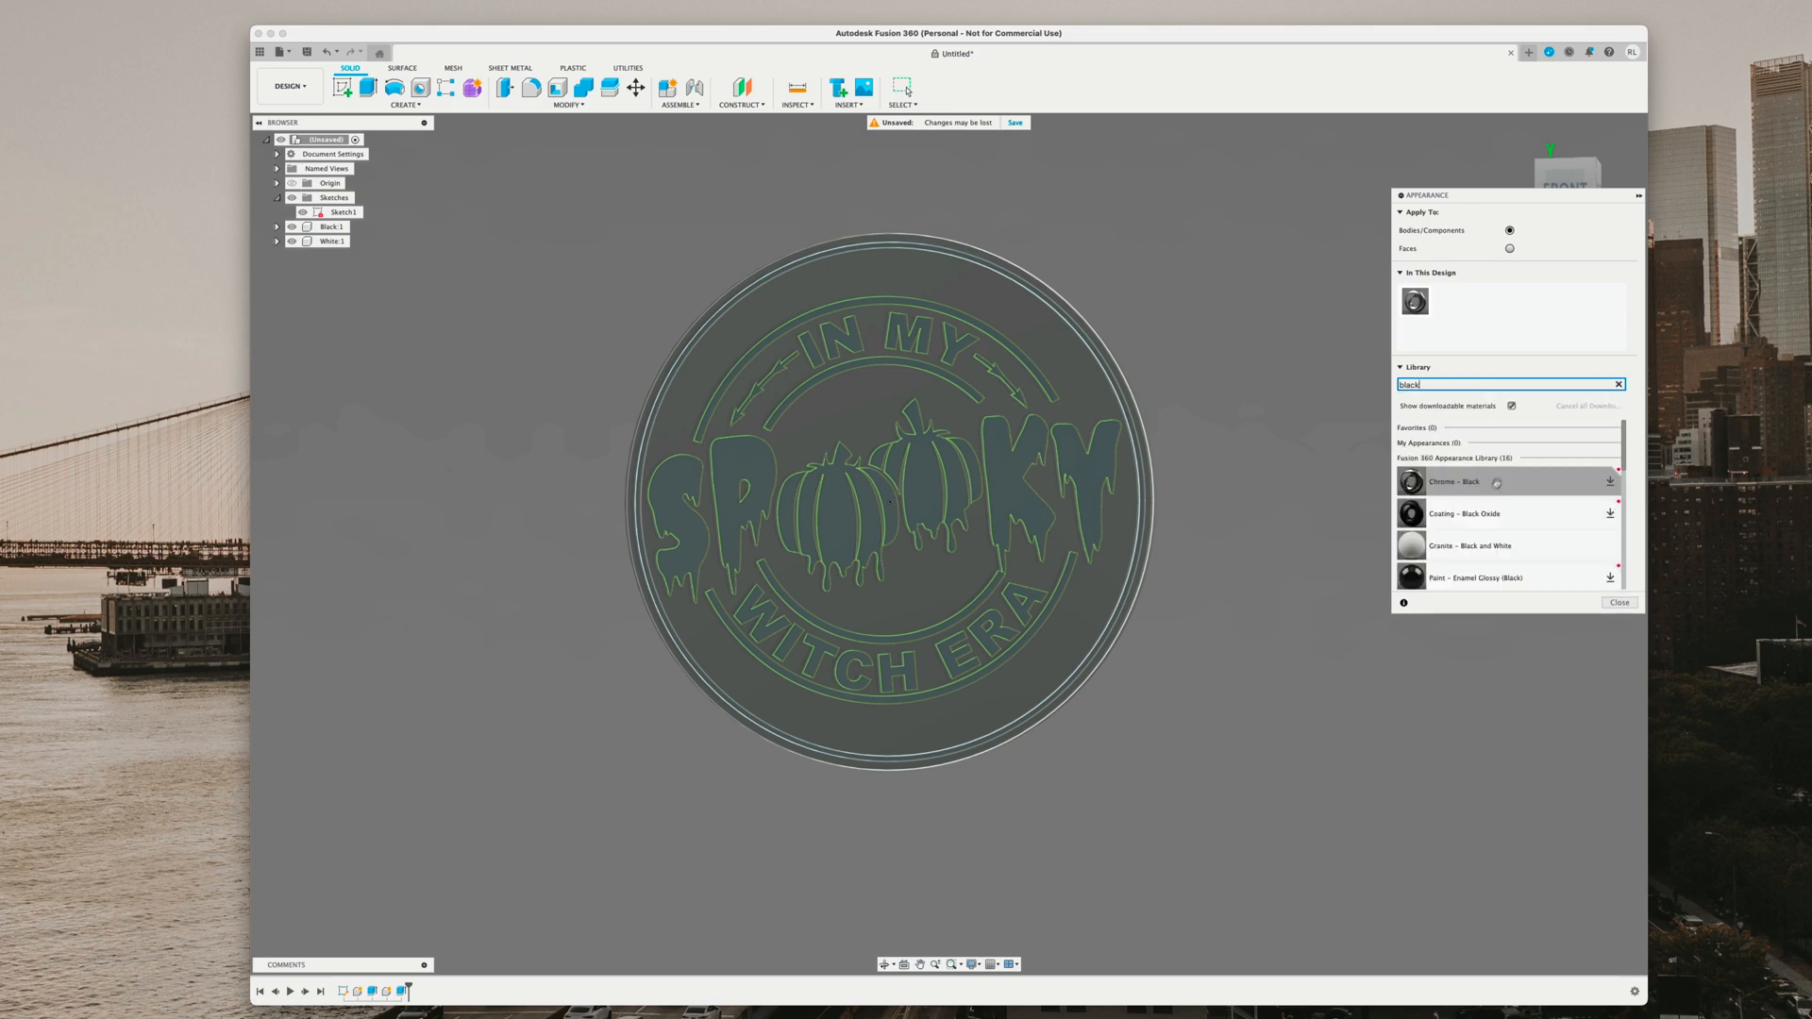
mouse_move(1485, 565)
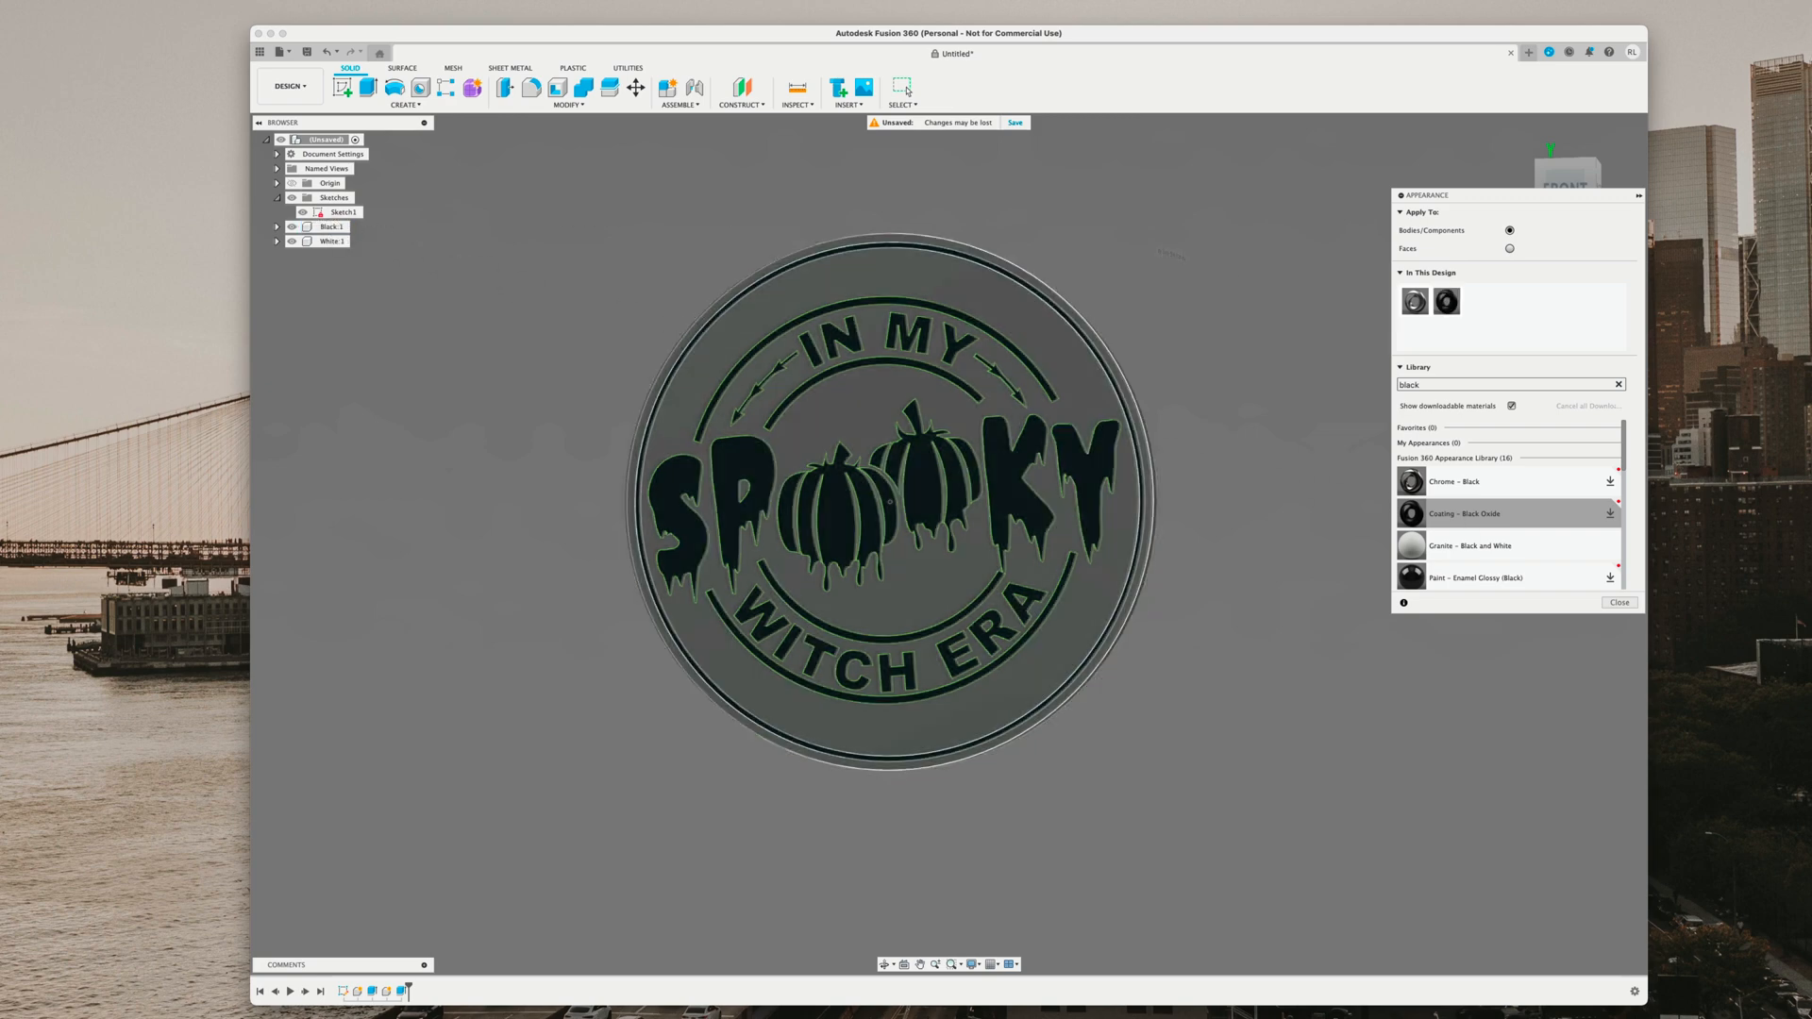
right_click(1457, 301)
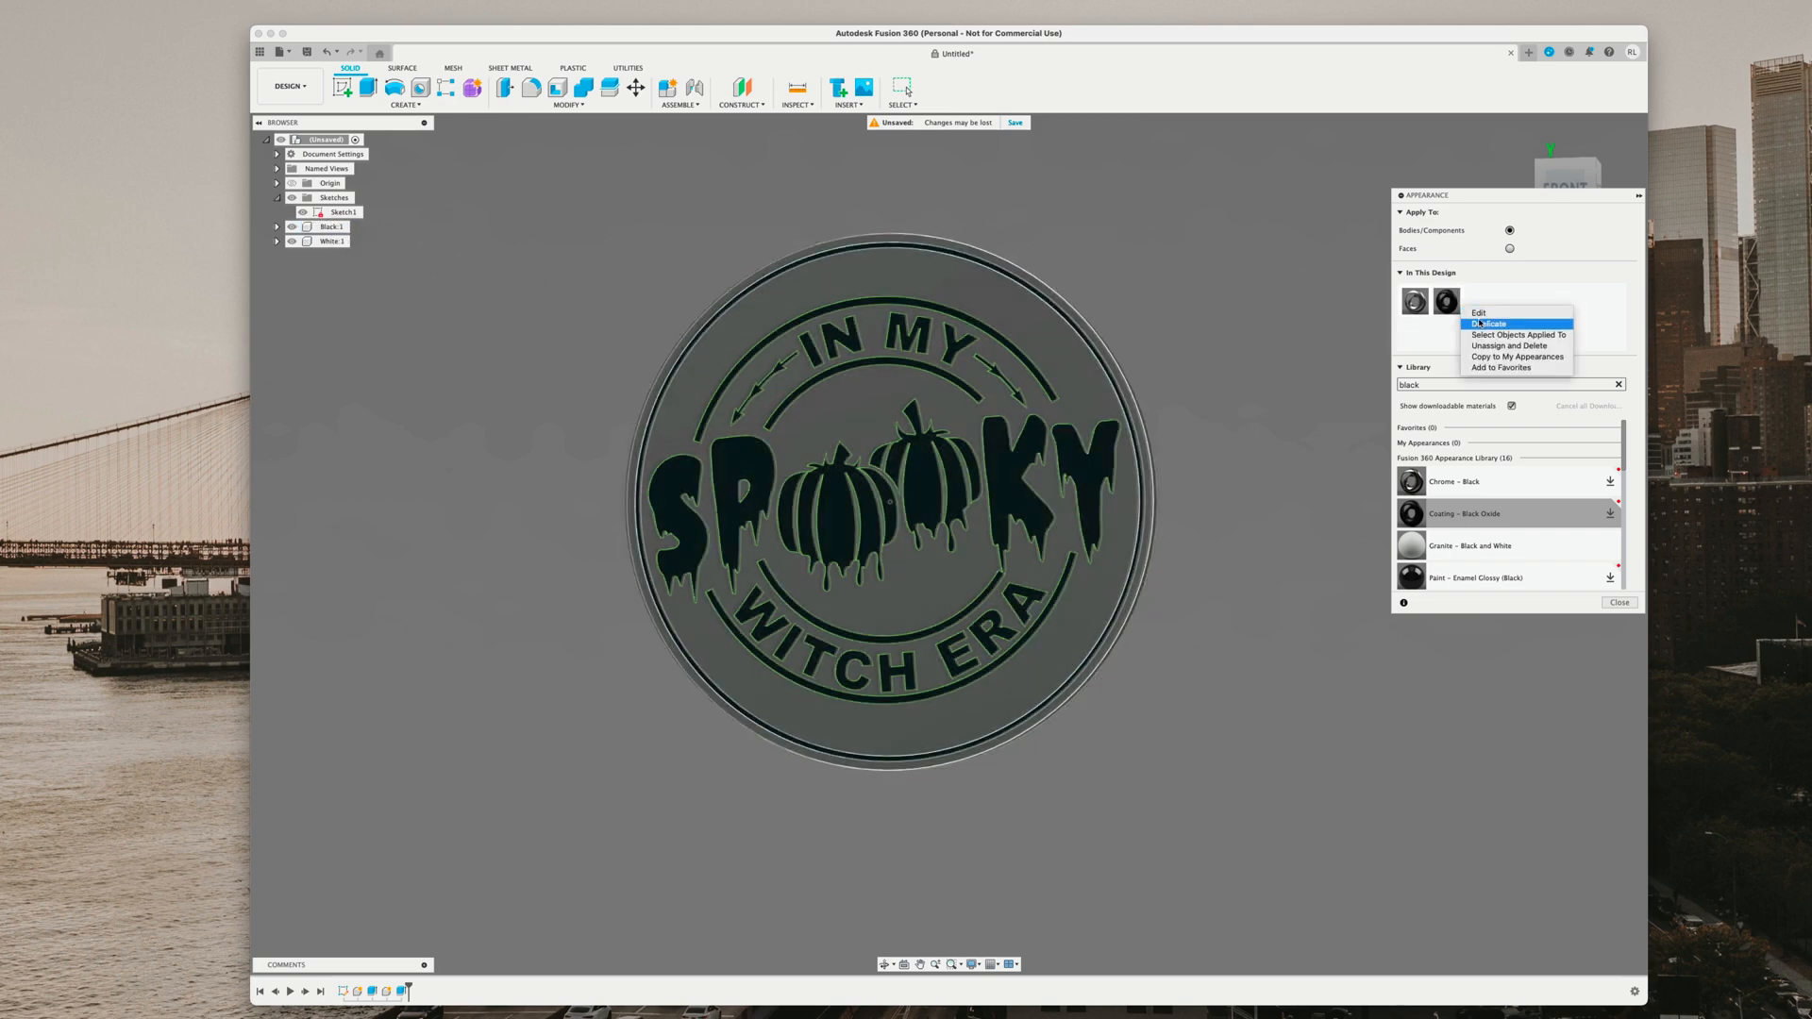
left_click(1481, 312)
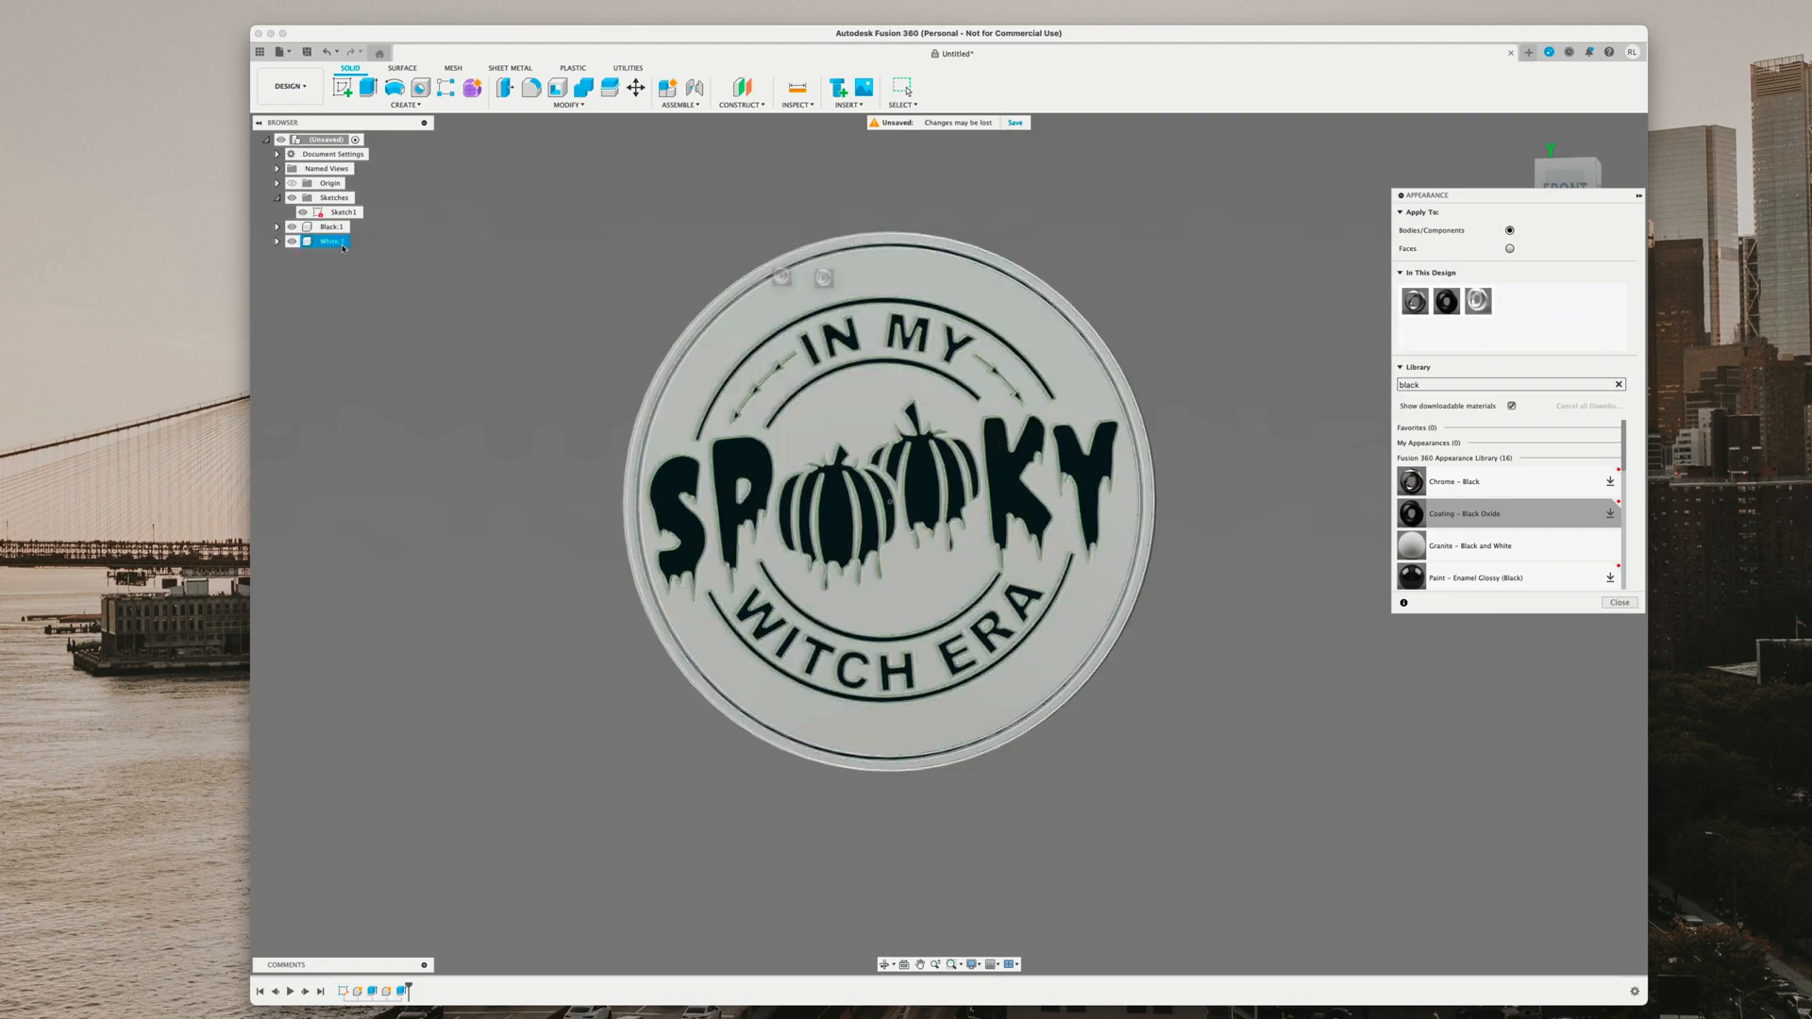
left_click(1619, 602)
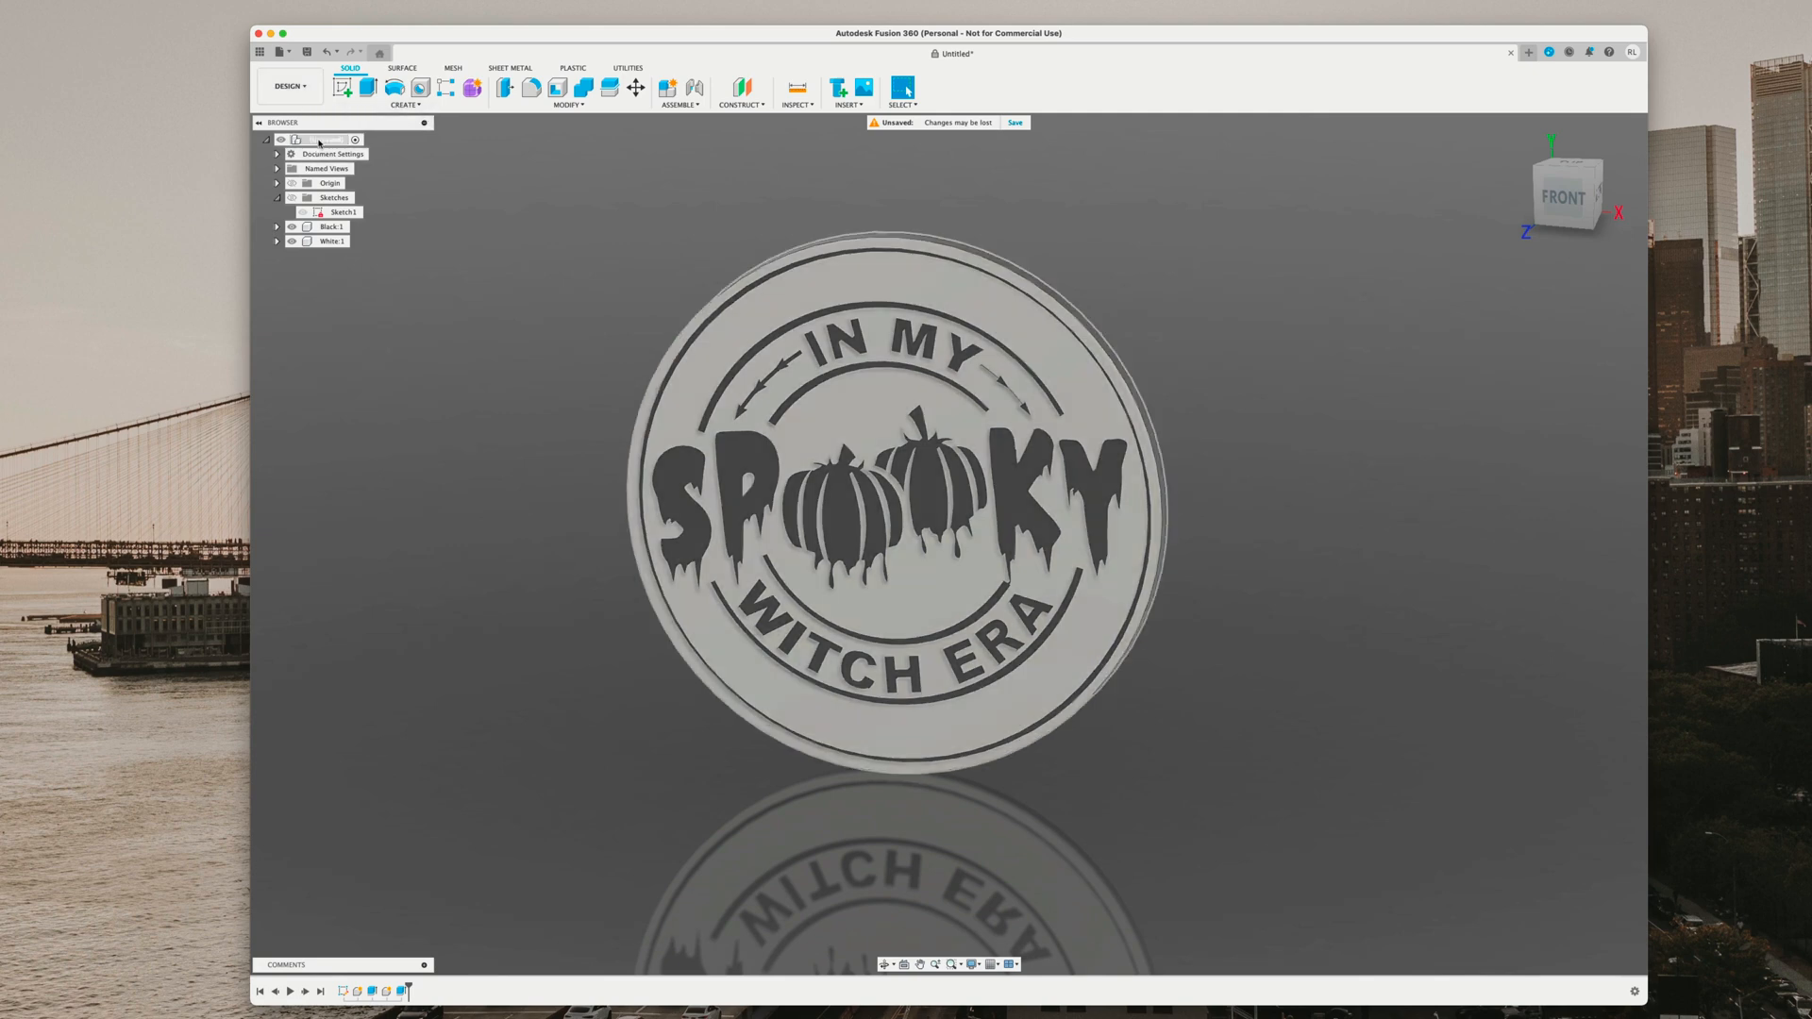
- Export the root component as a STEP file named 'spooky coaster'
right_click(319, 139)
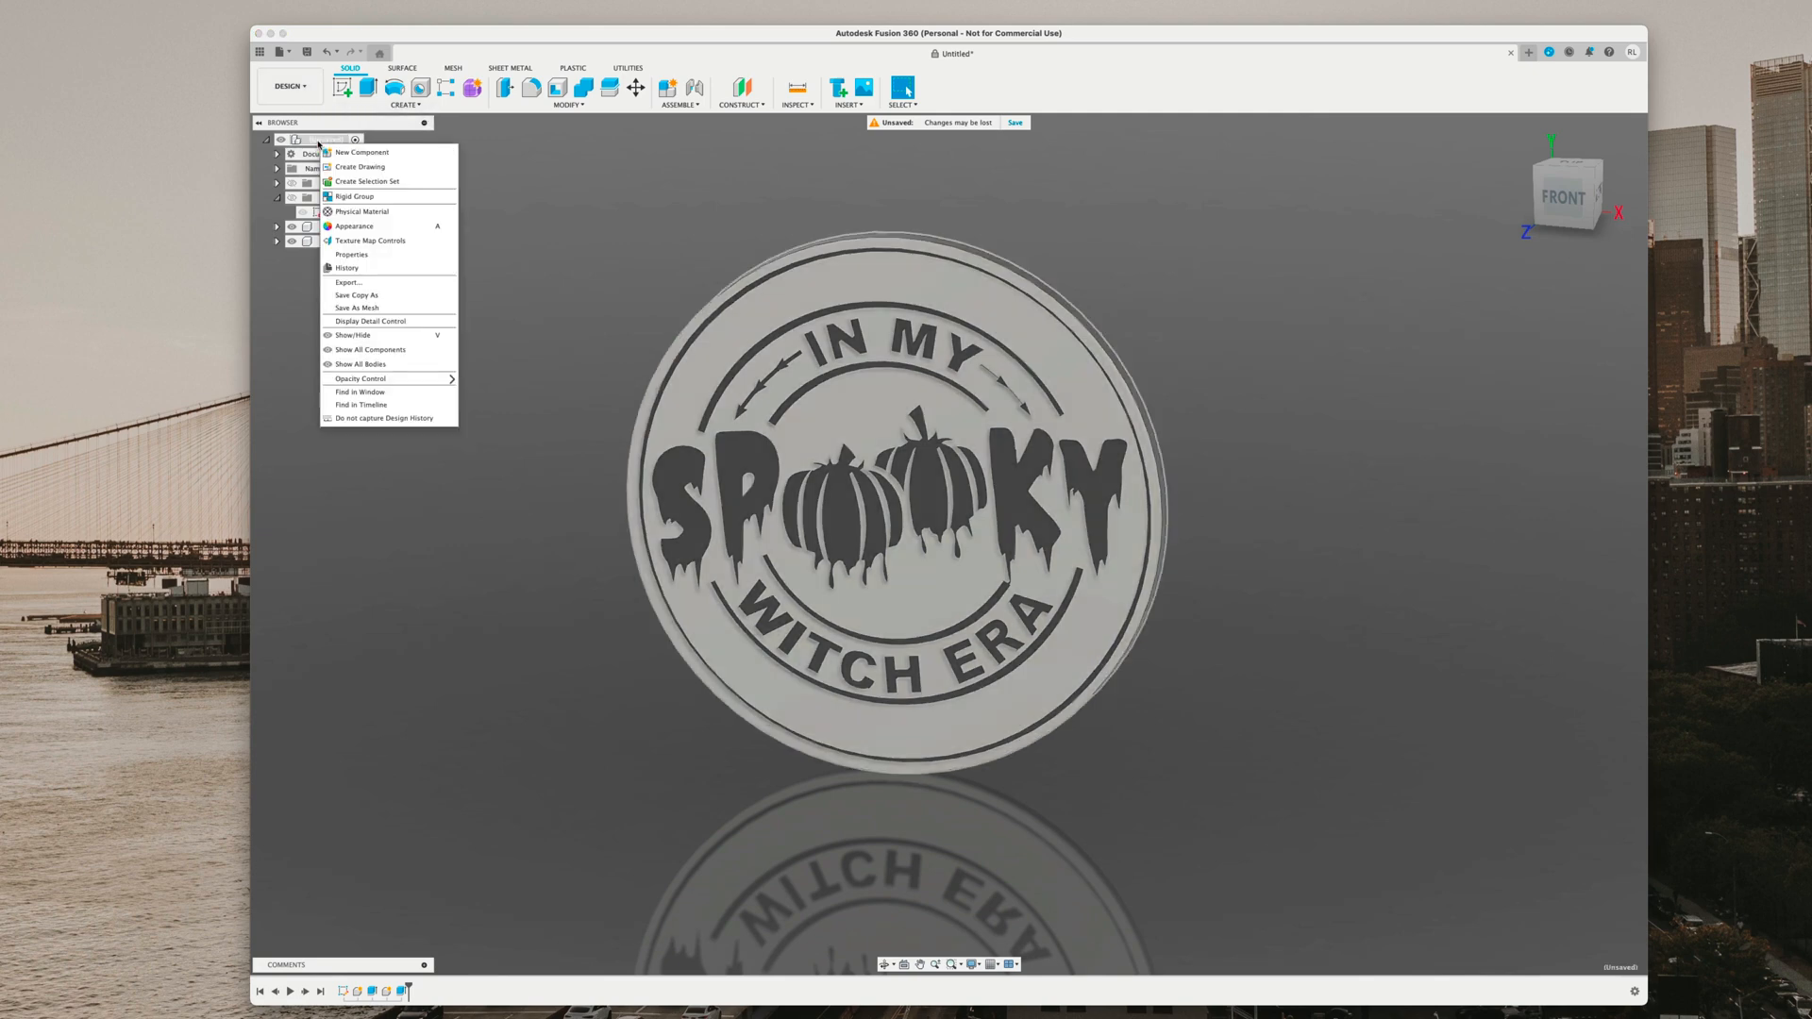
left_click(349, 281)
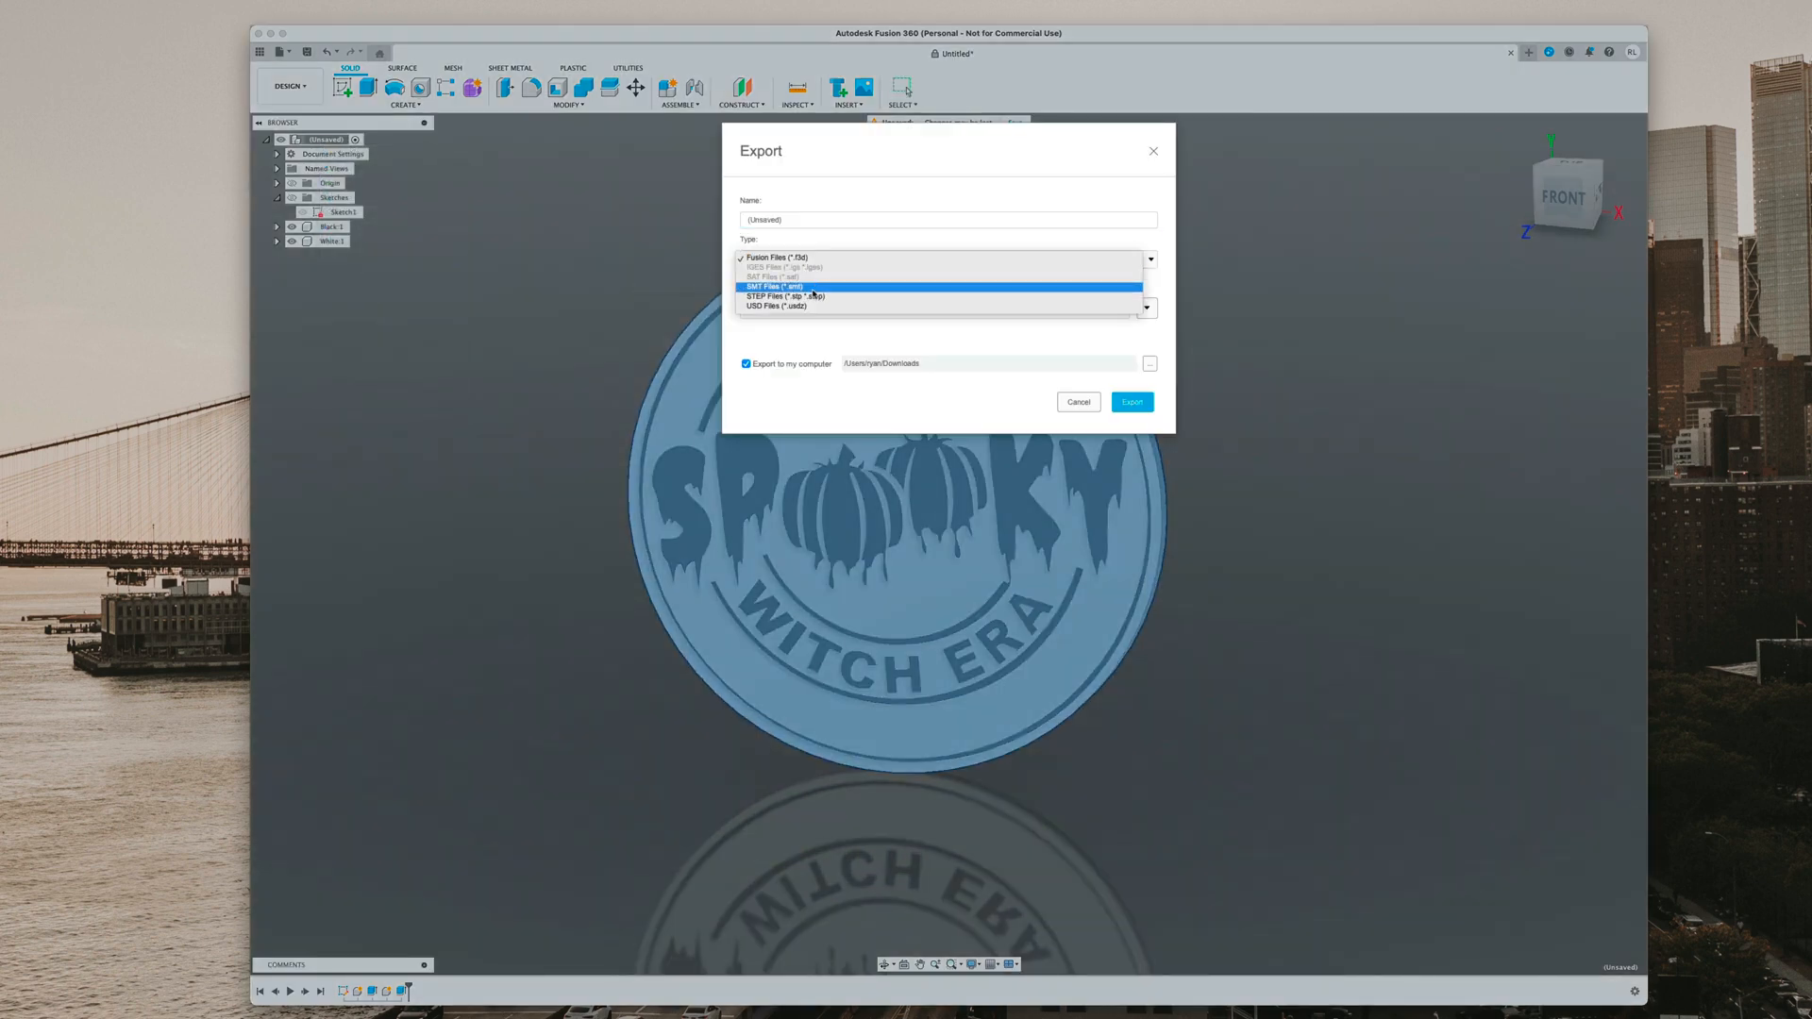
left_click(782, 295)
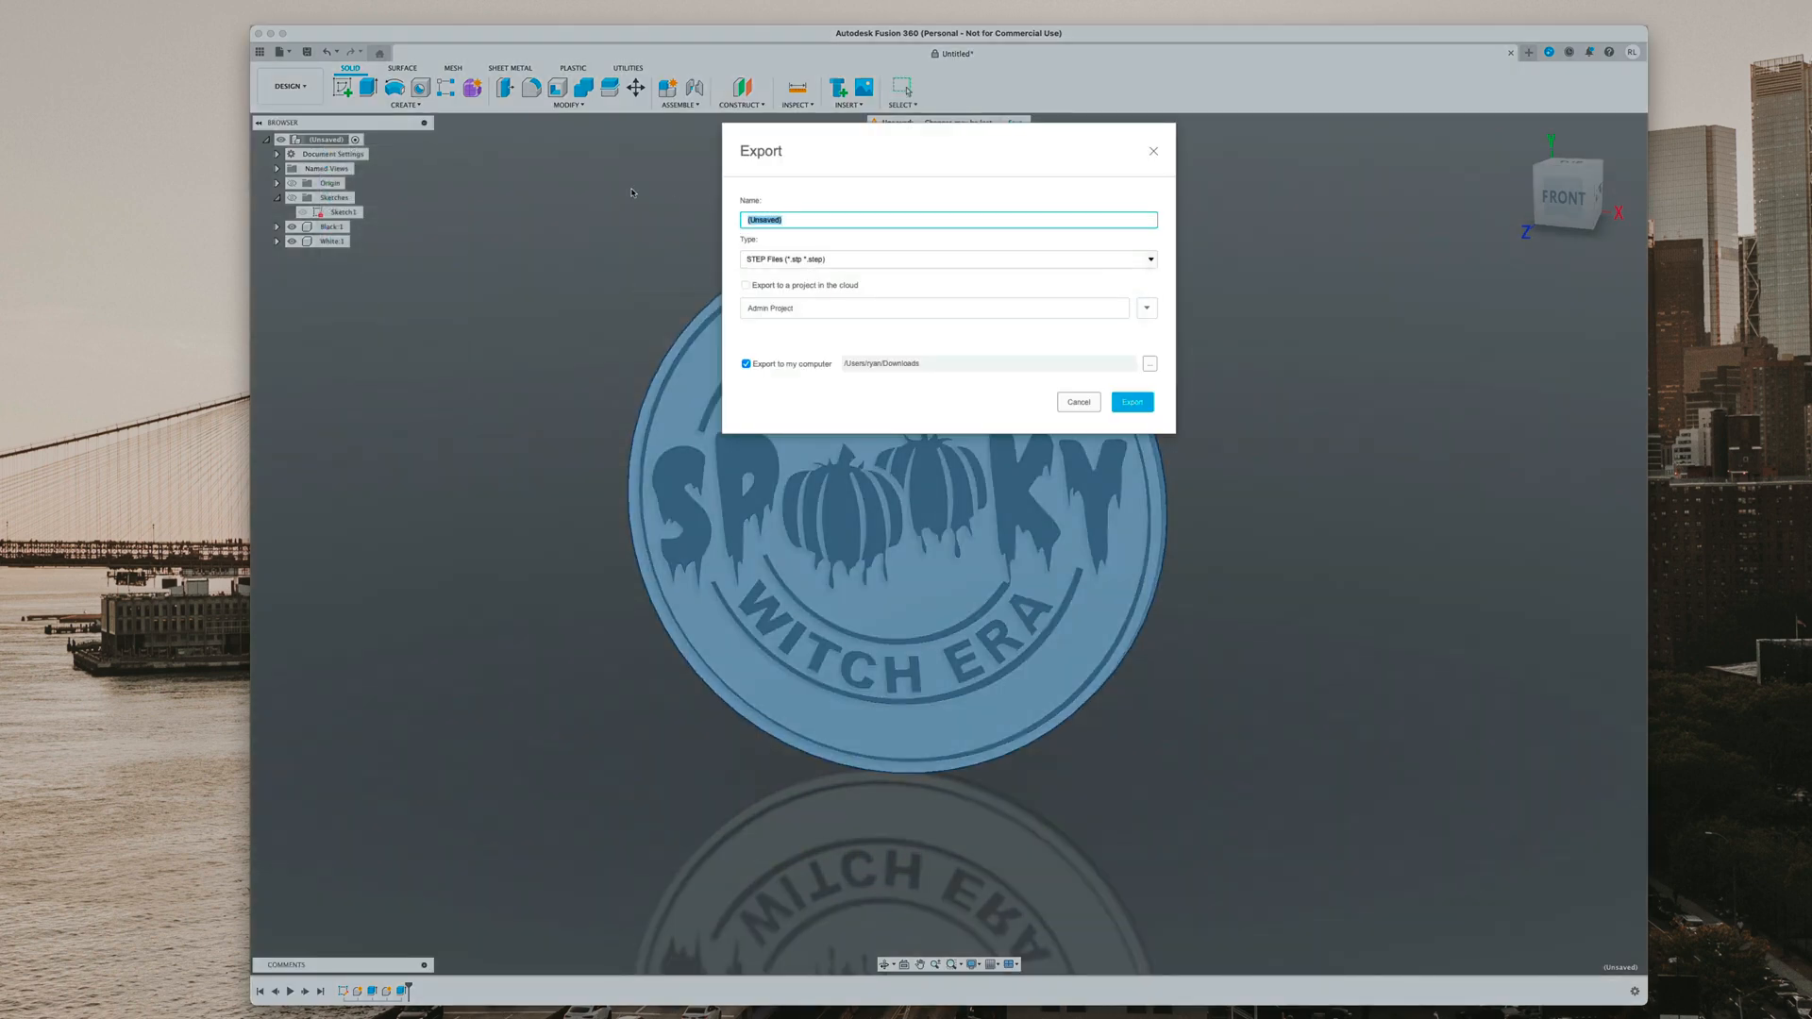
type("spooky")
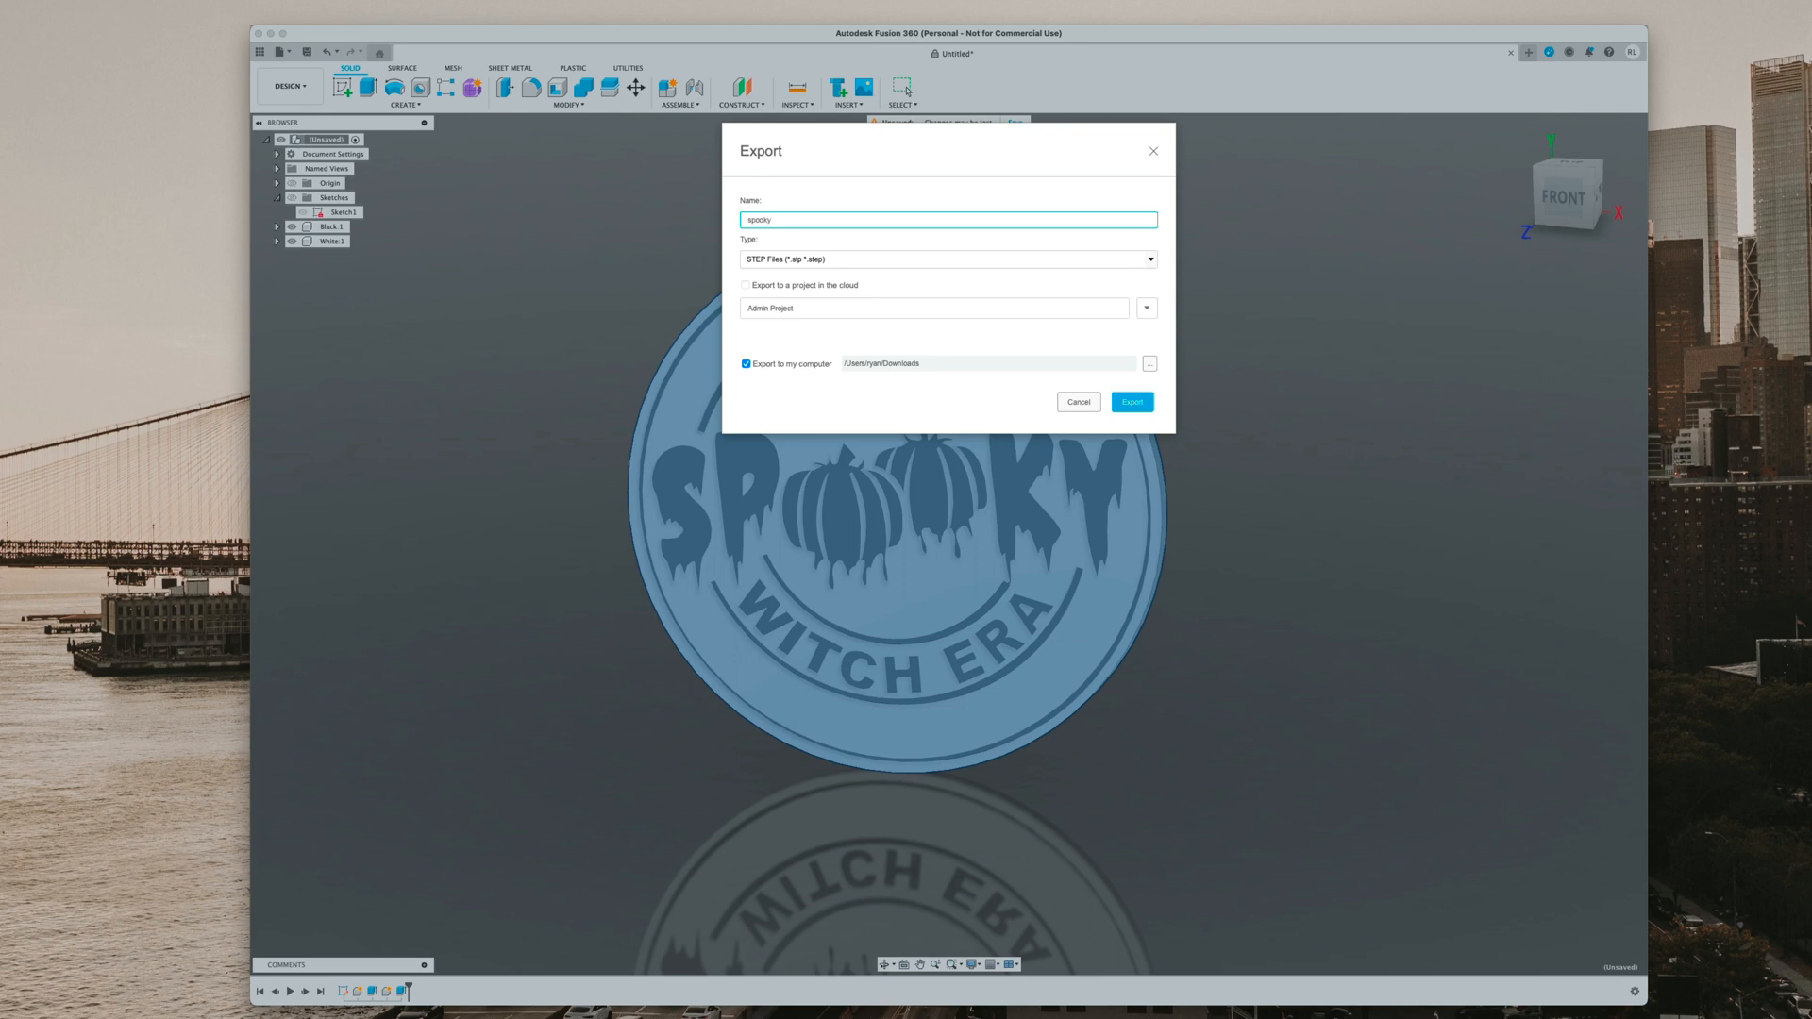
type("coaster")
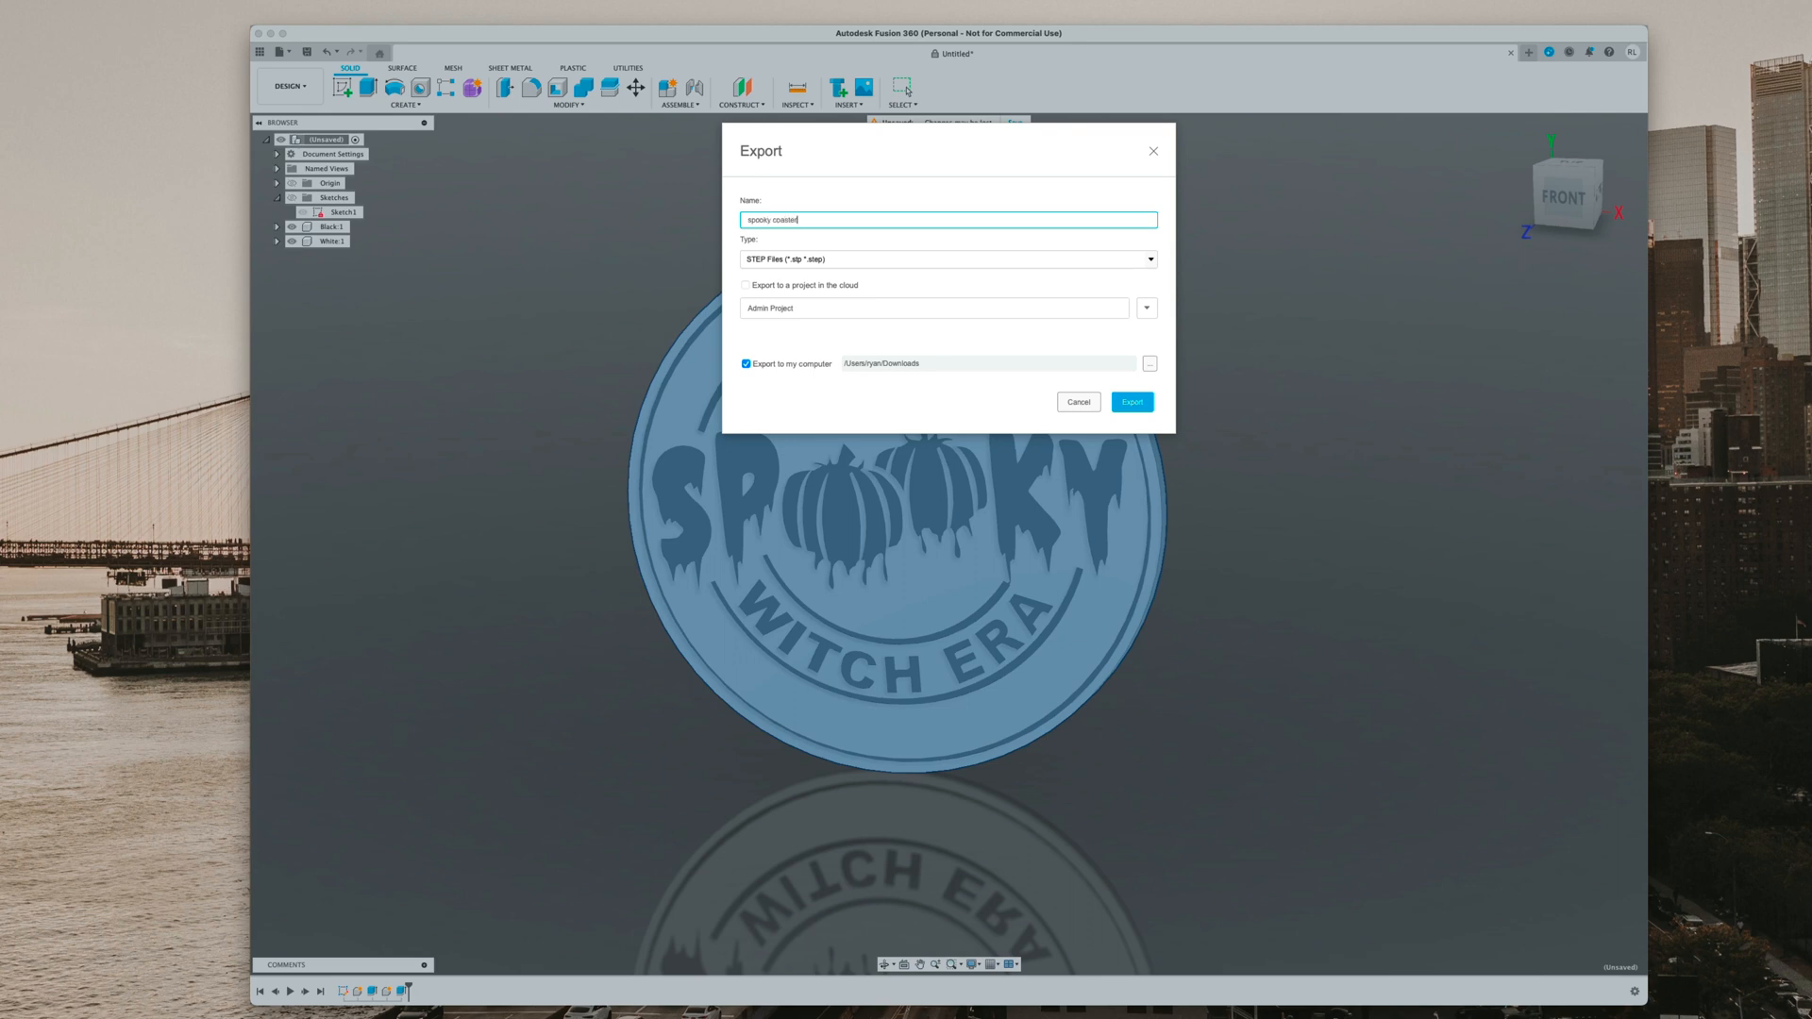
left_click(1132, 402)
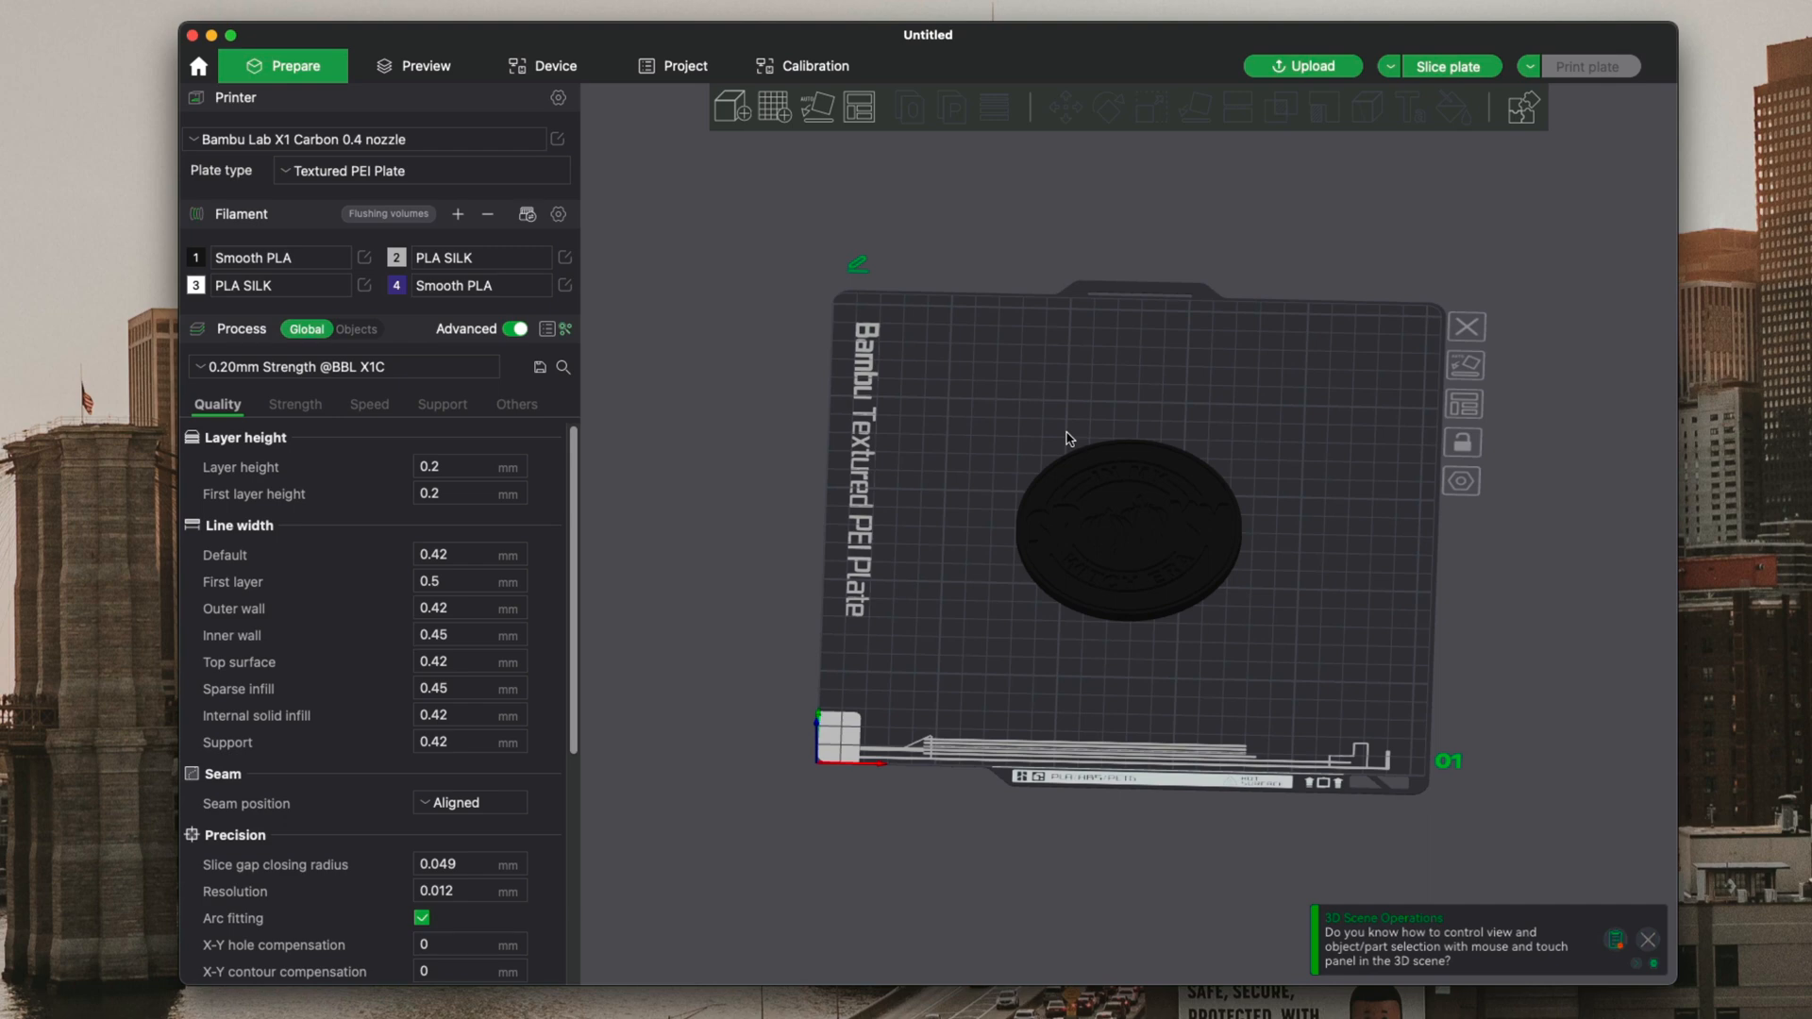
mouse_move(380, 337)
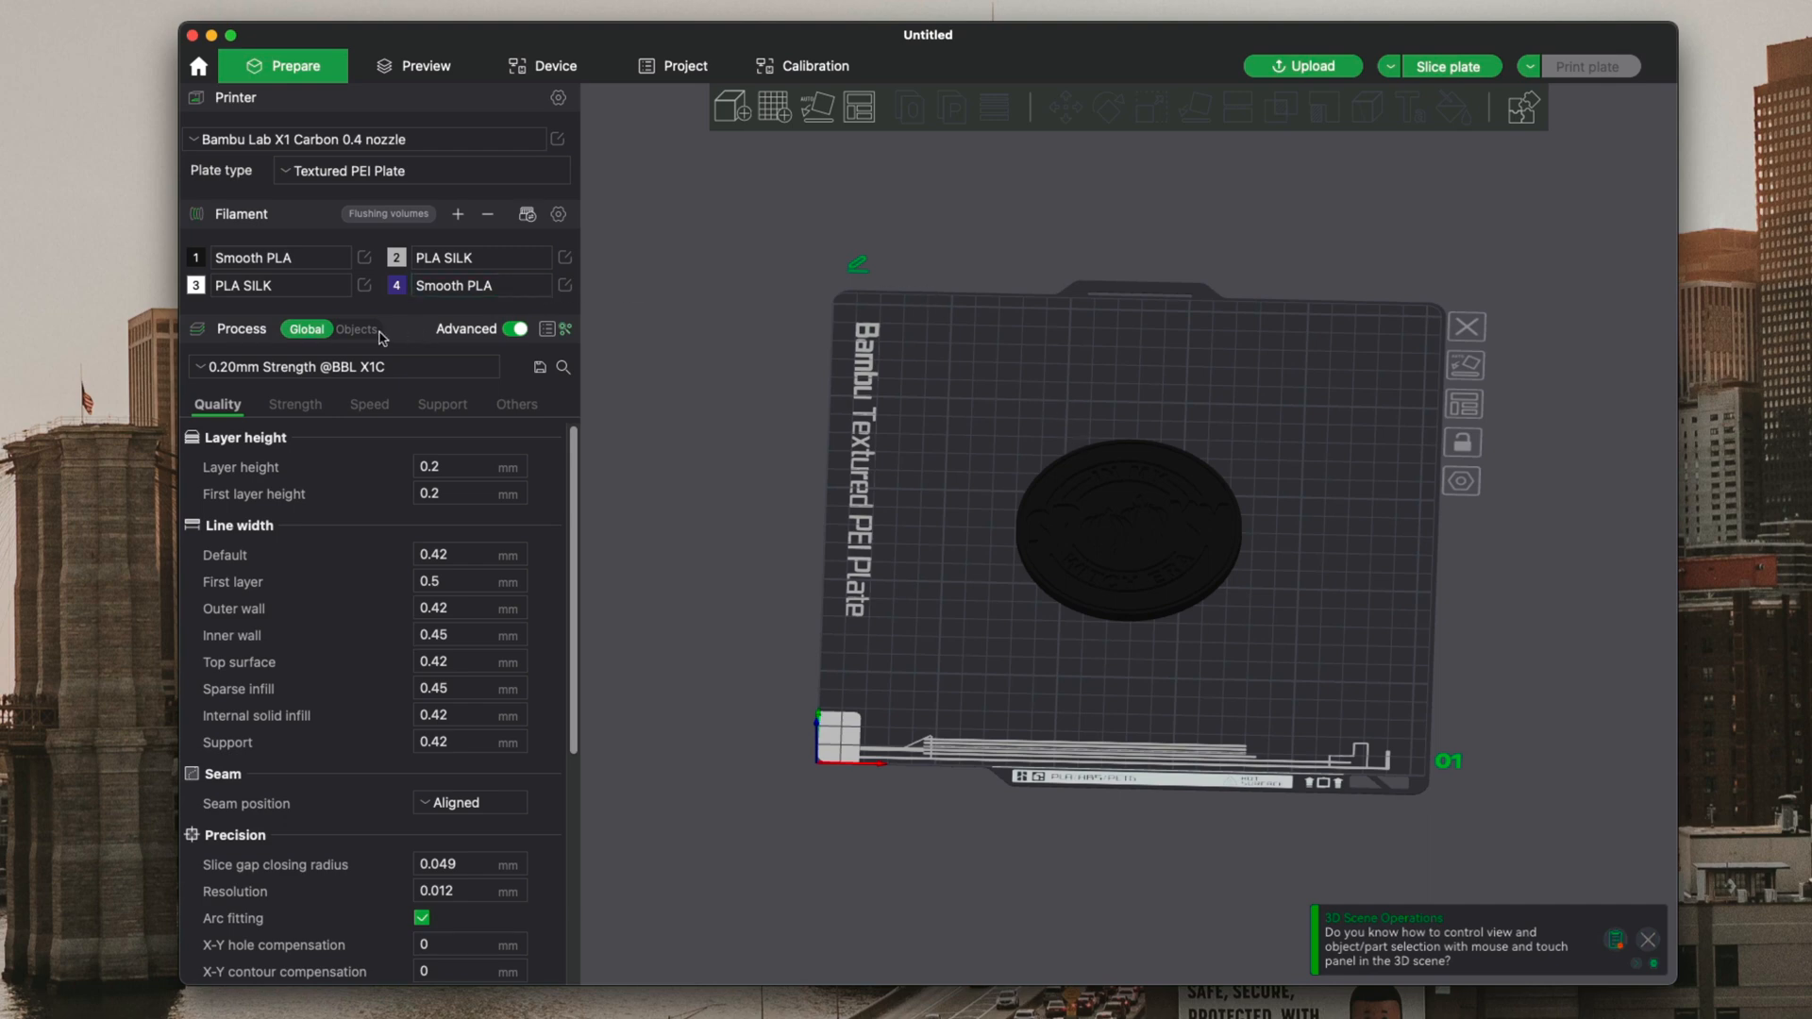
- Assign the coaster's White part to filament 2 and set filament 2 to Smooth PLA
left_click(356, 329)
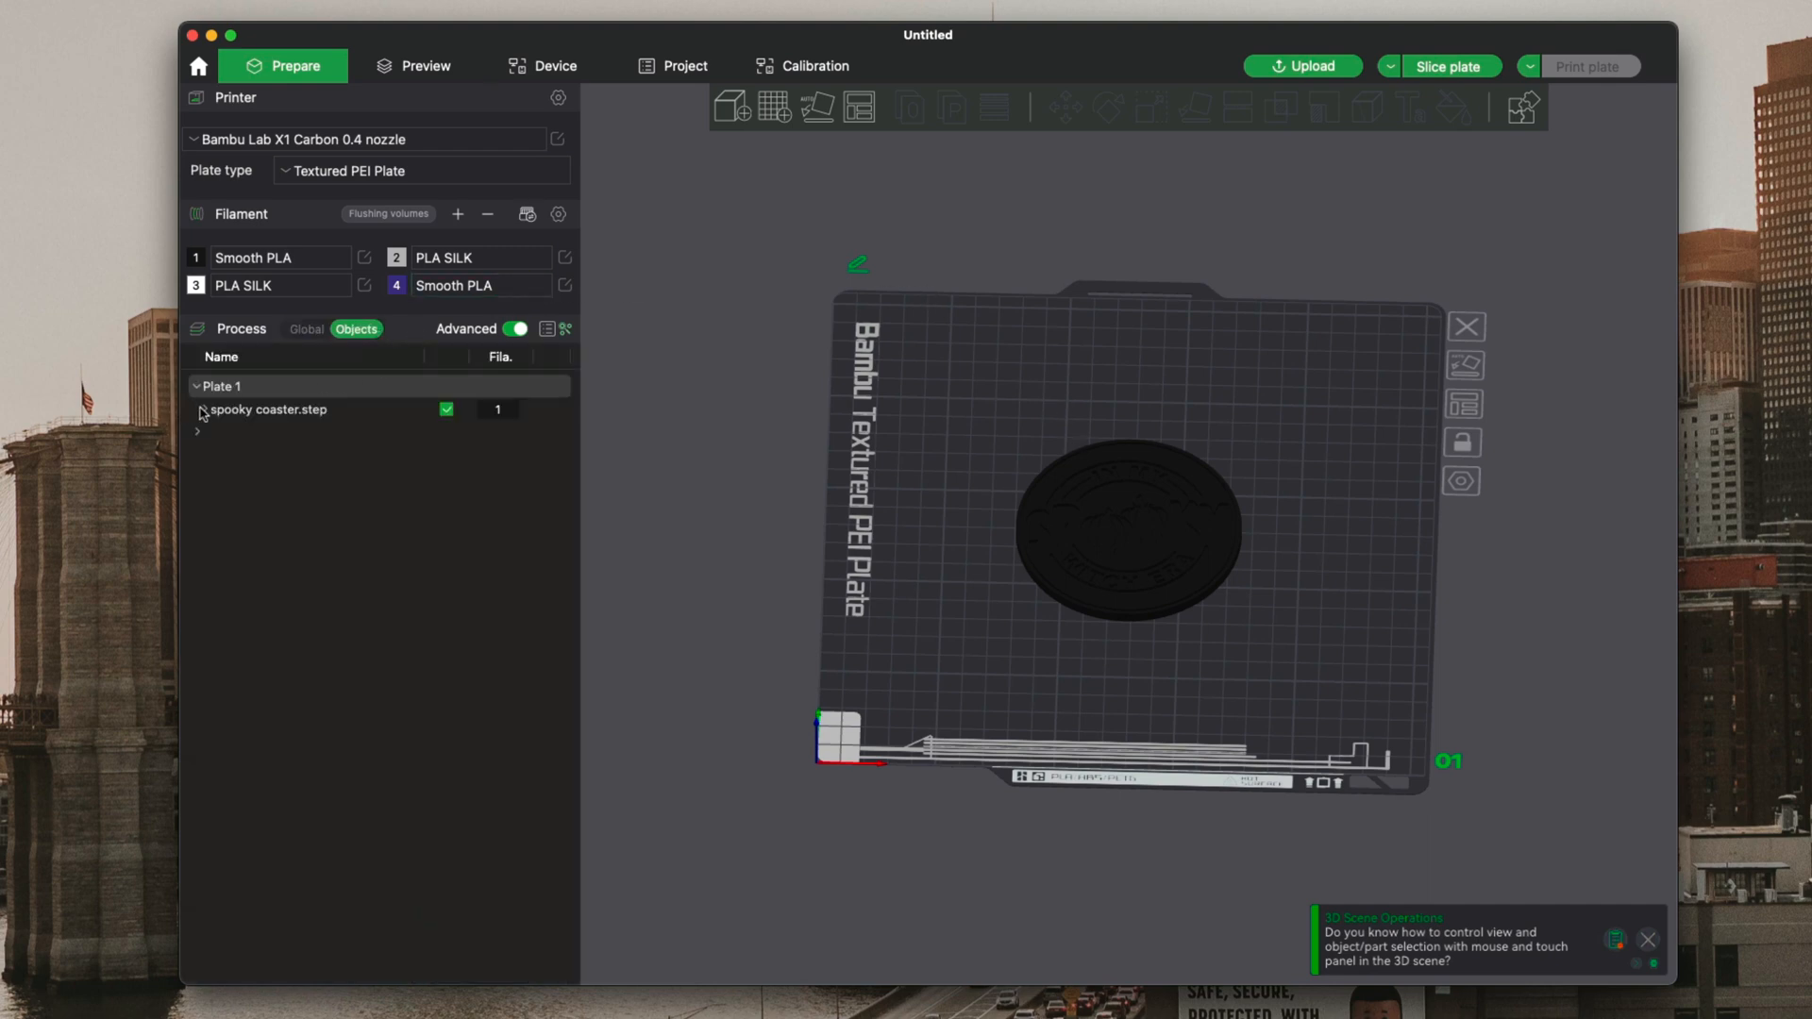
left_click(200, 409)
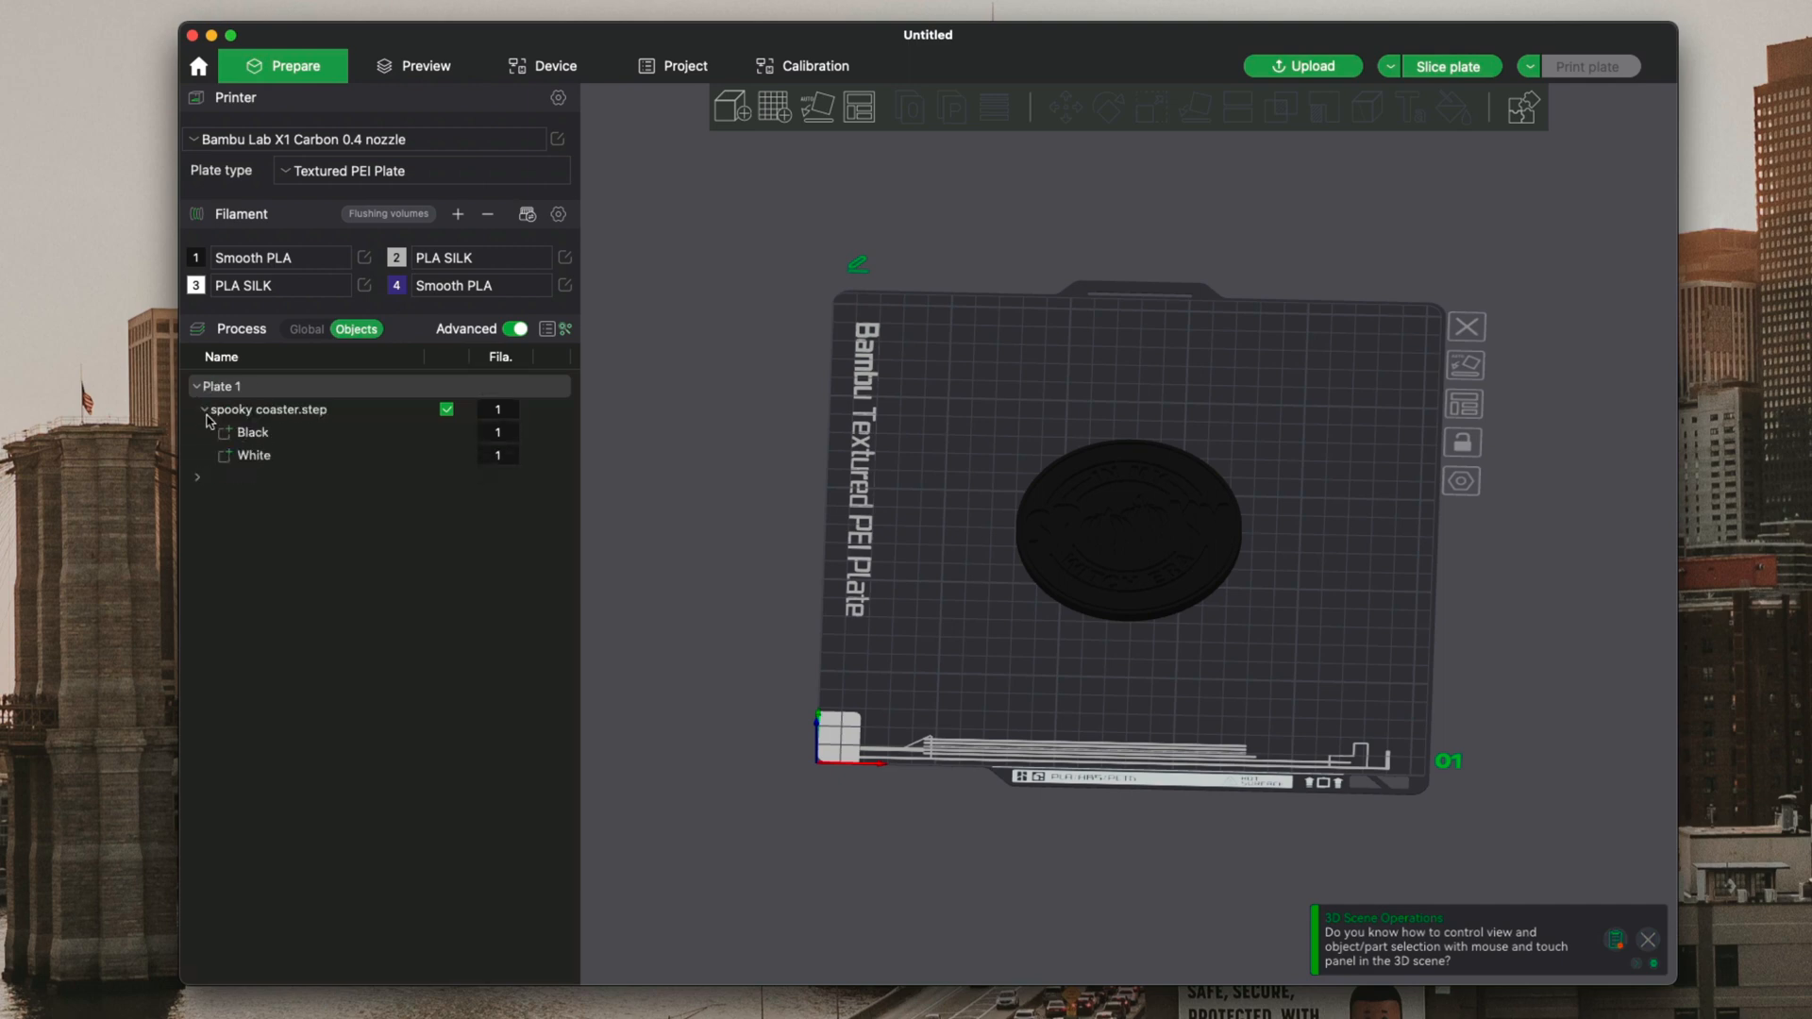
left_click(252, 432)
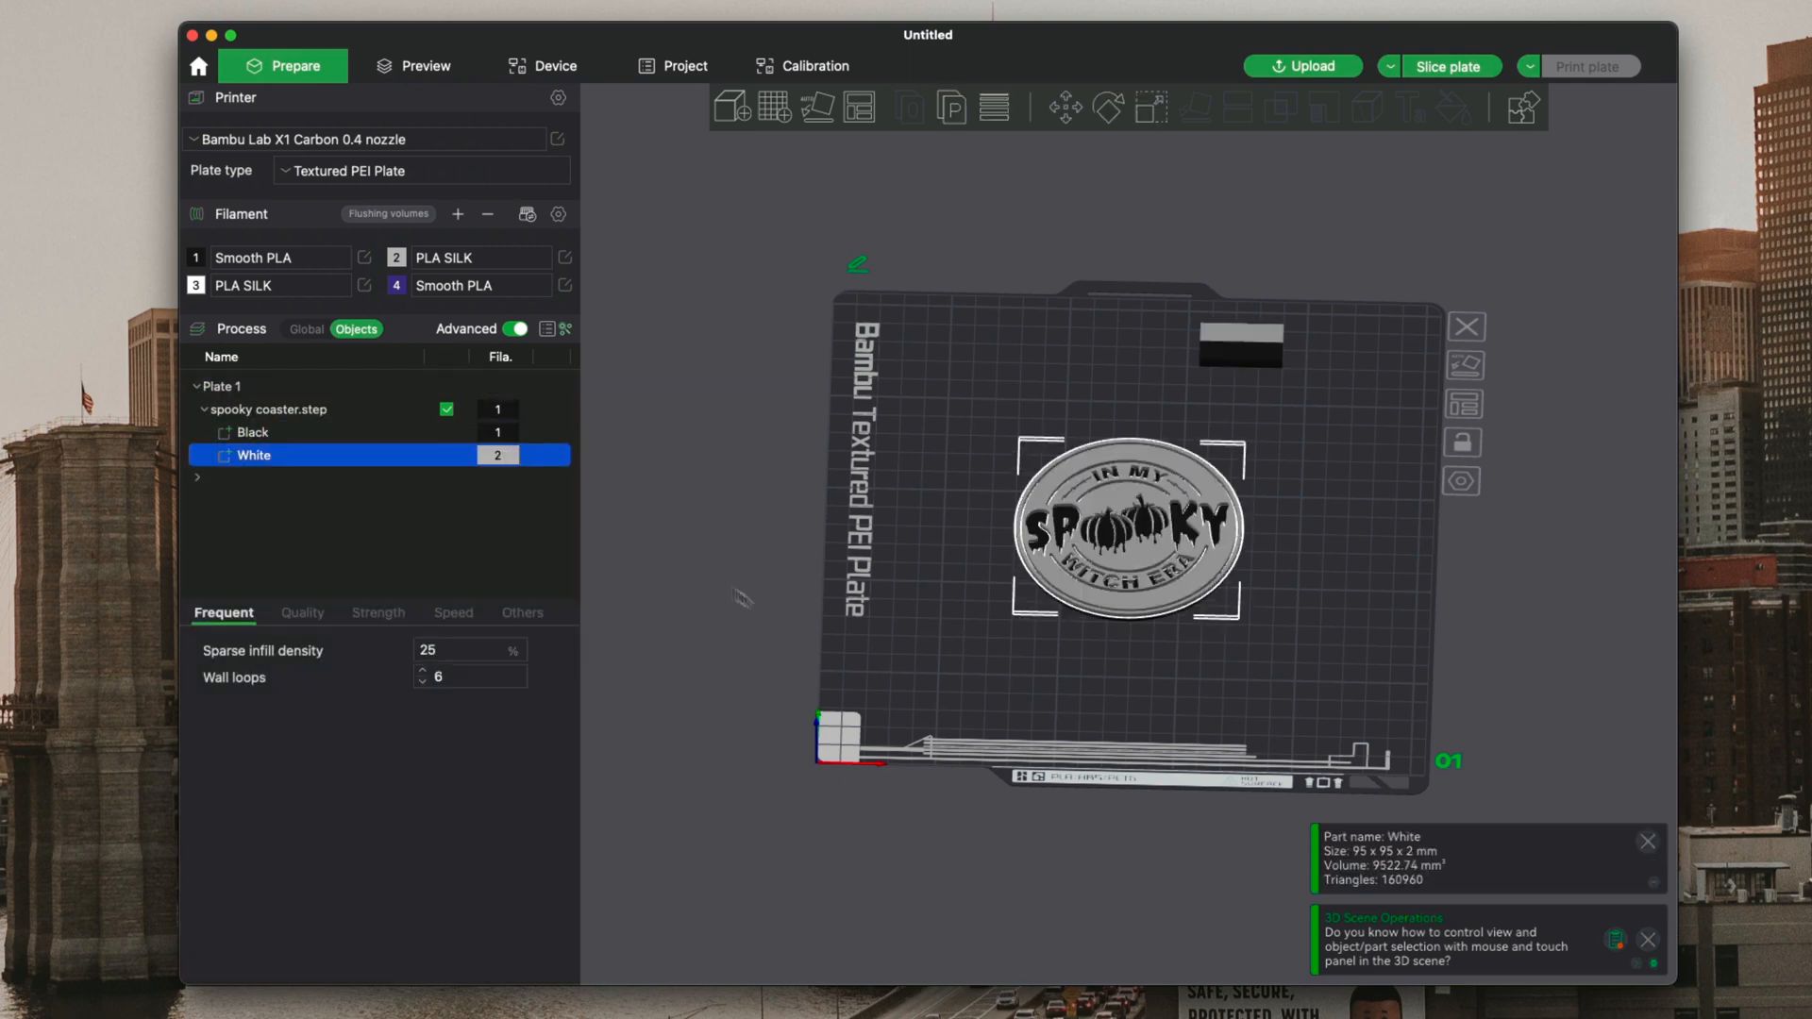
left_click(479, 257)
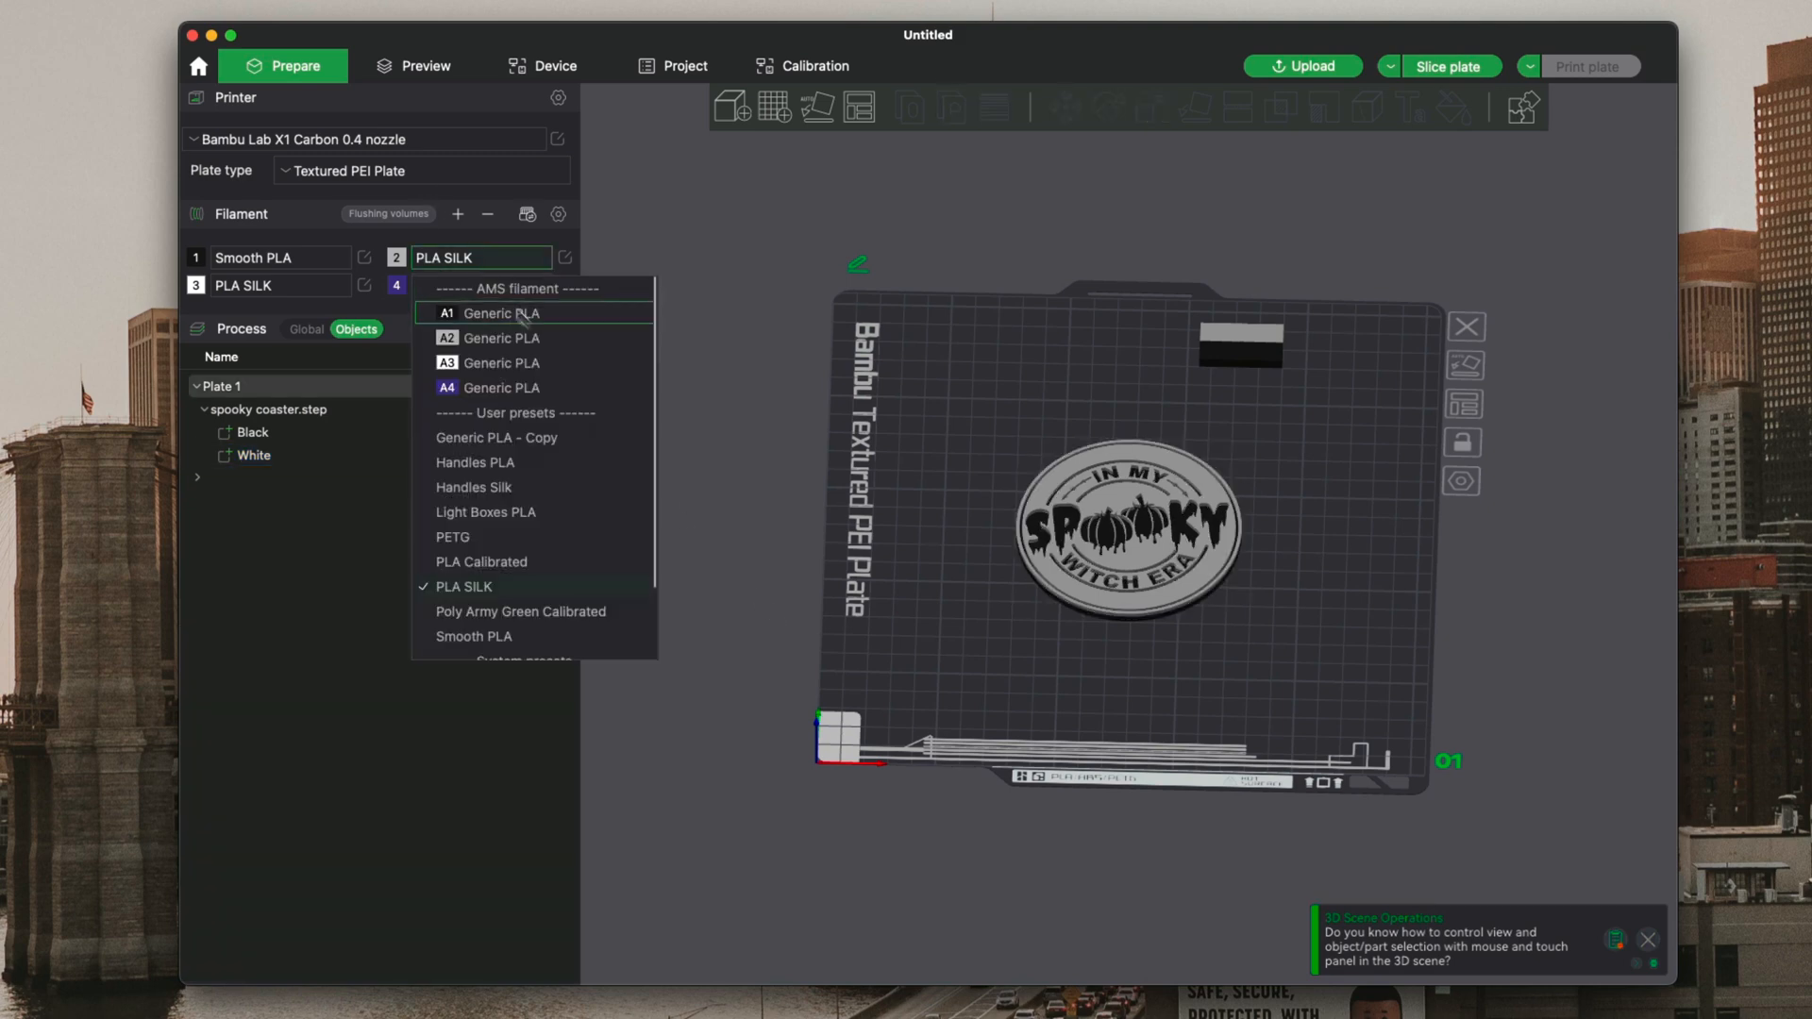
left_click(474, 637)
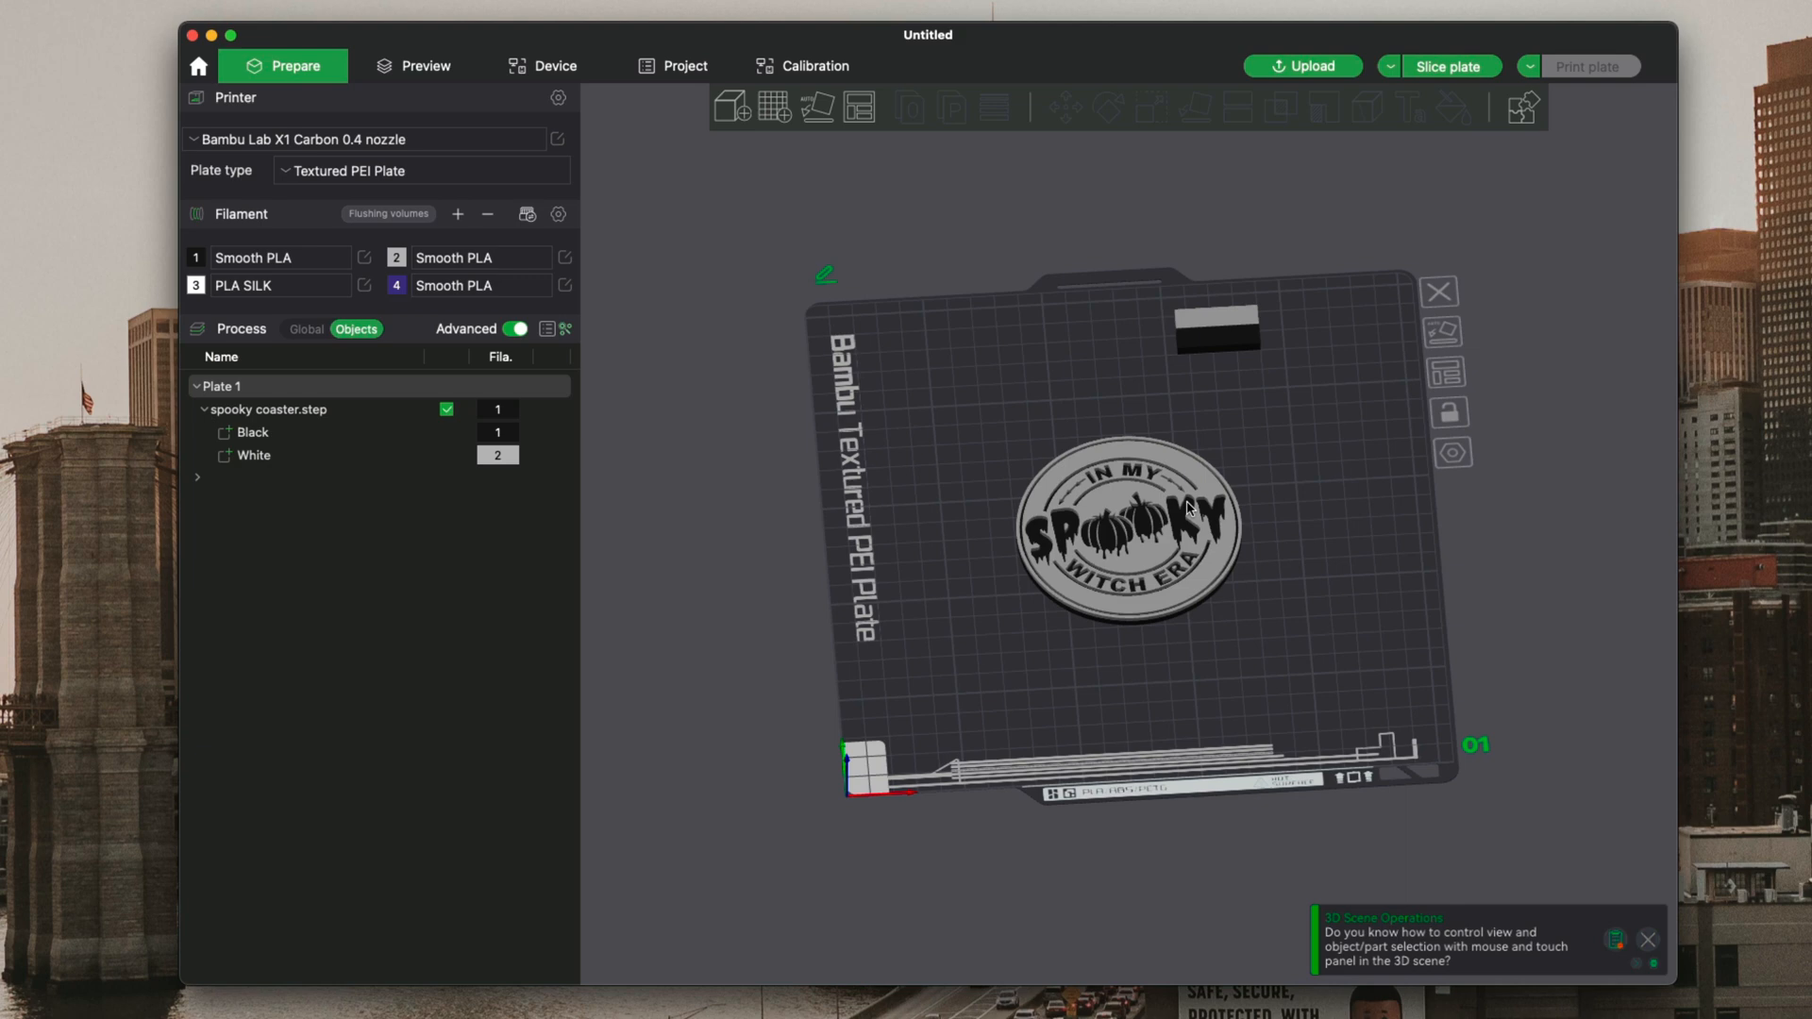
mouse_move(1433, 506)
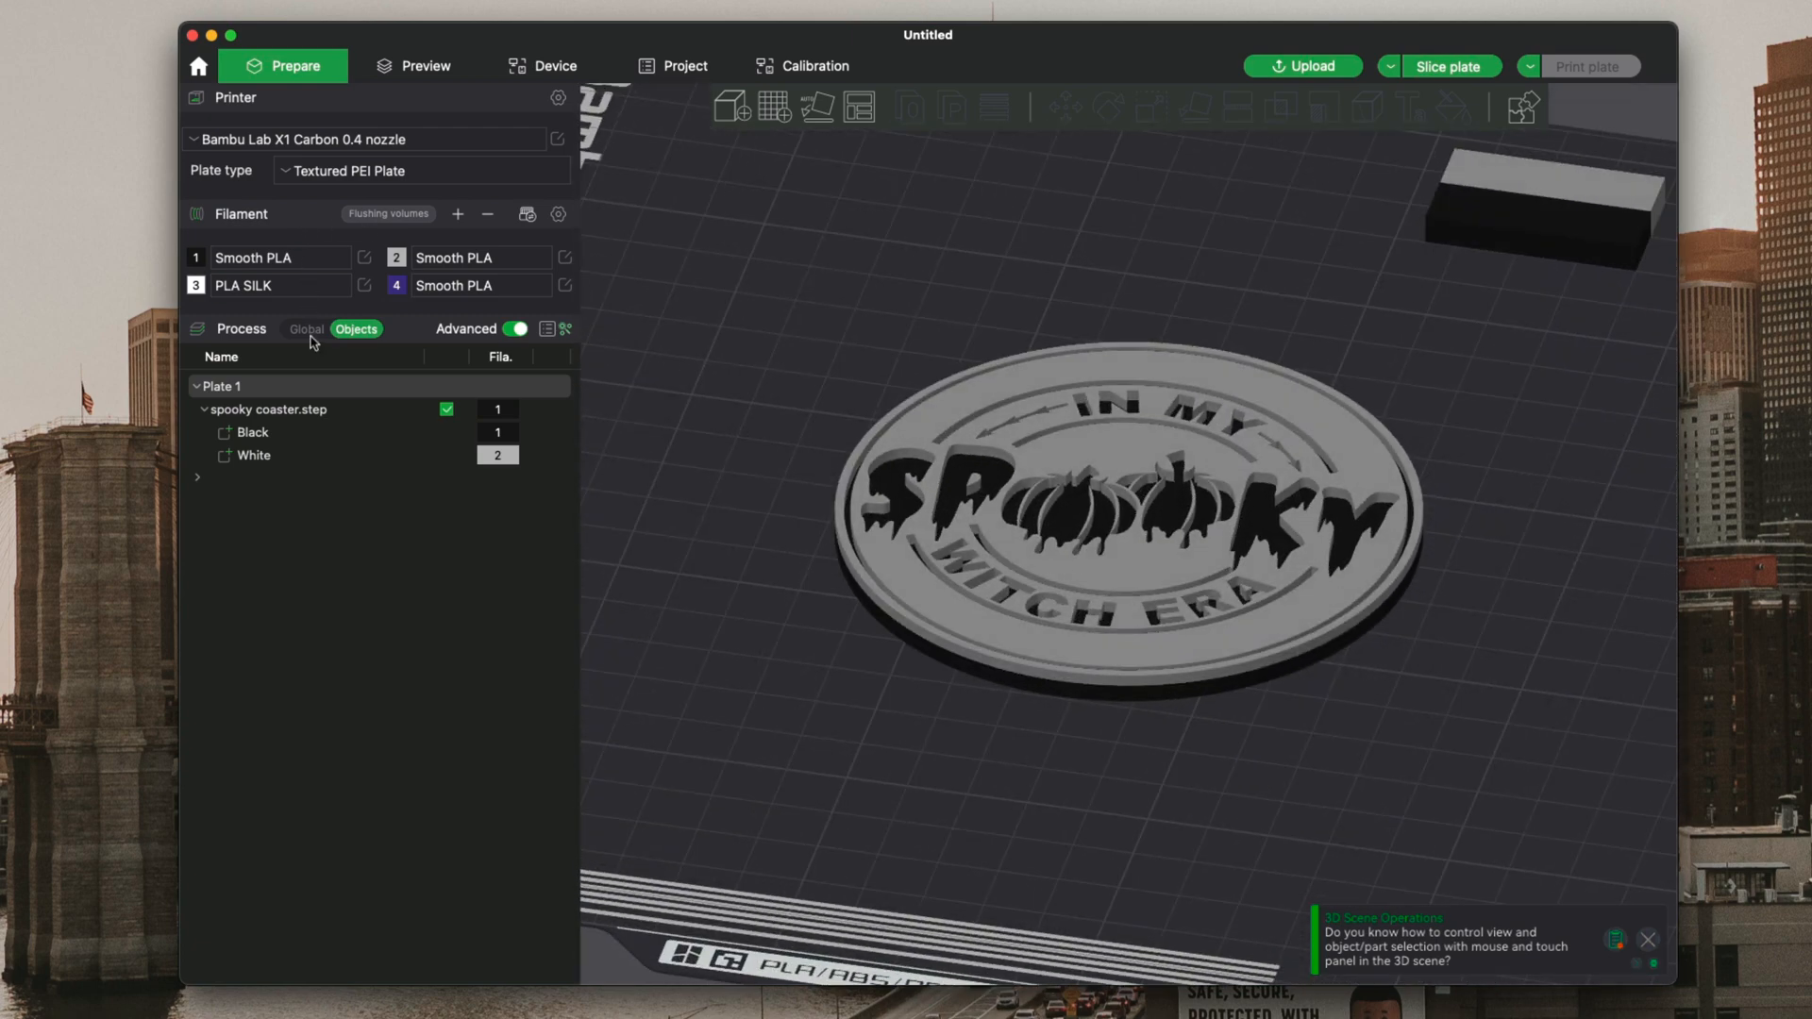
- Select the Coasters global process preset and review its Quality and Strength settings
left_click(306, 328)
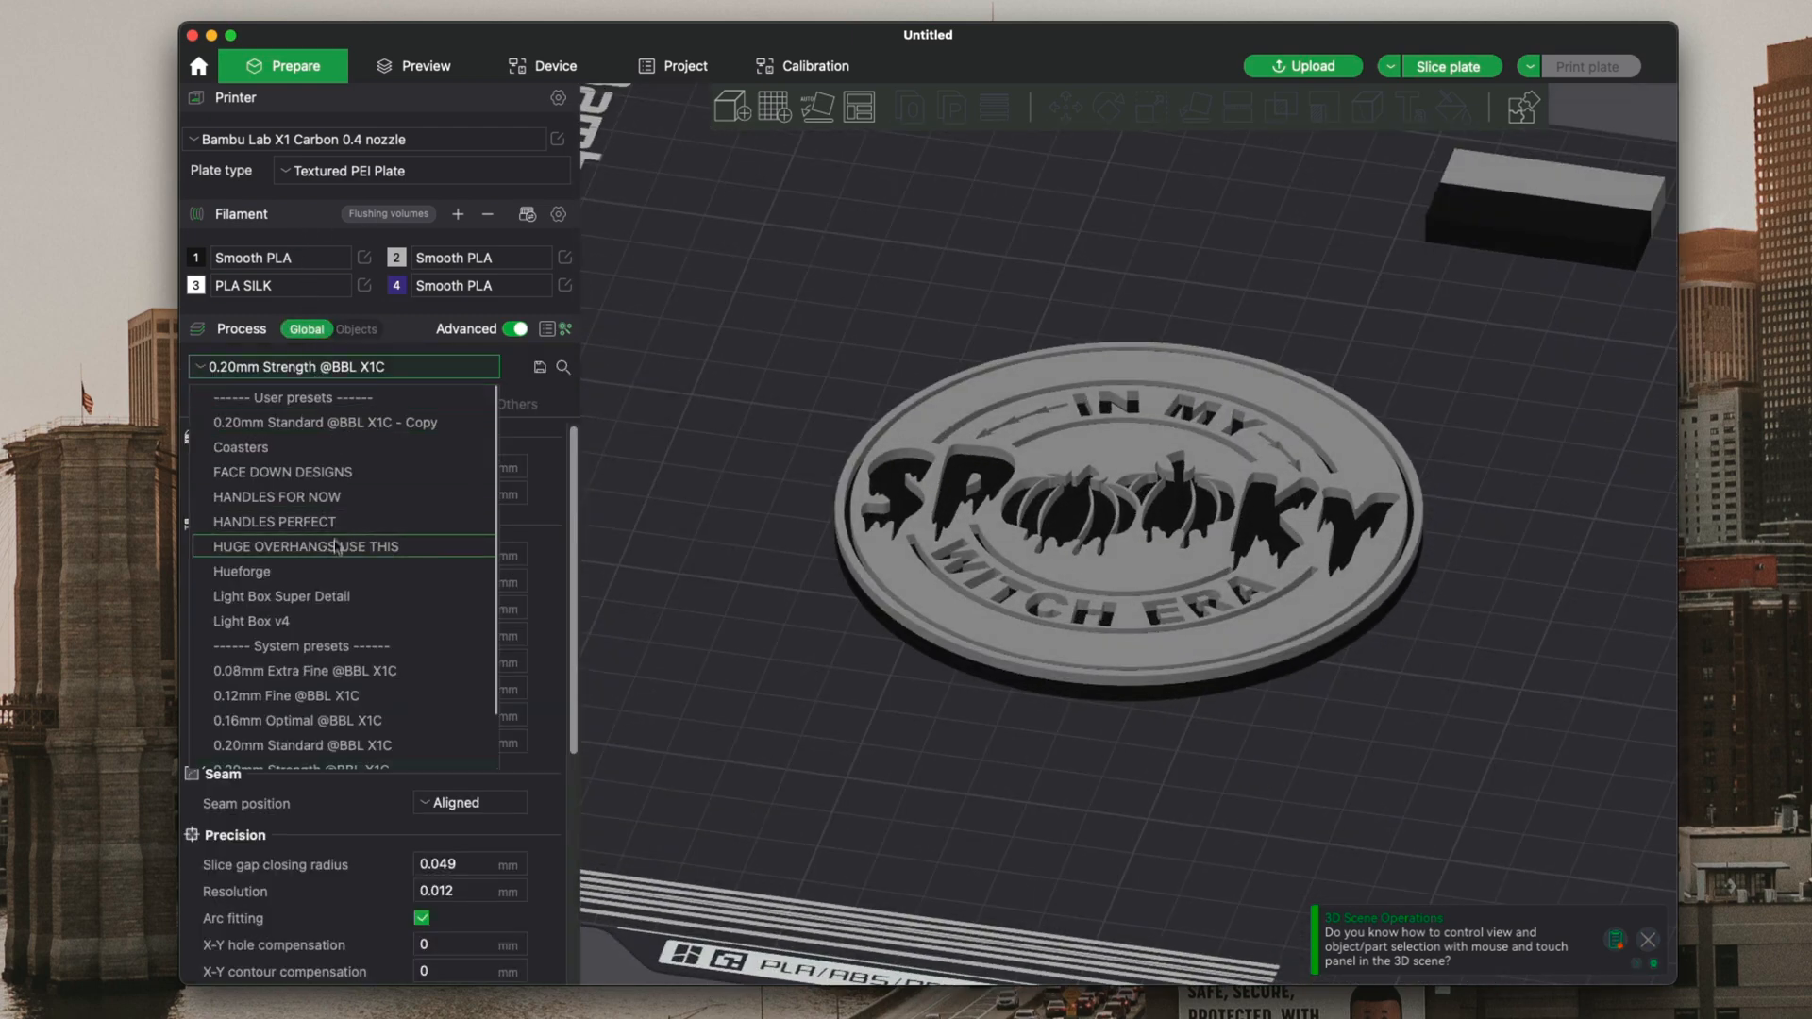
left_click(240, 448)
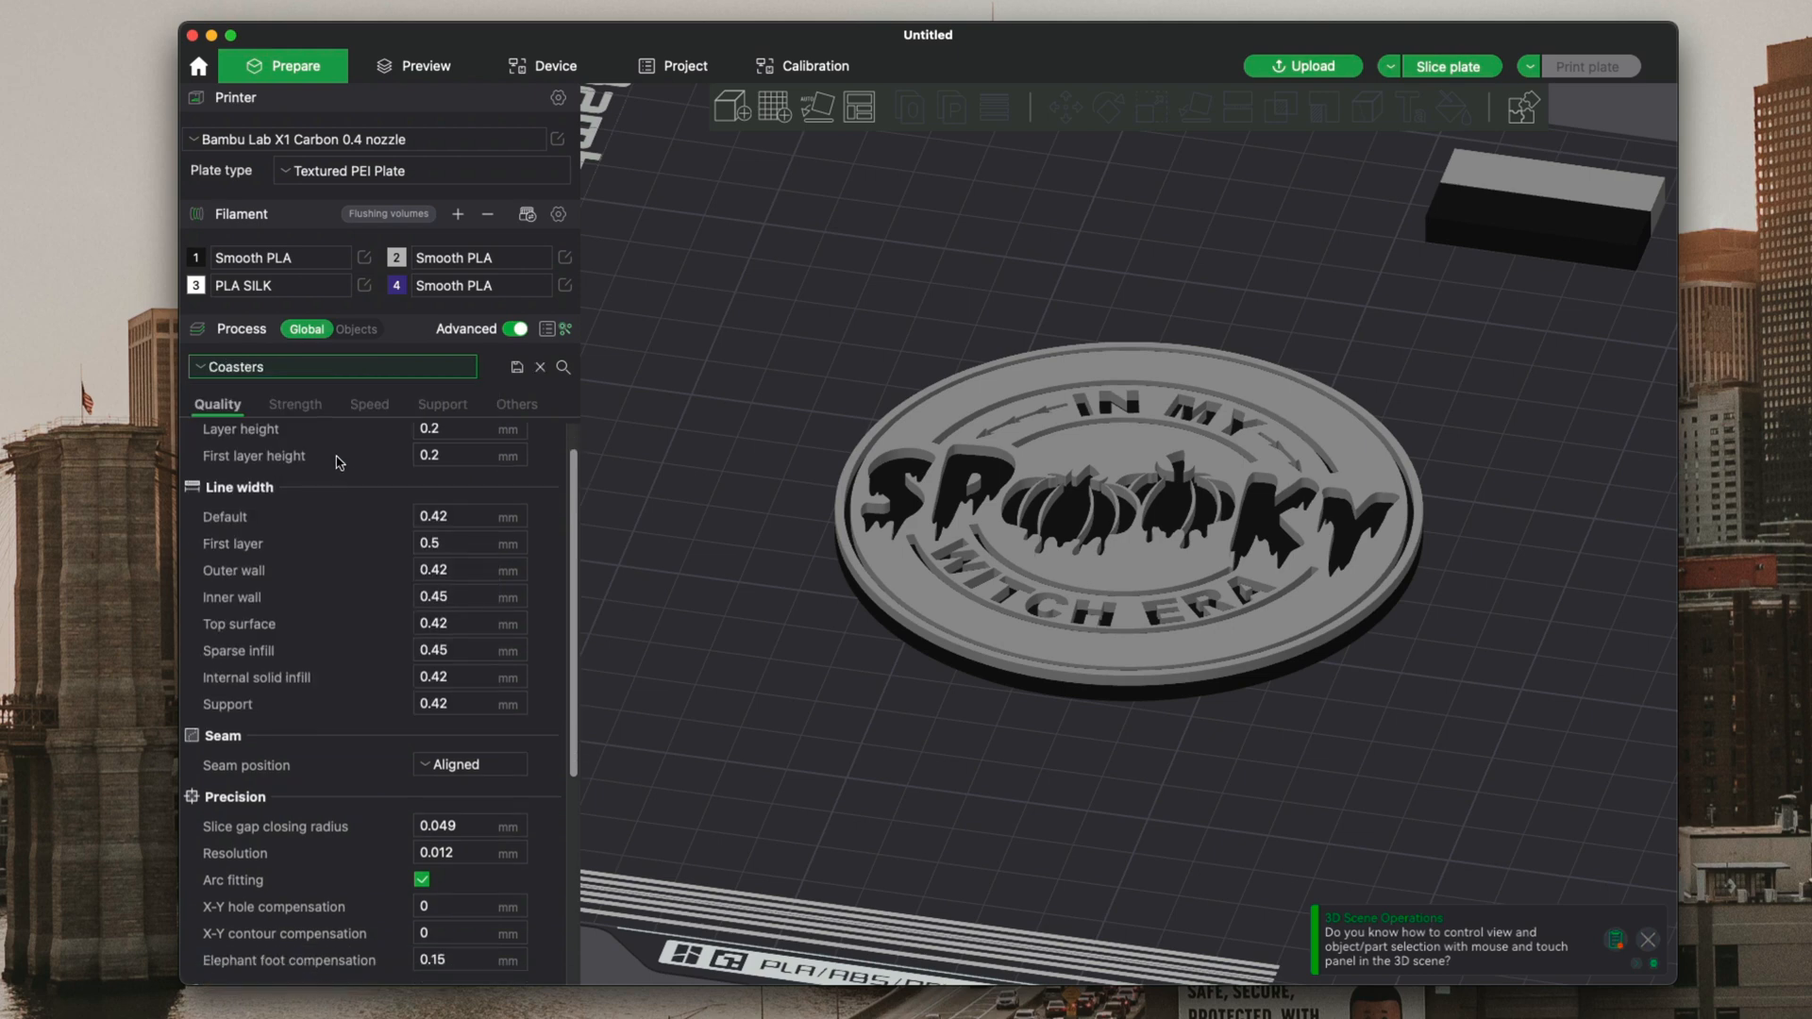
scroll("down", 3)
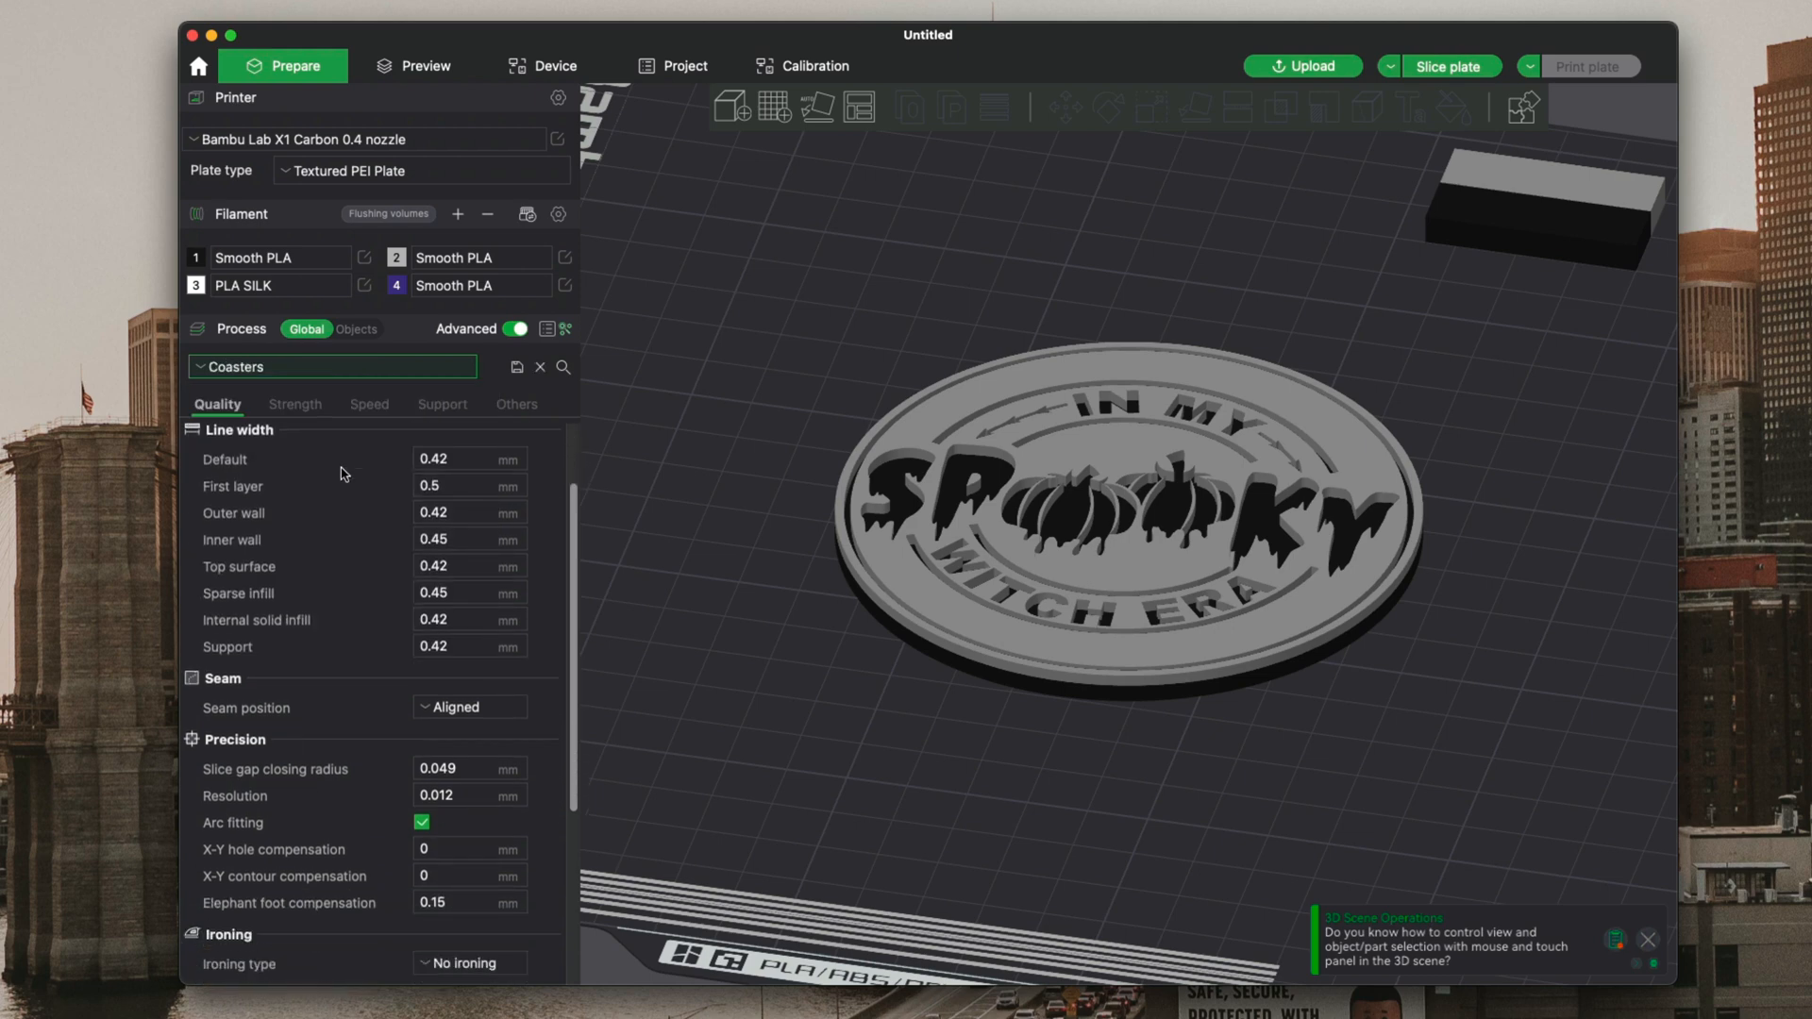
scroll("down", 3)
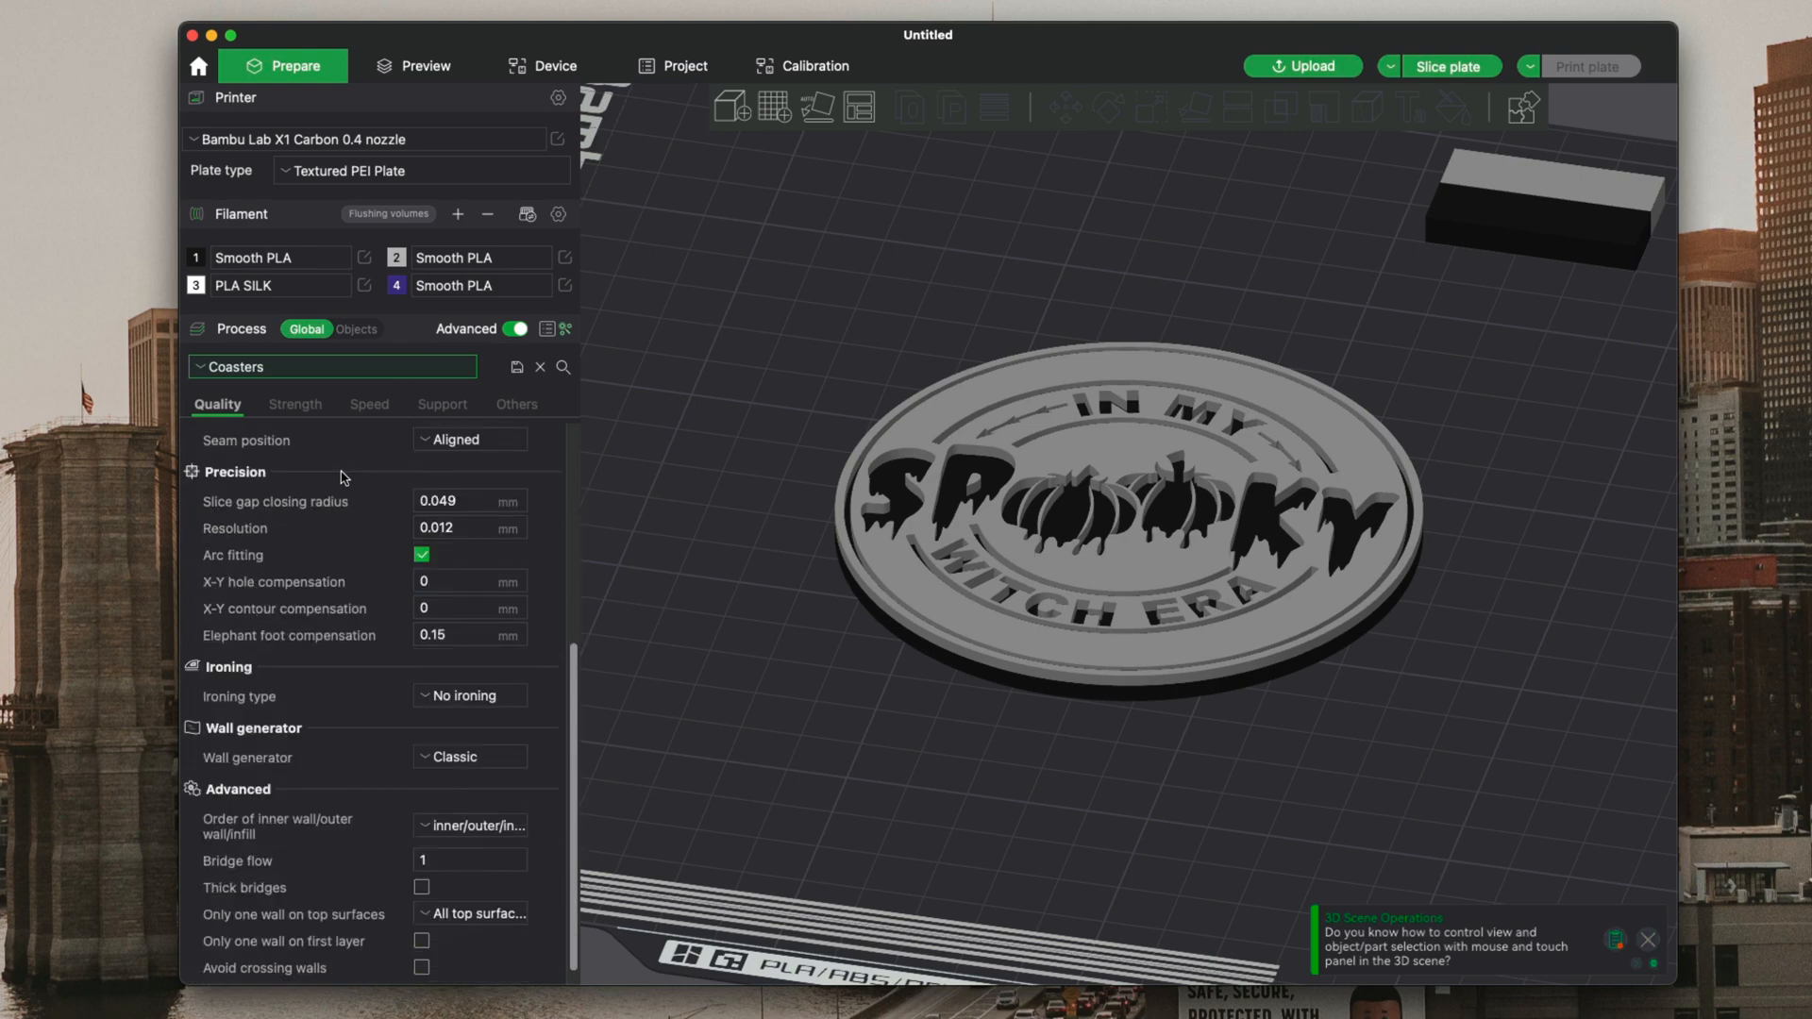
left_click(294, 404)
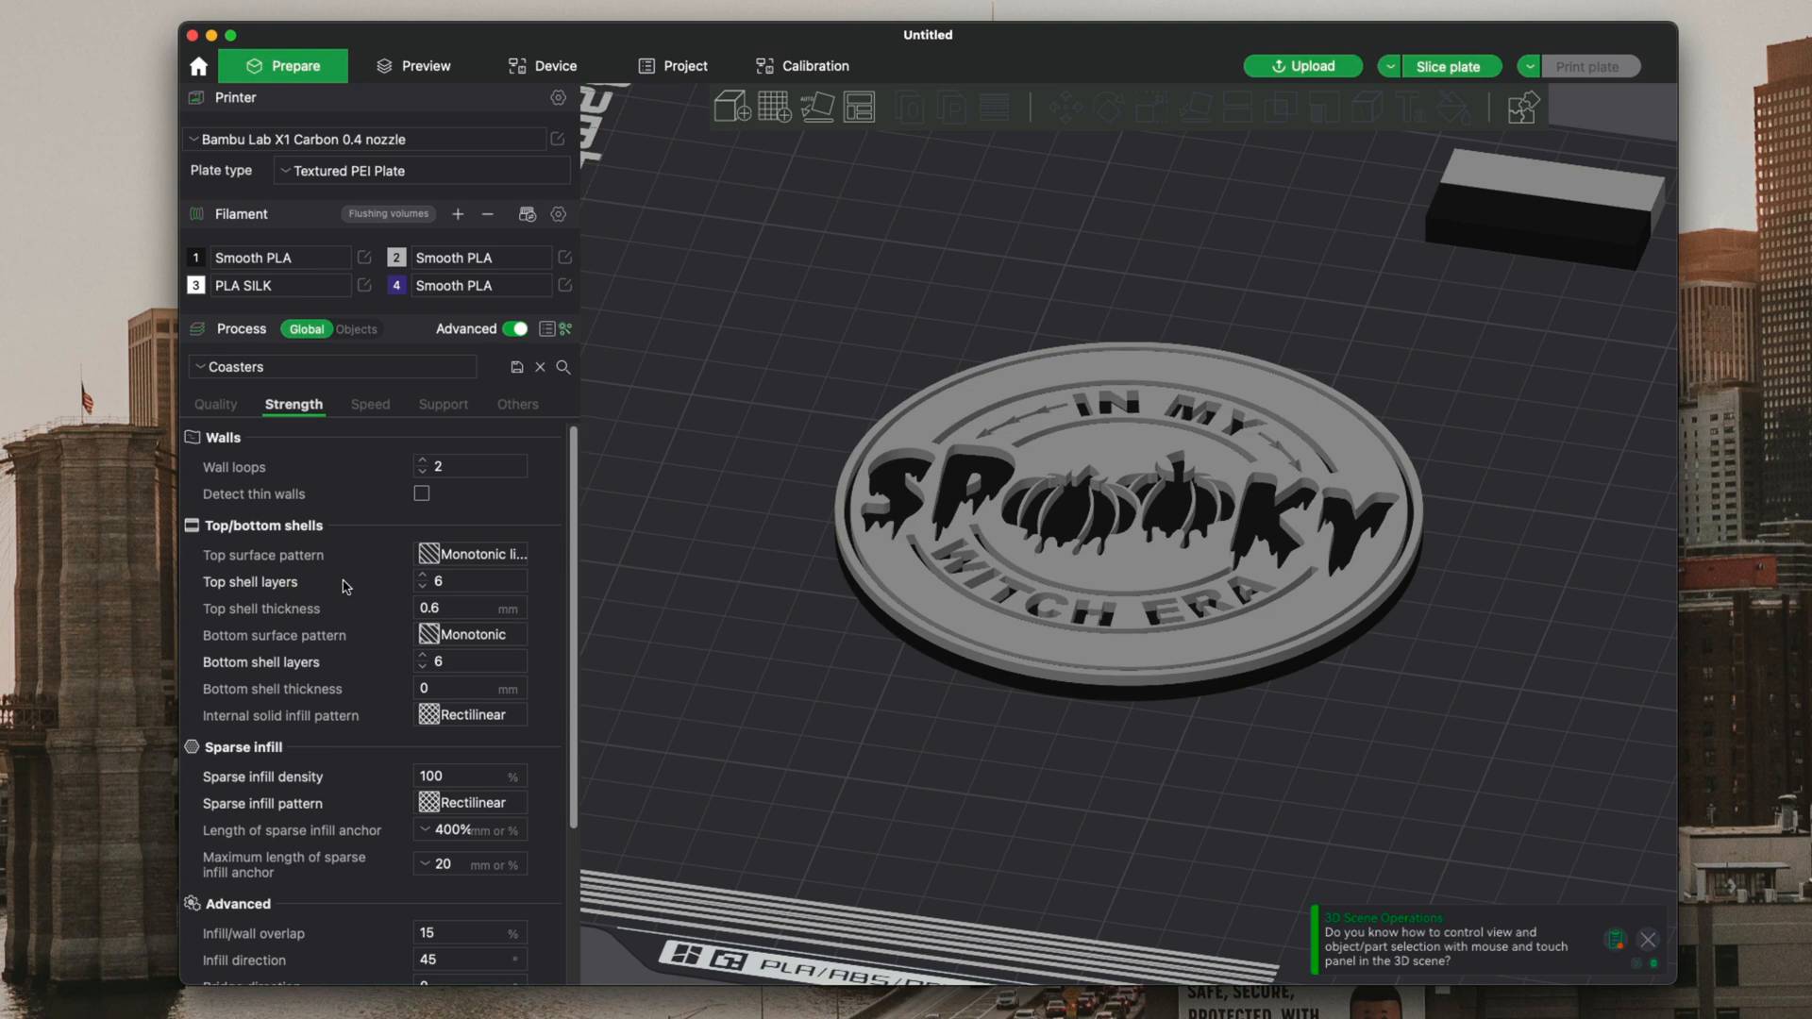
mouse_move(1023, 543)
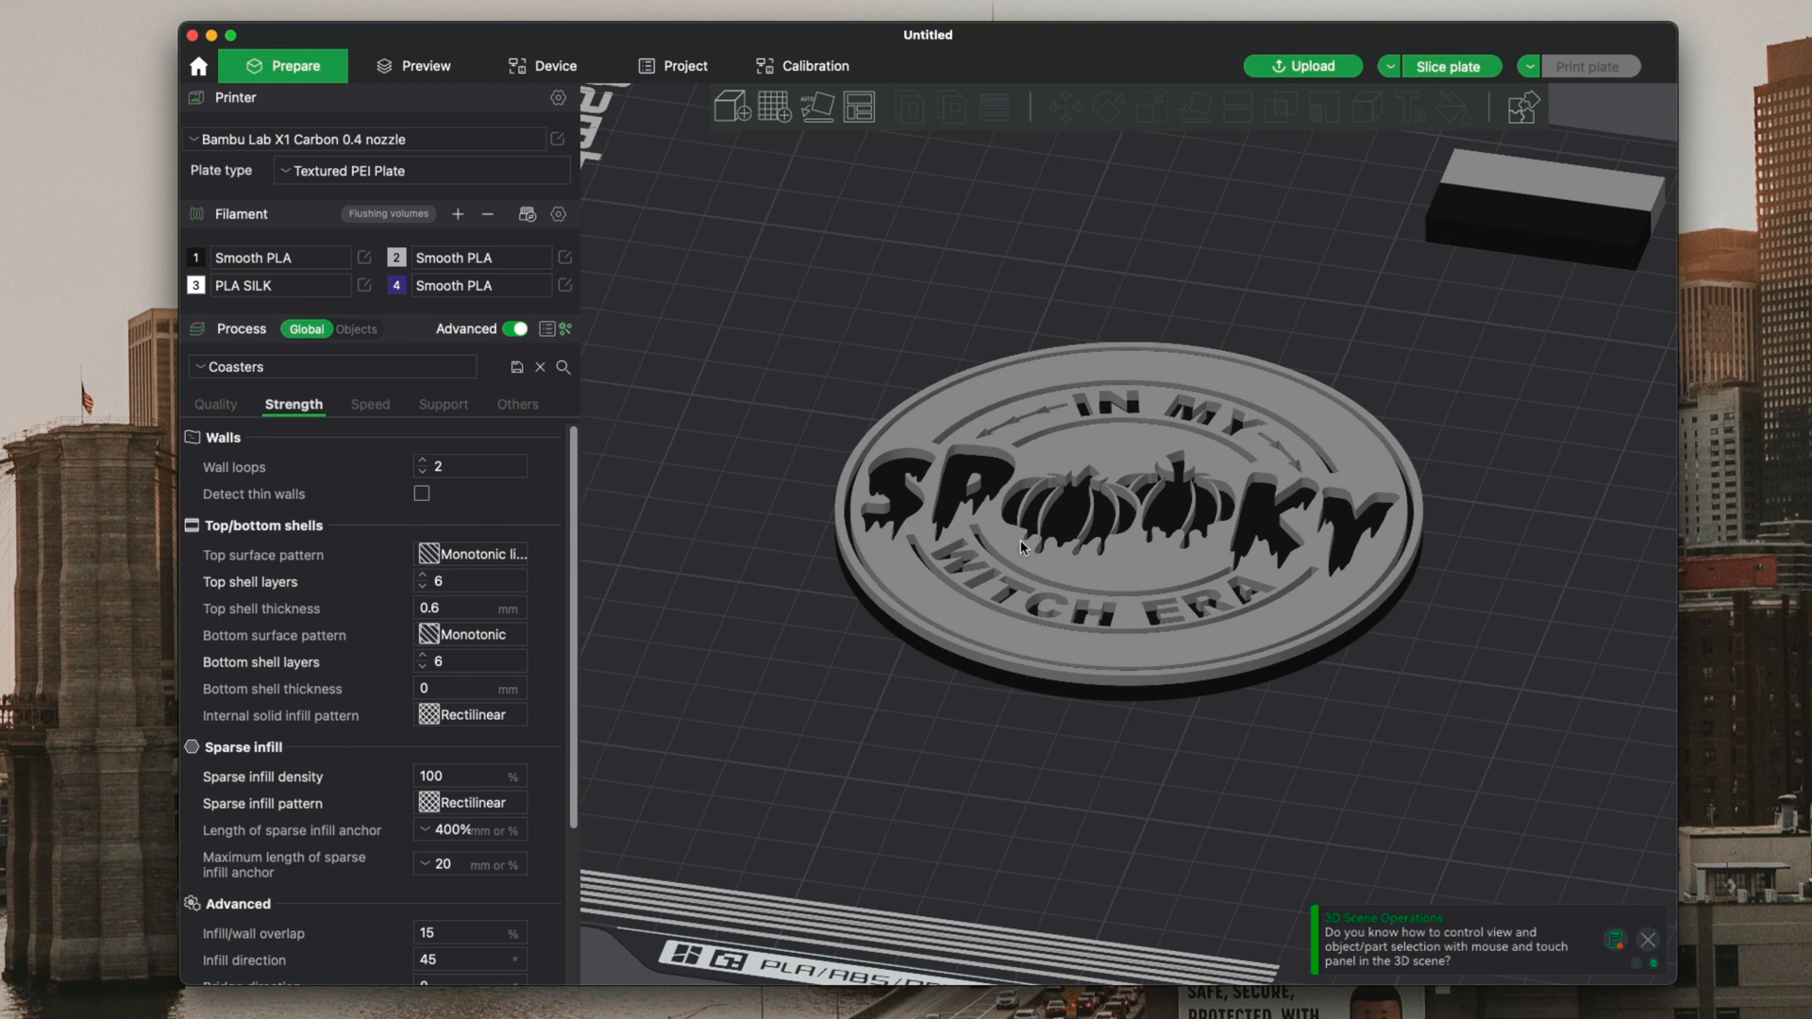
mouse_move(238, 414)
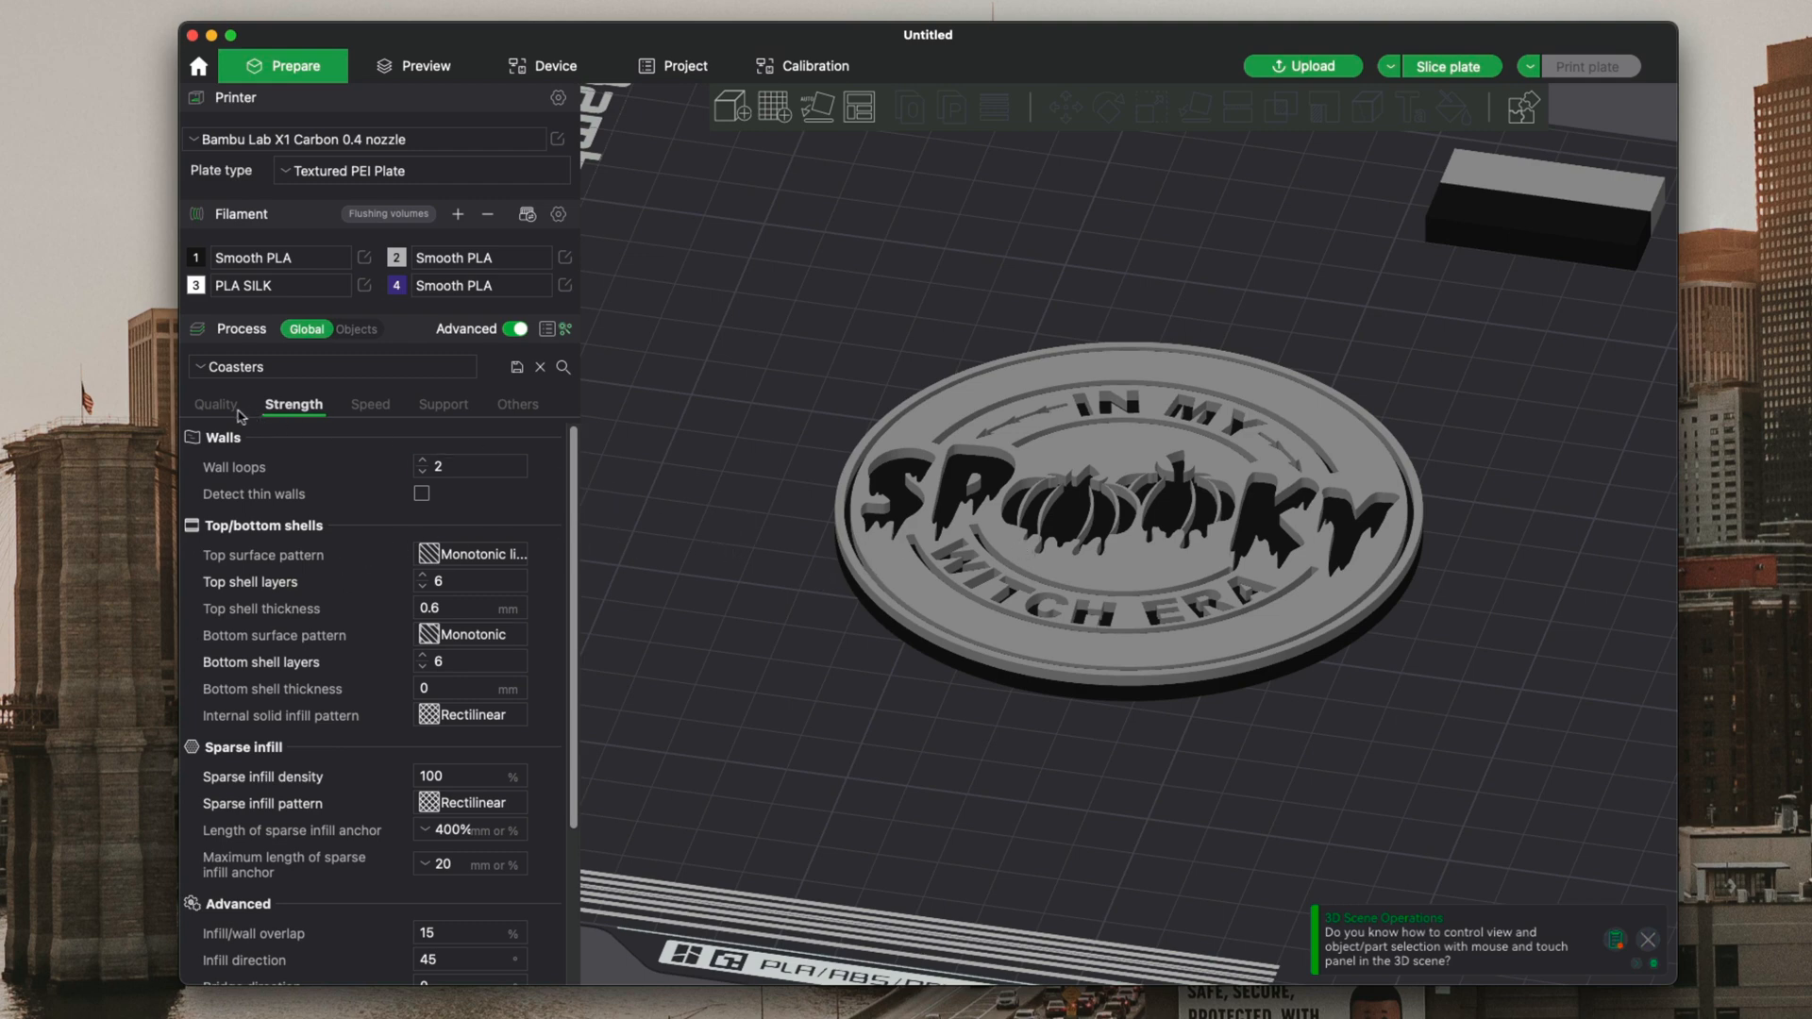
left_click(217, 404)
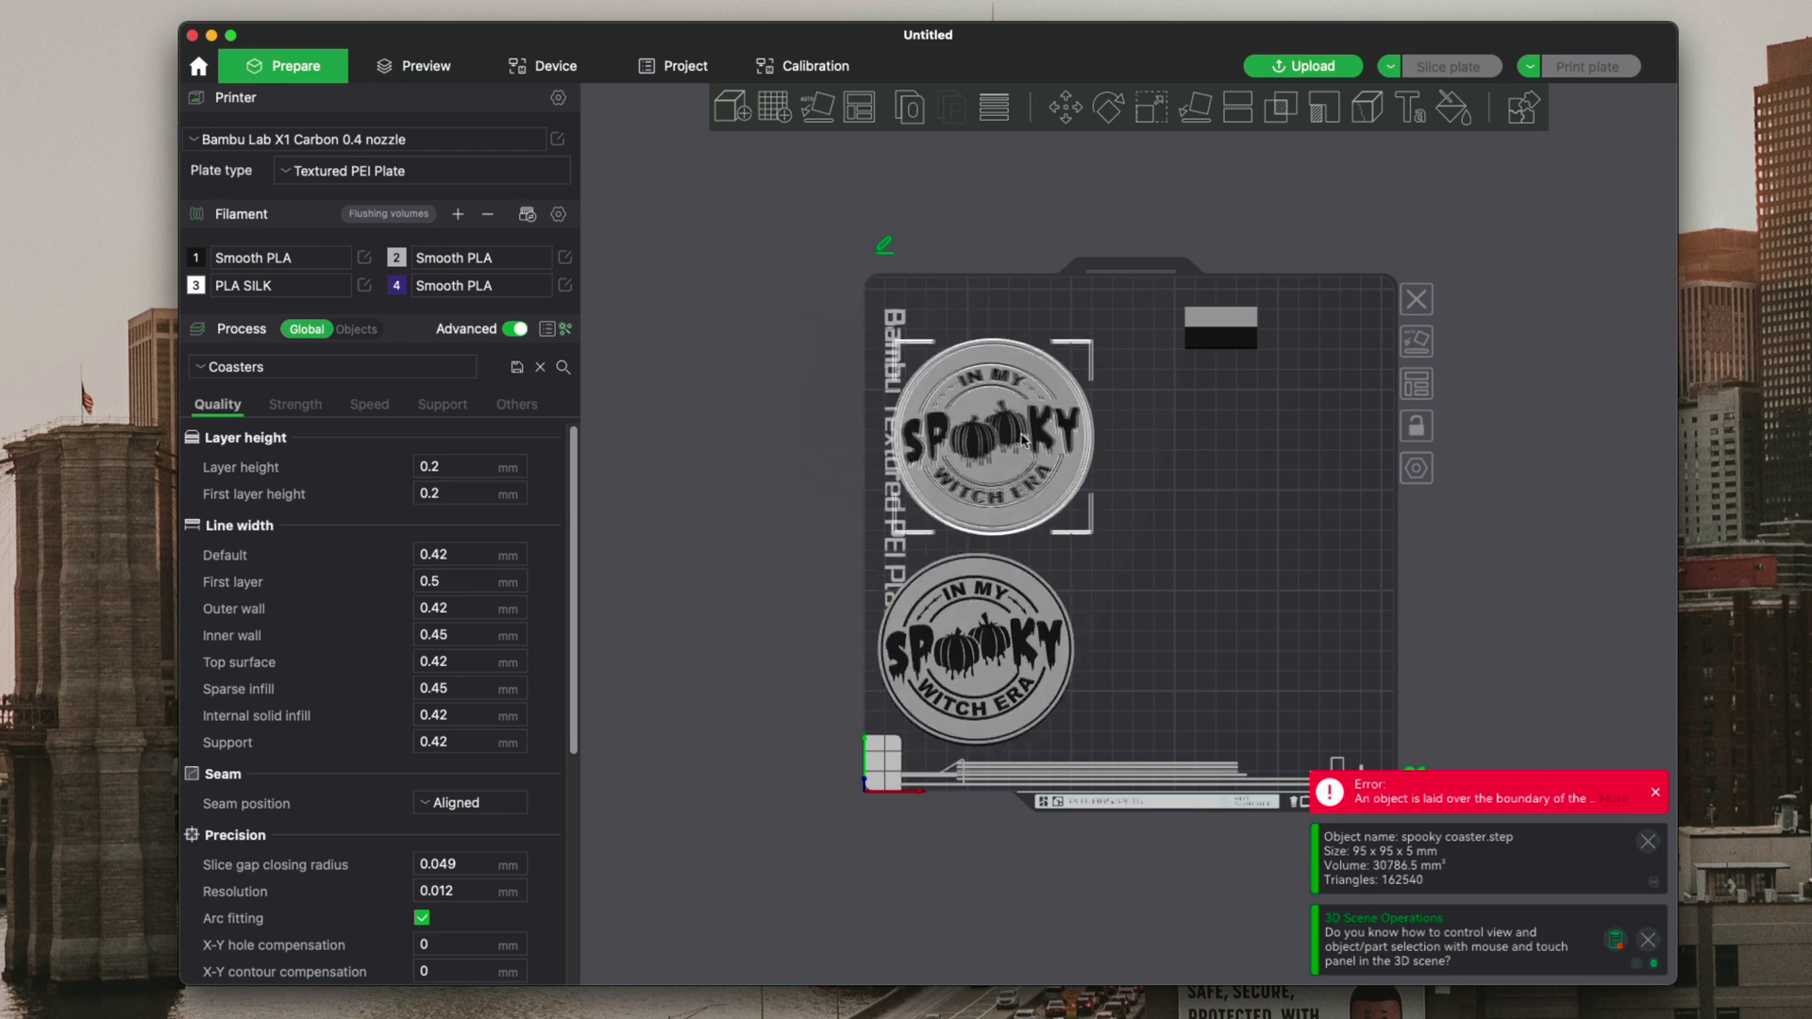
- Drag the coaster copies fully inside the plate and slice the four-coaster layout
left_click_drag(1005, 434, 861, 405)
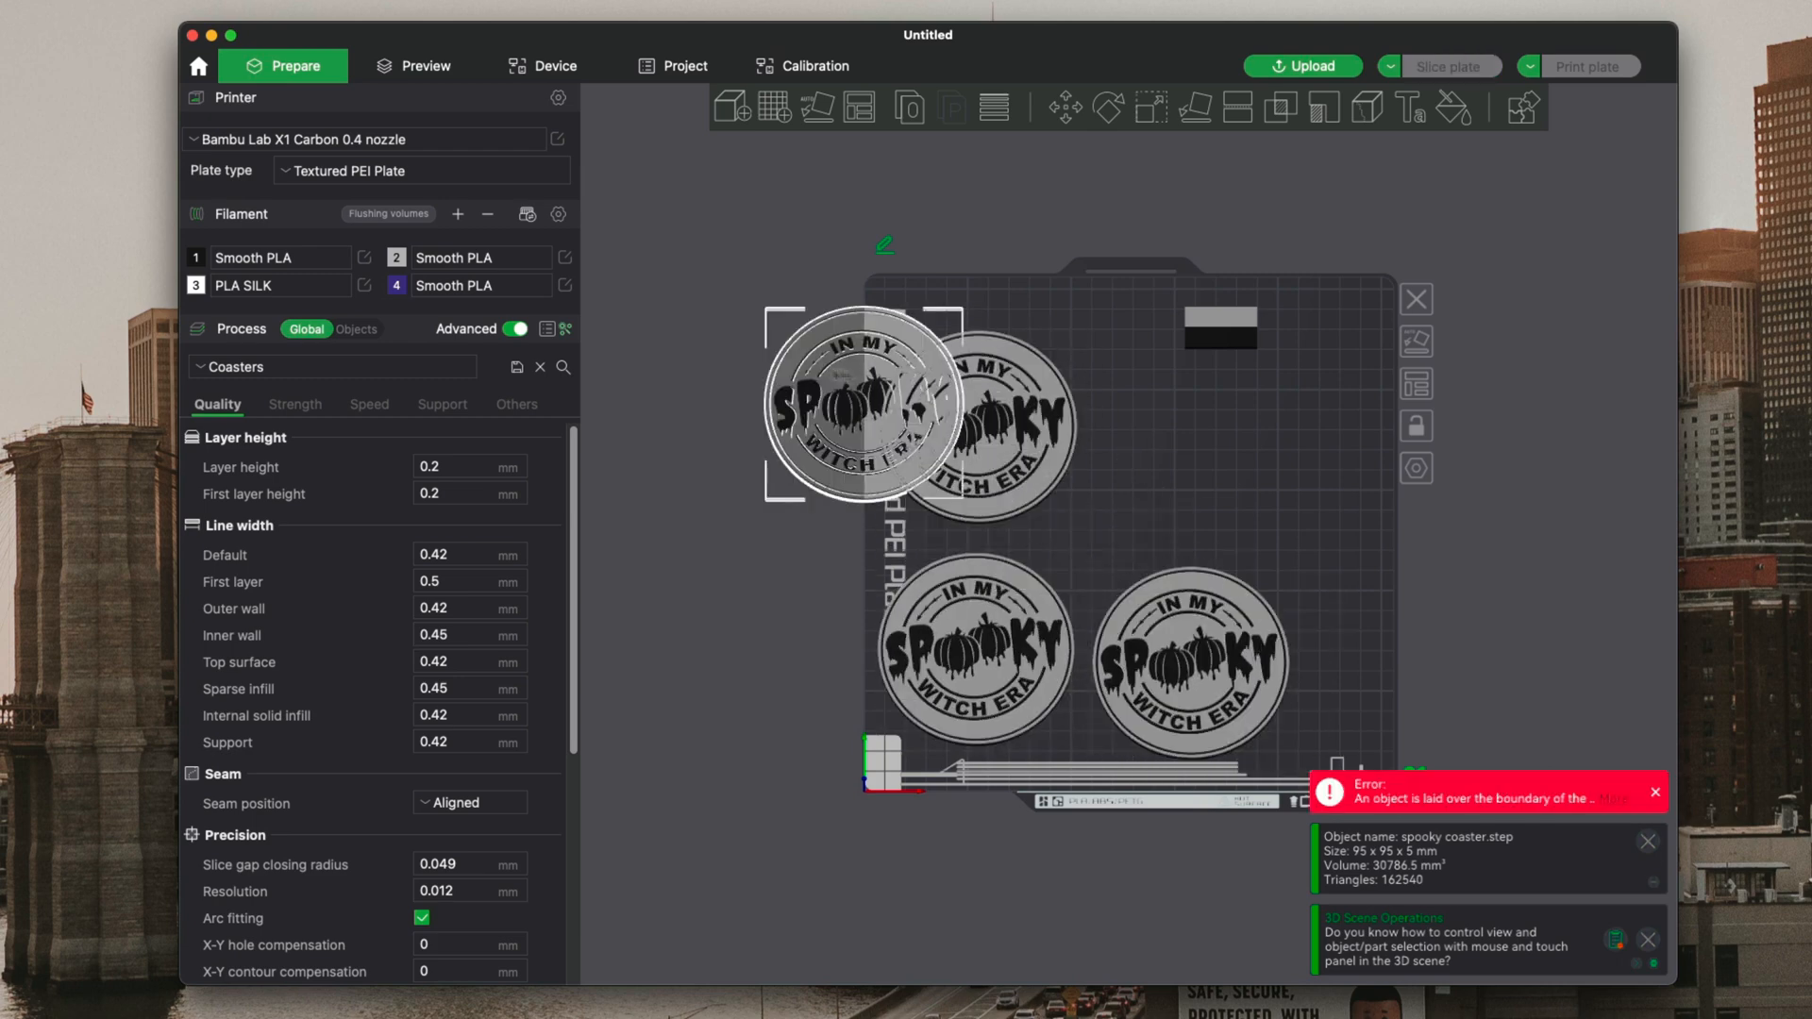
left_click_drag(861, 405, 1052, 451)
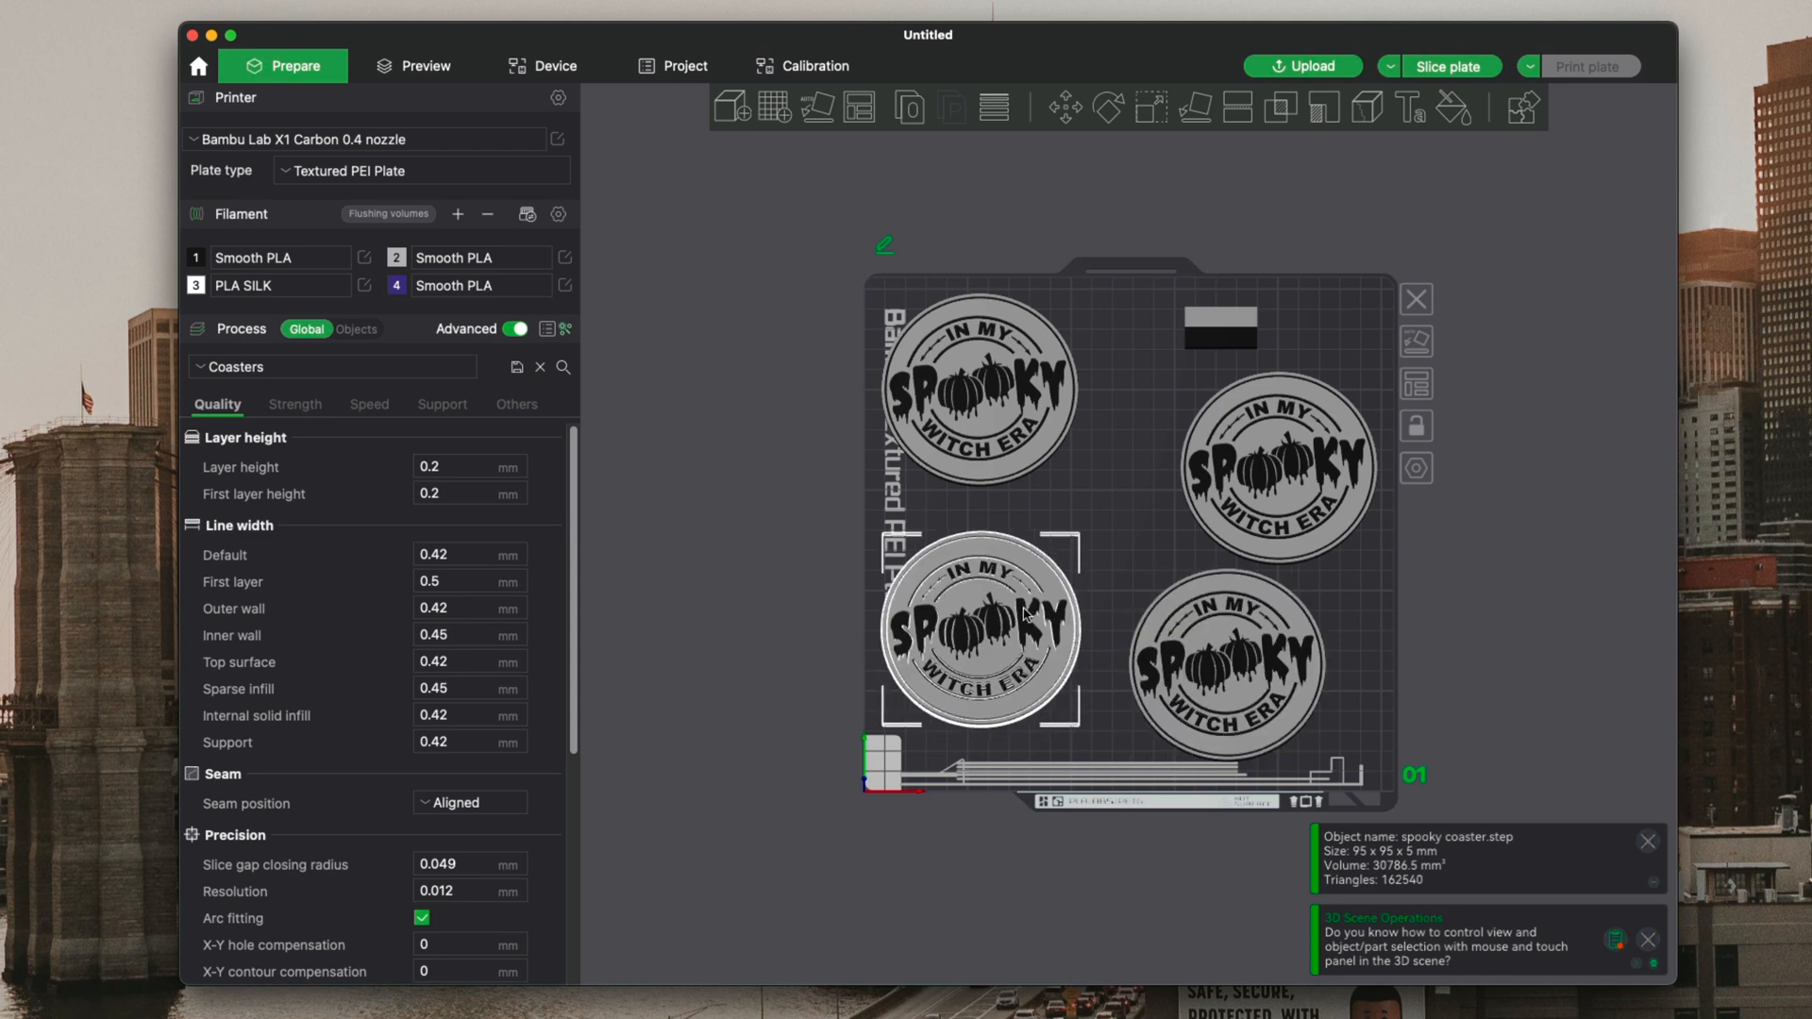
left_click(1450, 66)
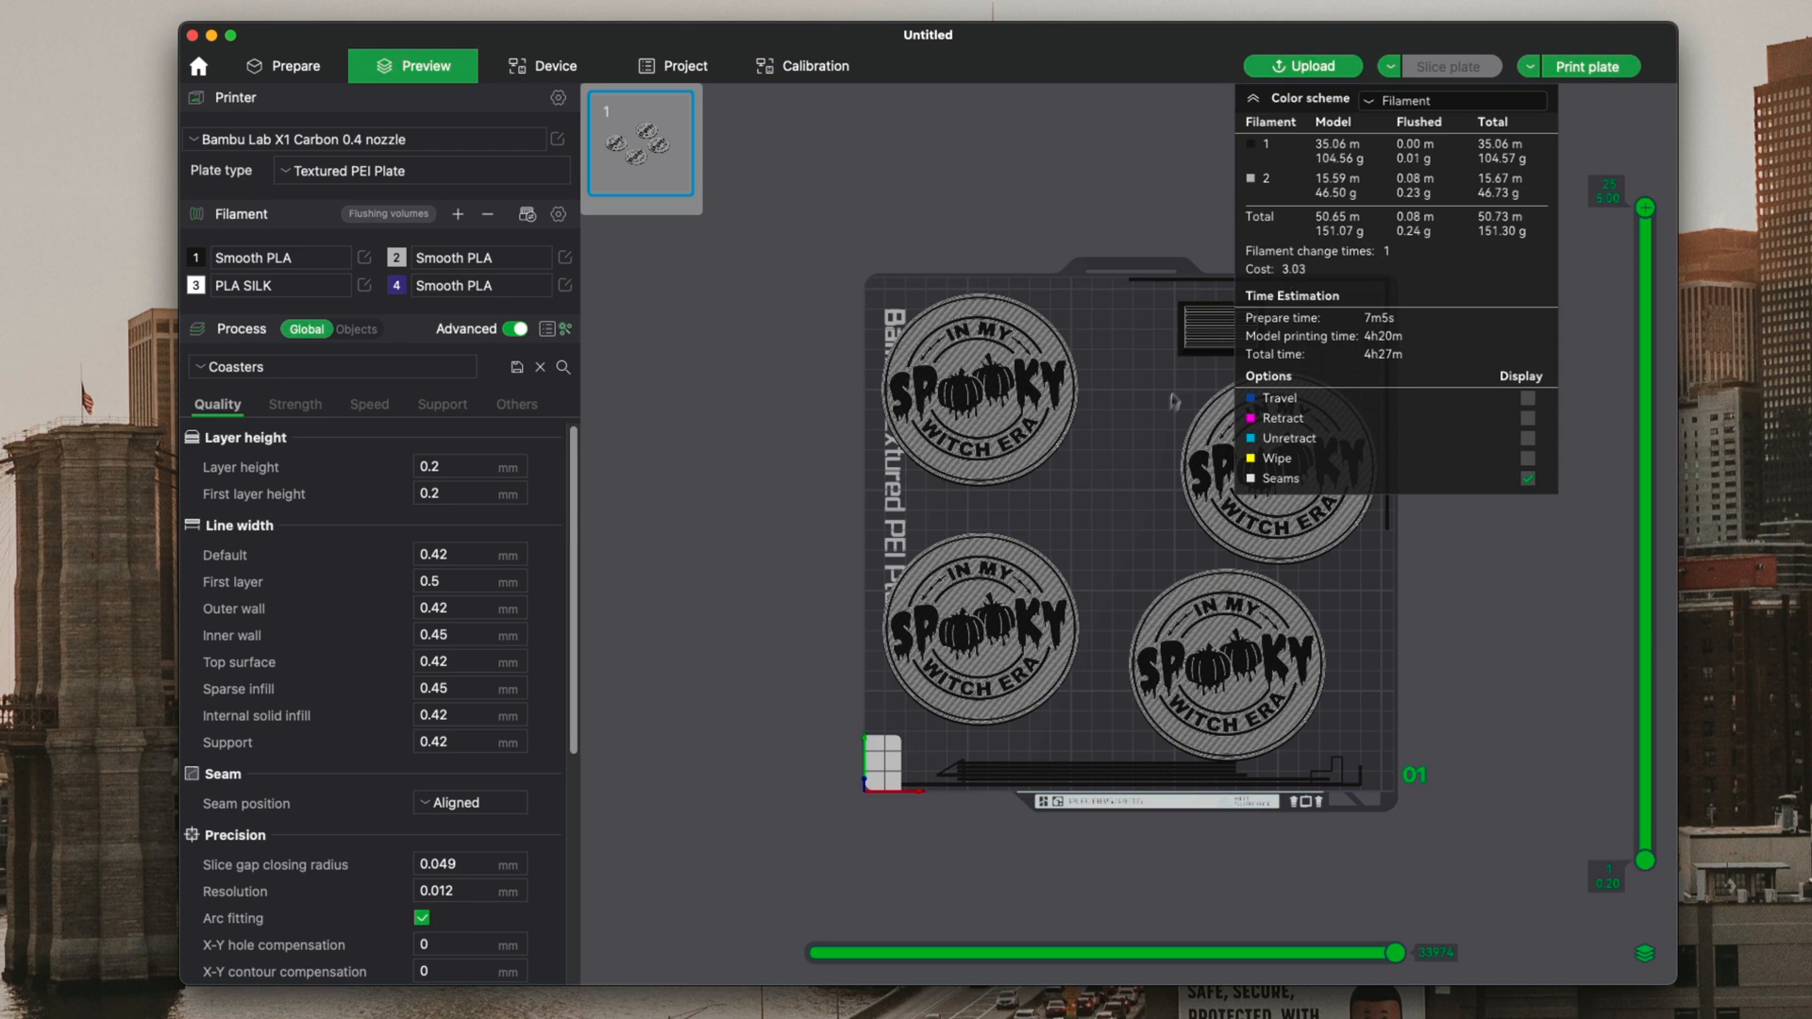
mouse_move(1110, 471)
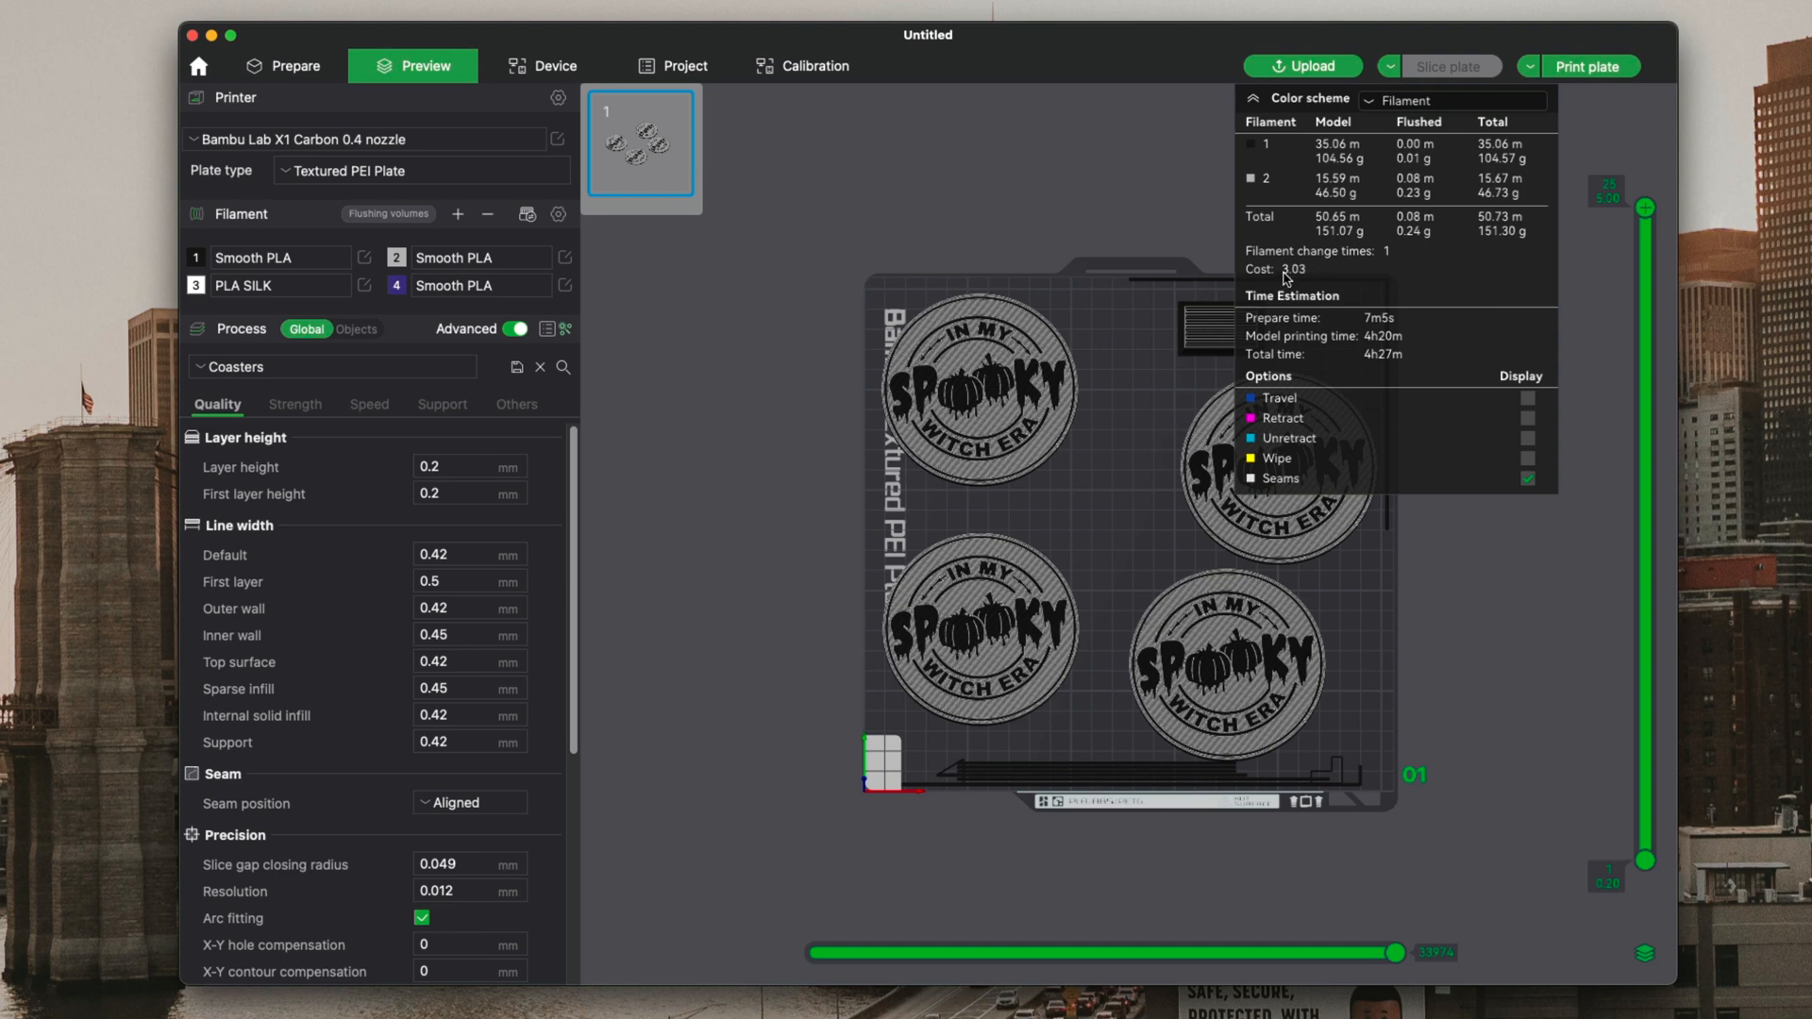
mouse_move(1128, 408)
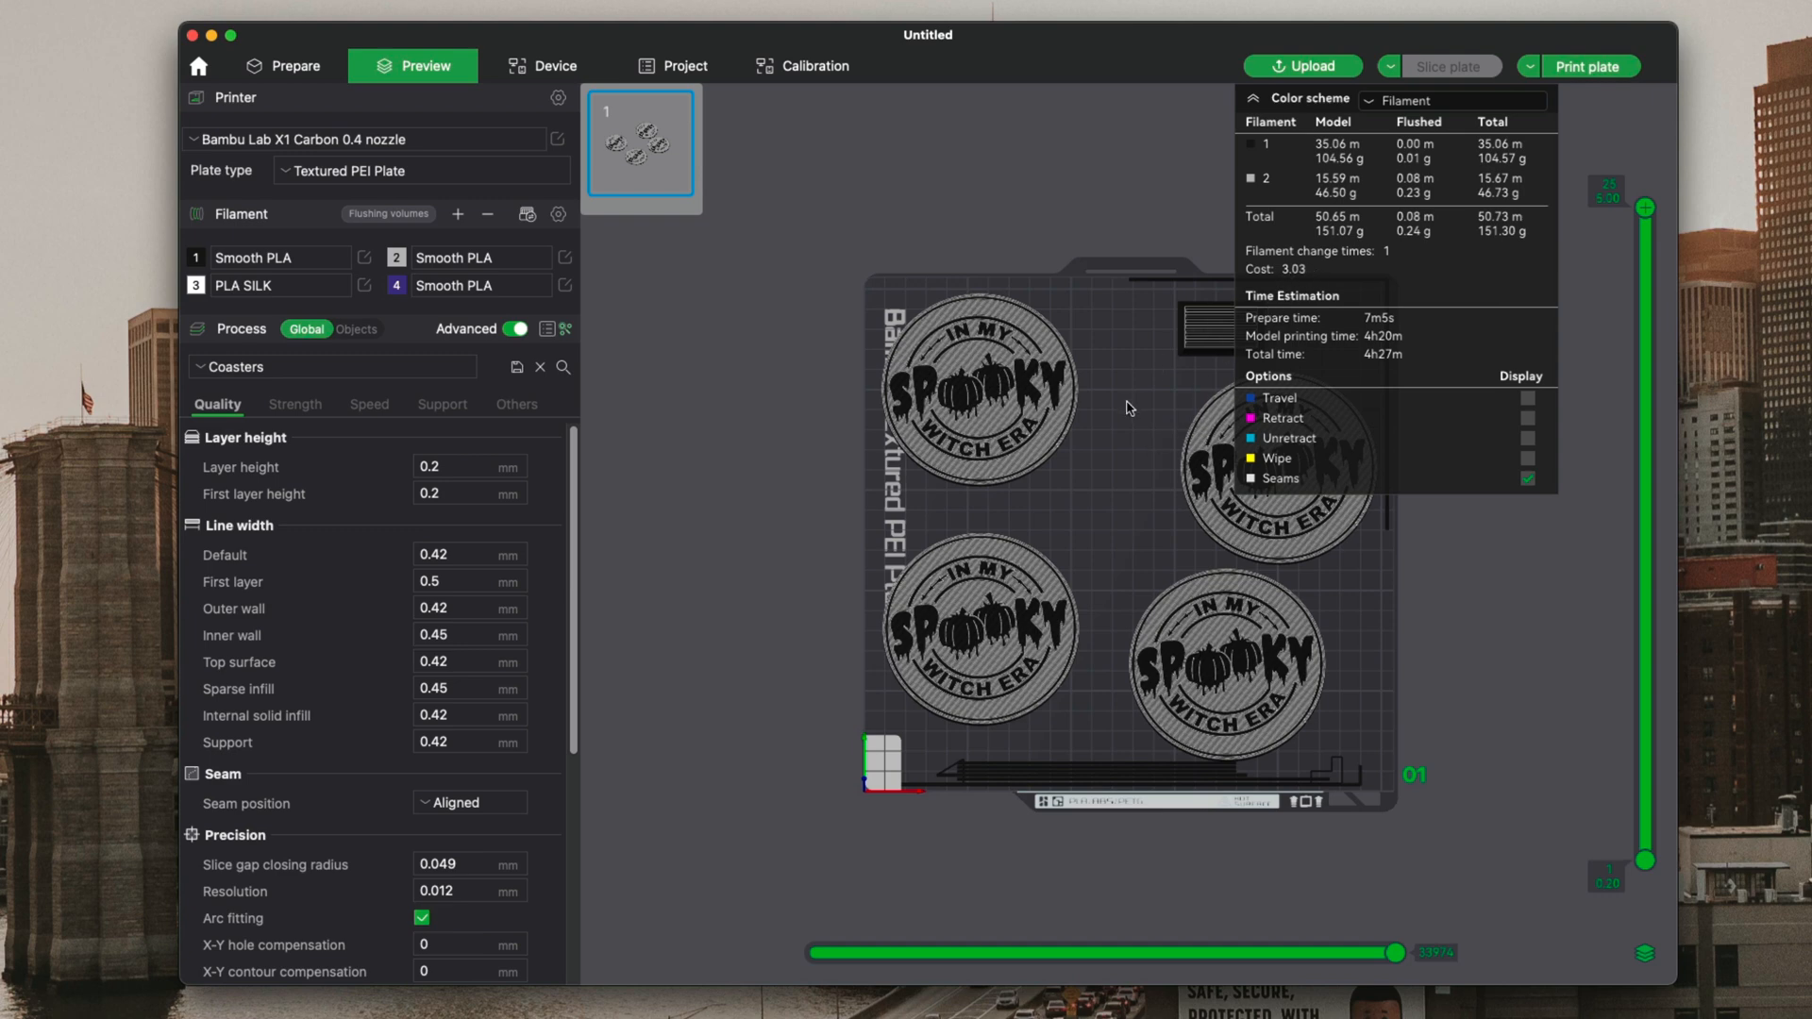
mouse_move(1122, 419)
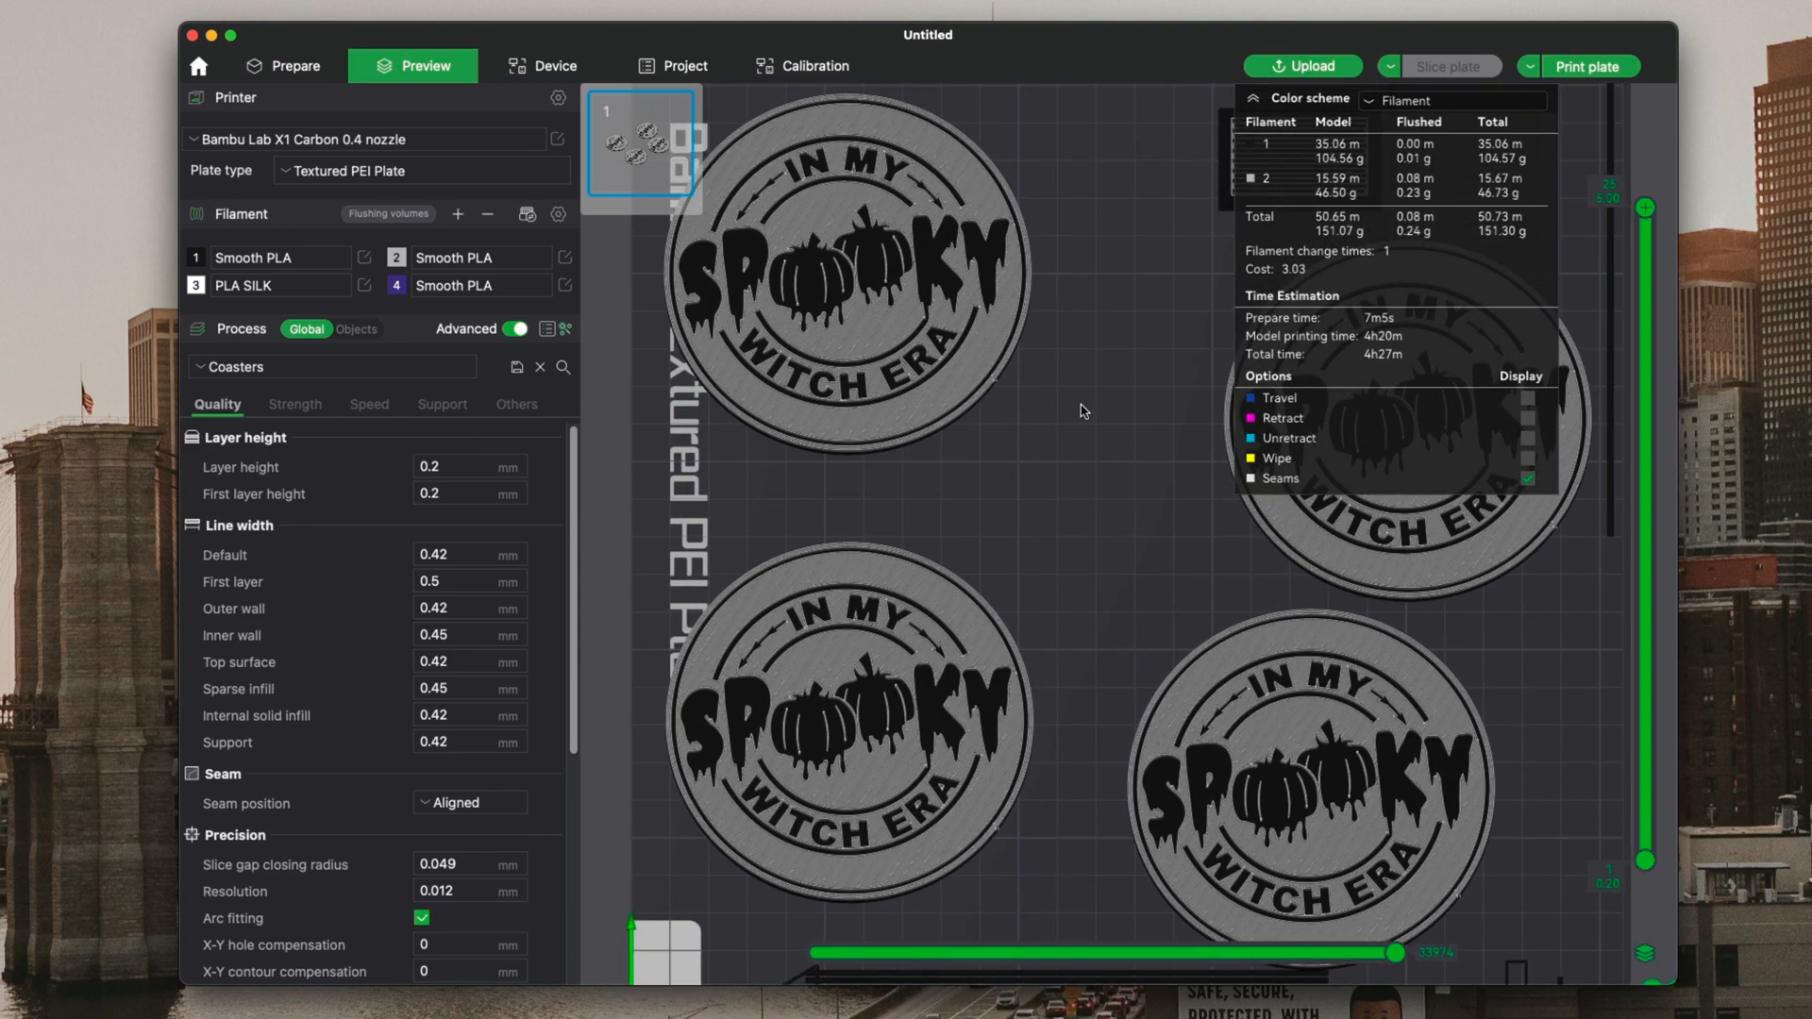
mouse_move(1077, 404)
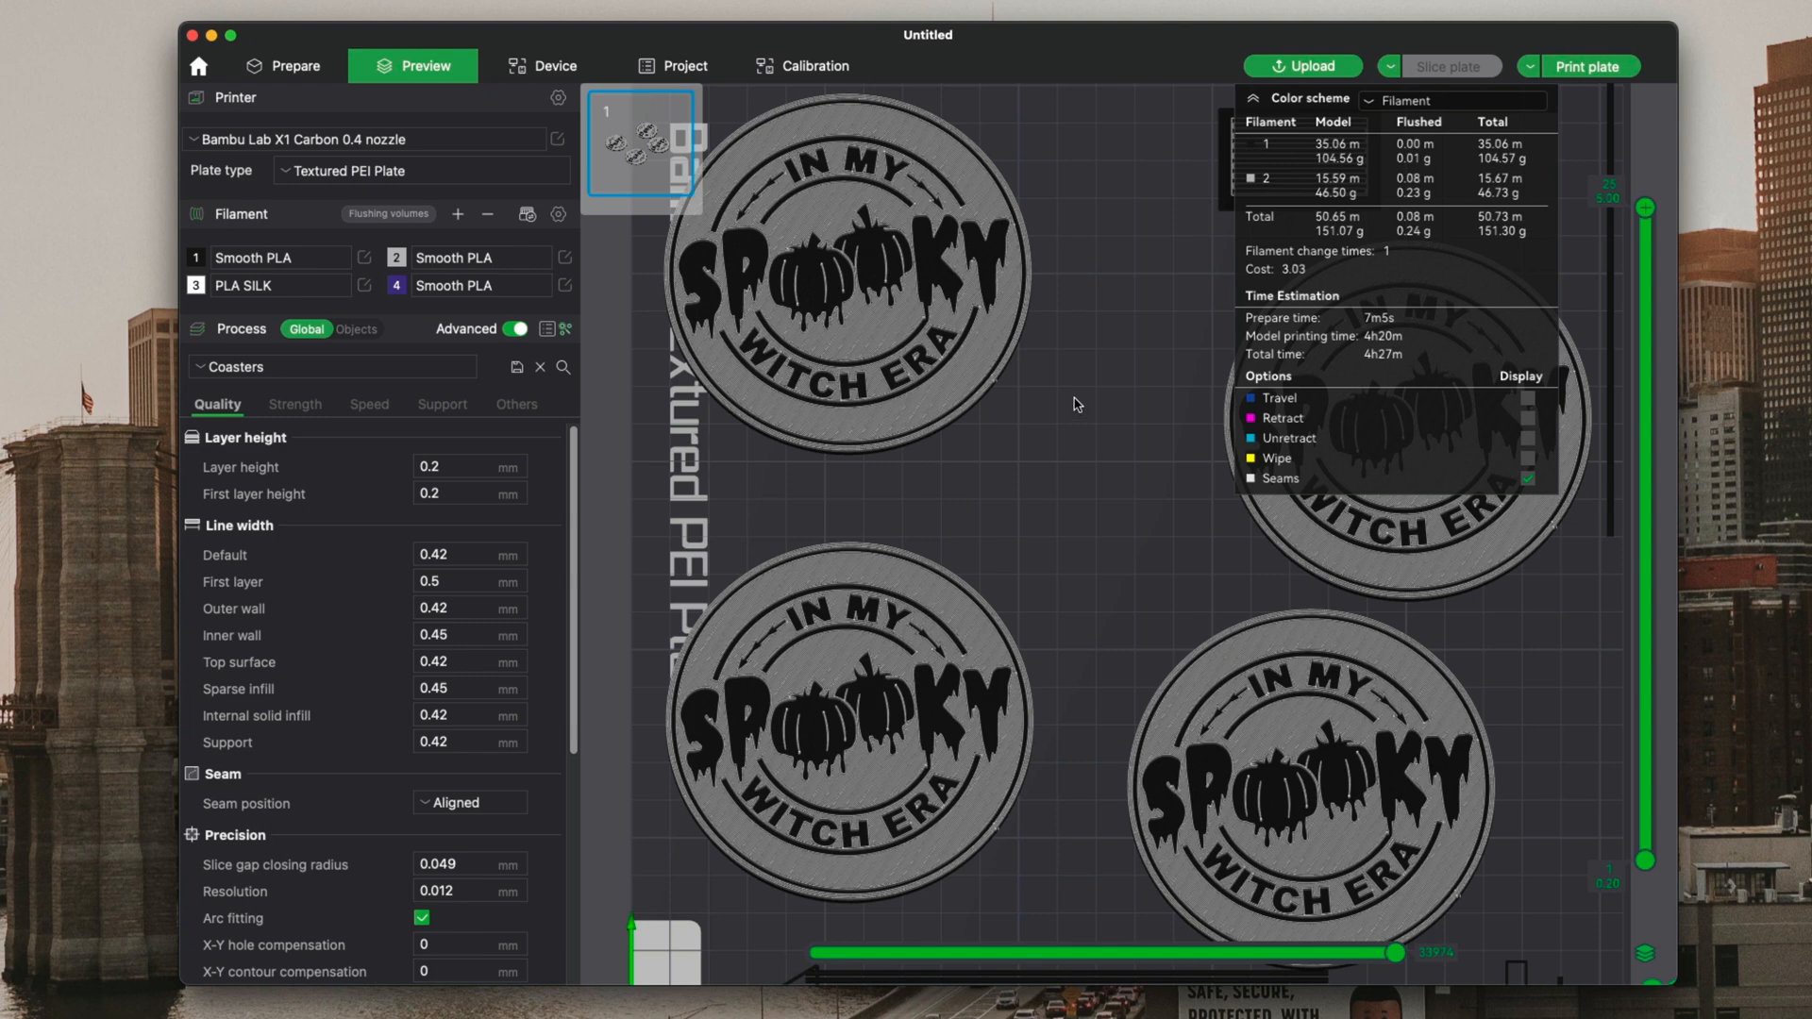
mouse_move(1070, 396)
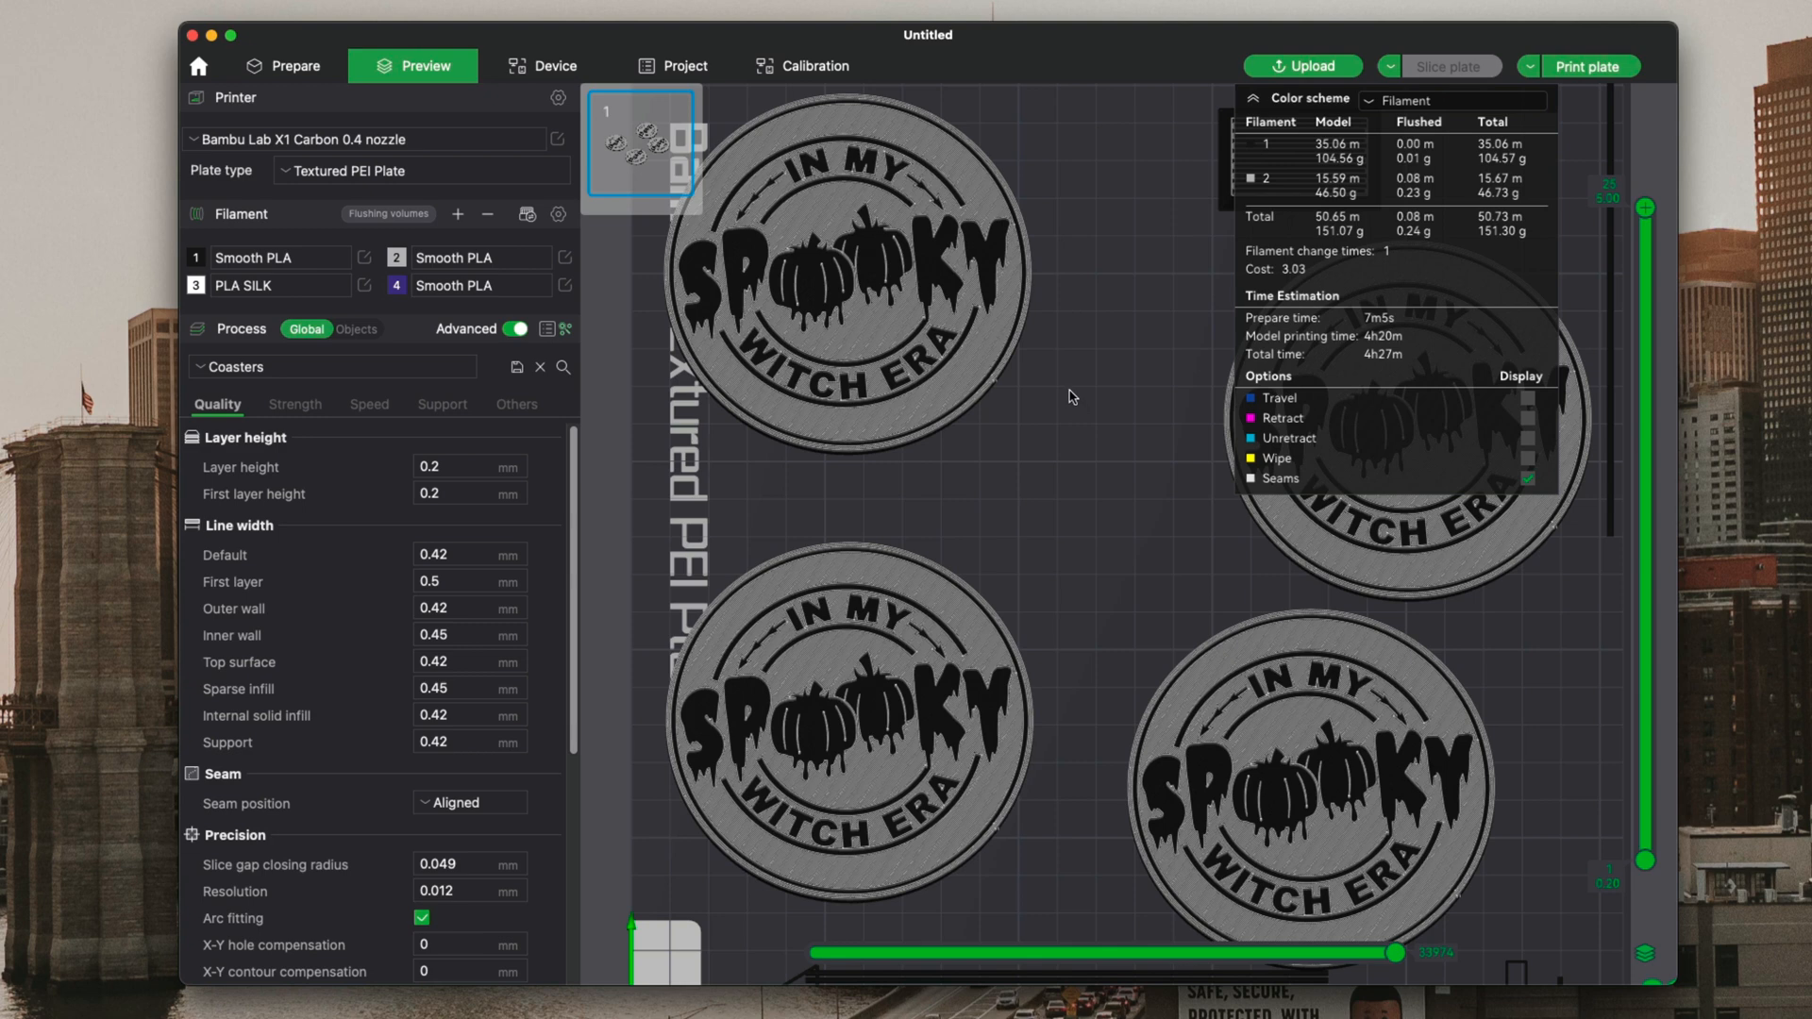